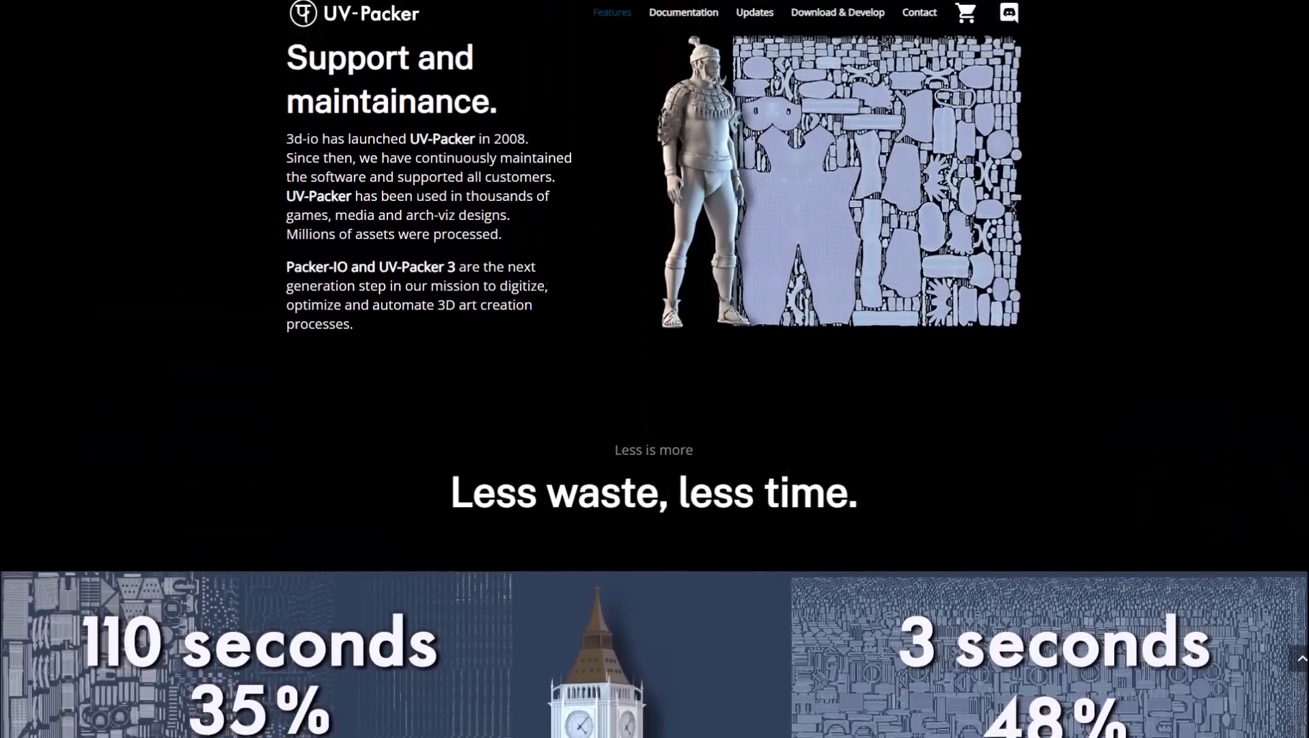
- Scroll up through the loaded hooded swordswoman model and its UV map
scroll(up, 3)
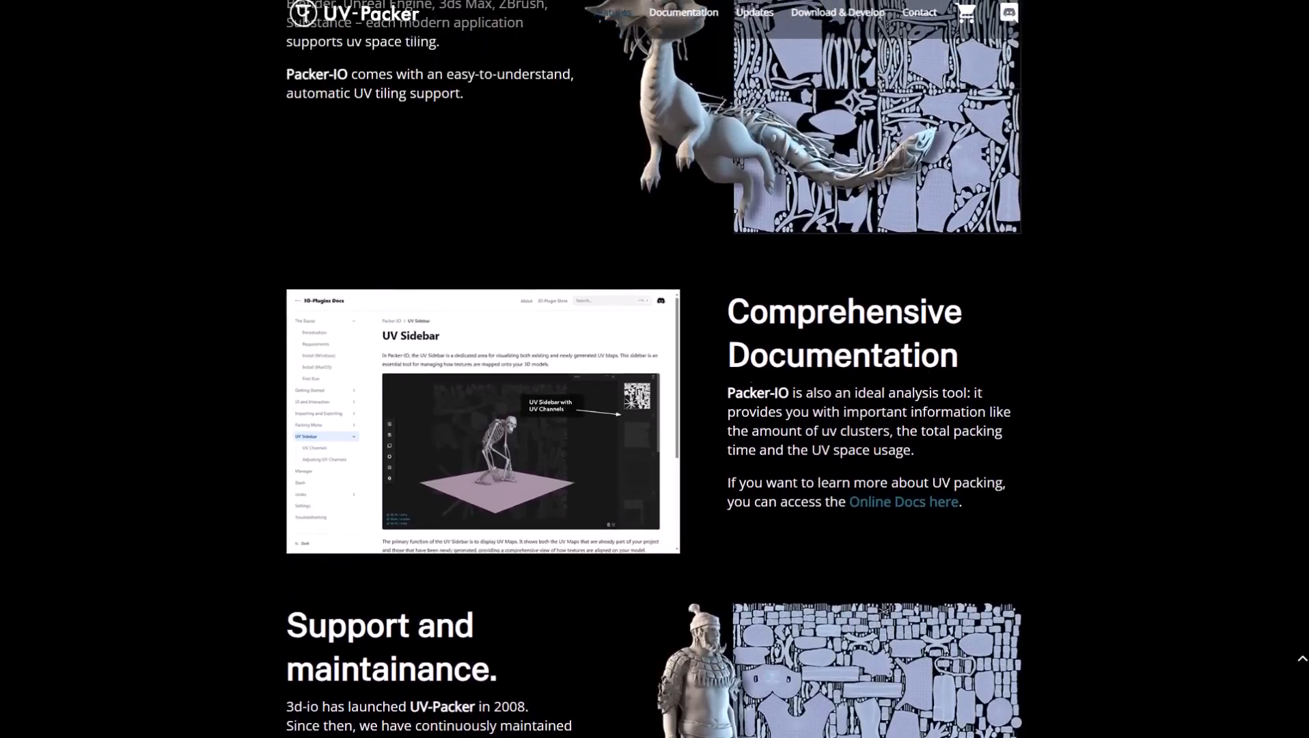
scroll(up, 3)
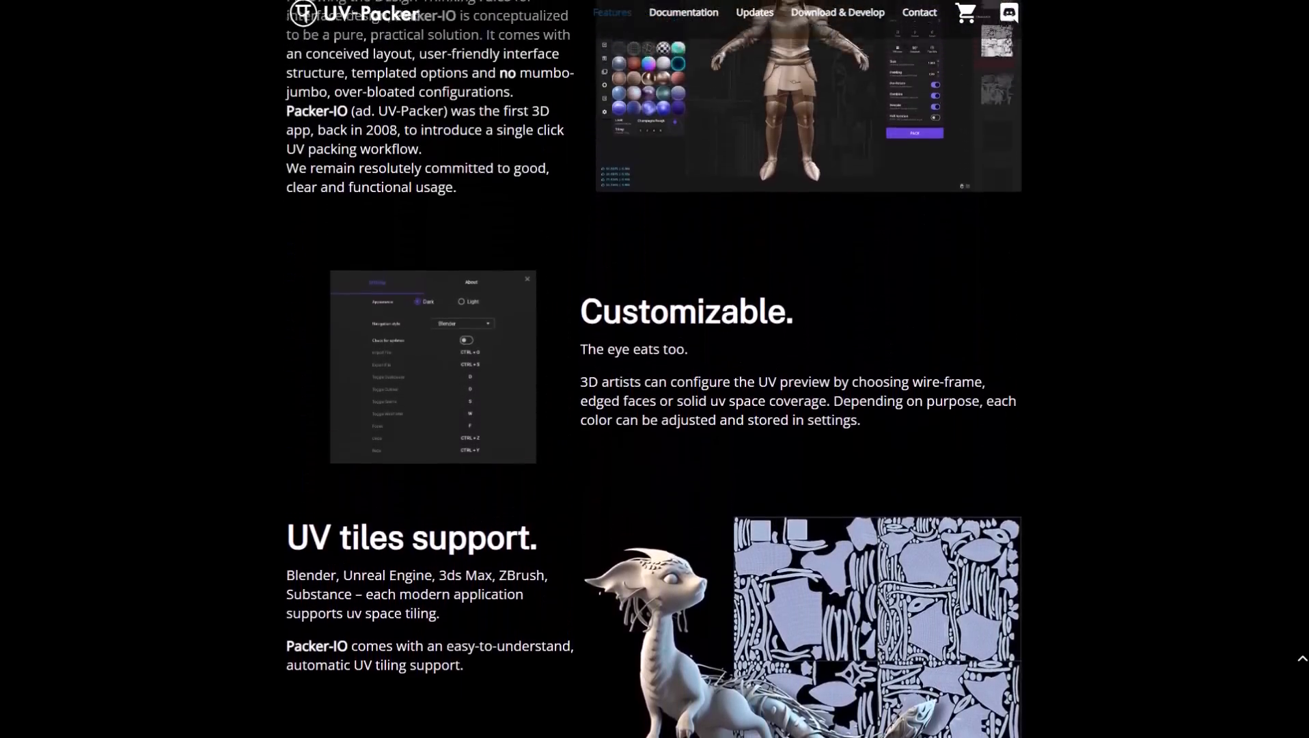
scroll(up, 3)
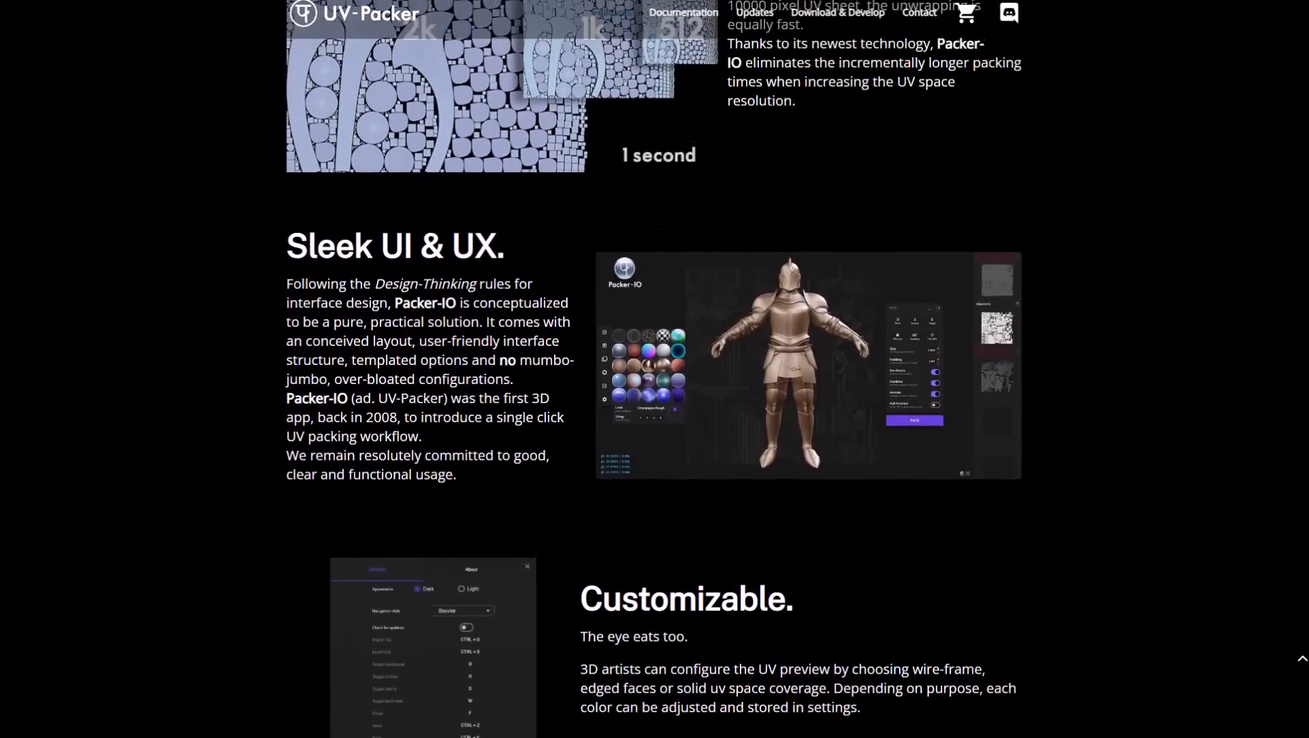
scroll(up, 3)
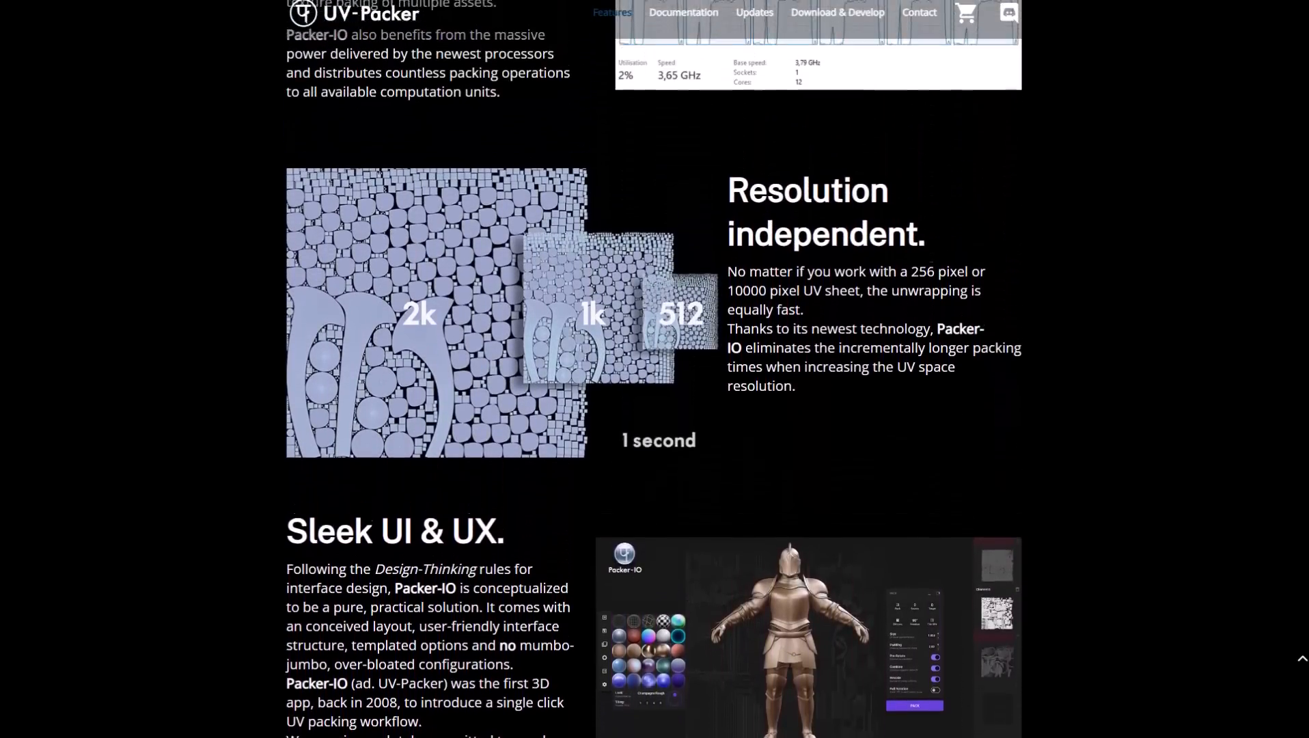
scroll(up, 3)
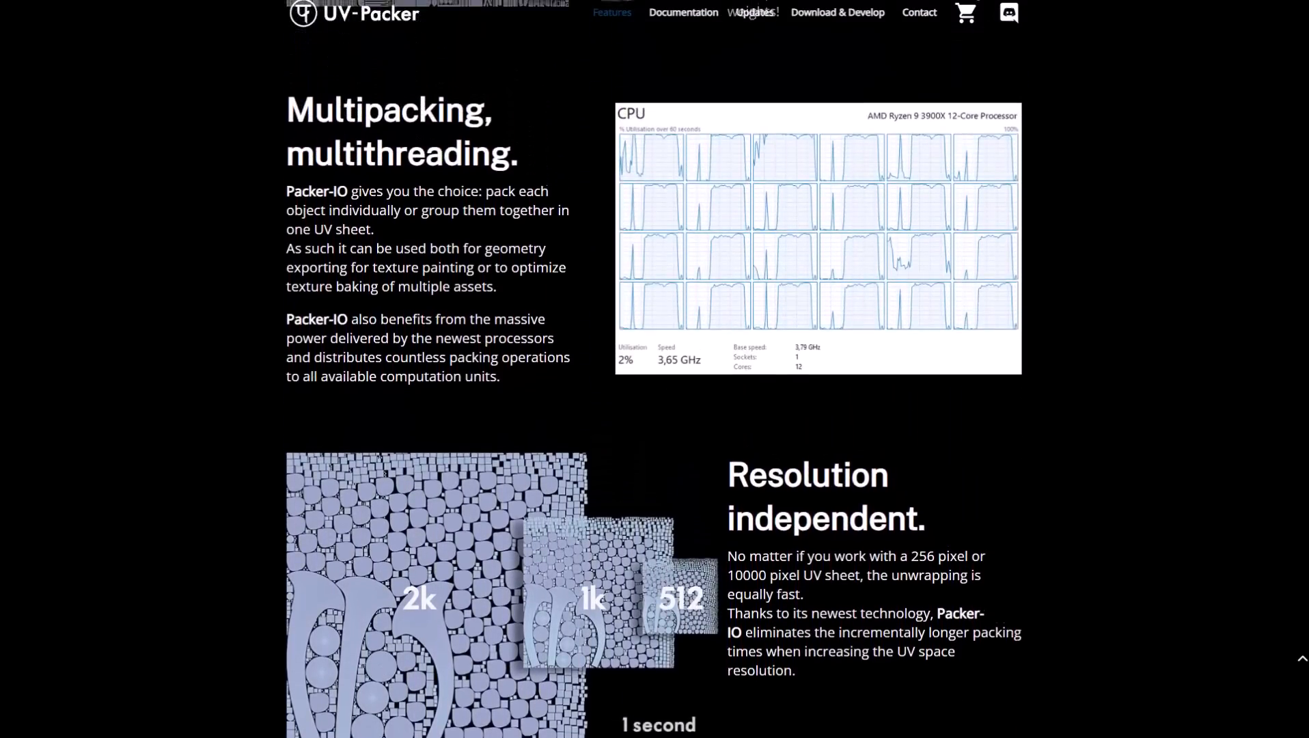
scroll(up, 3)
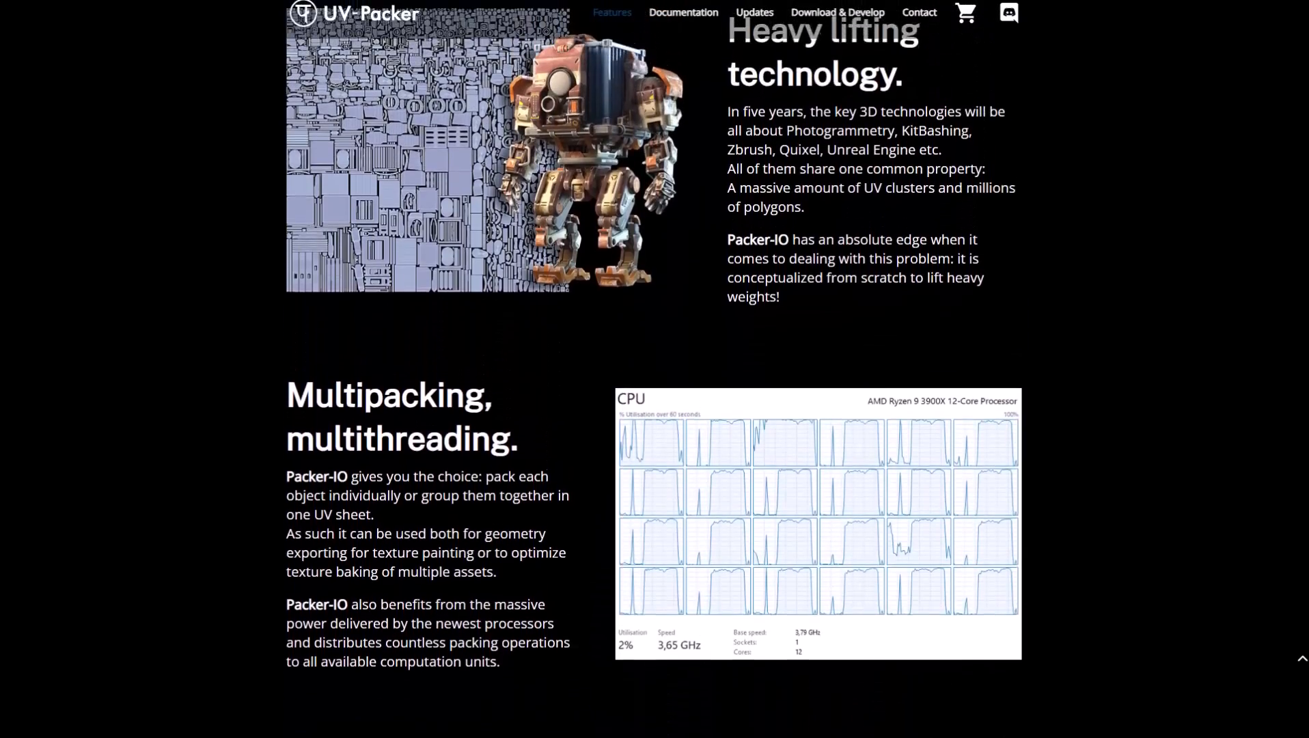
scroll(up, 3)
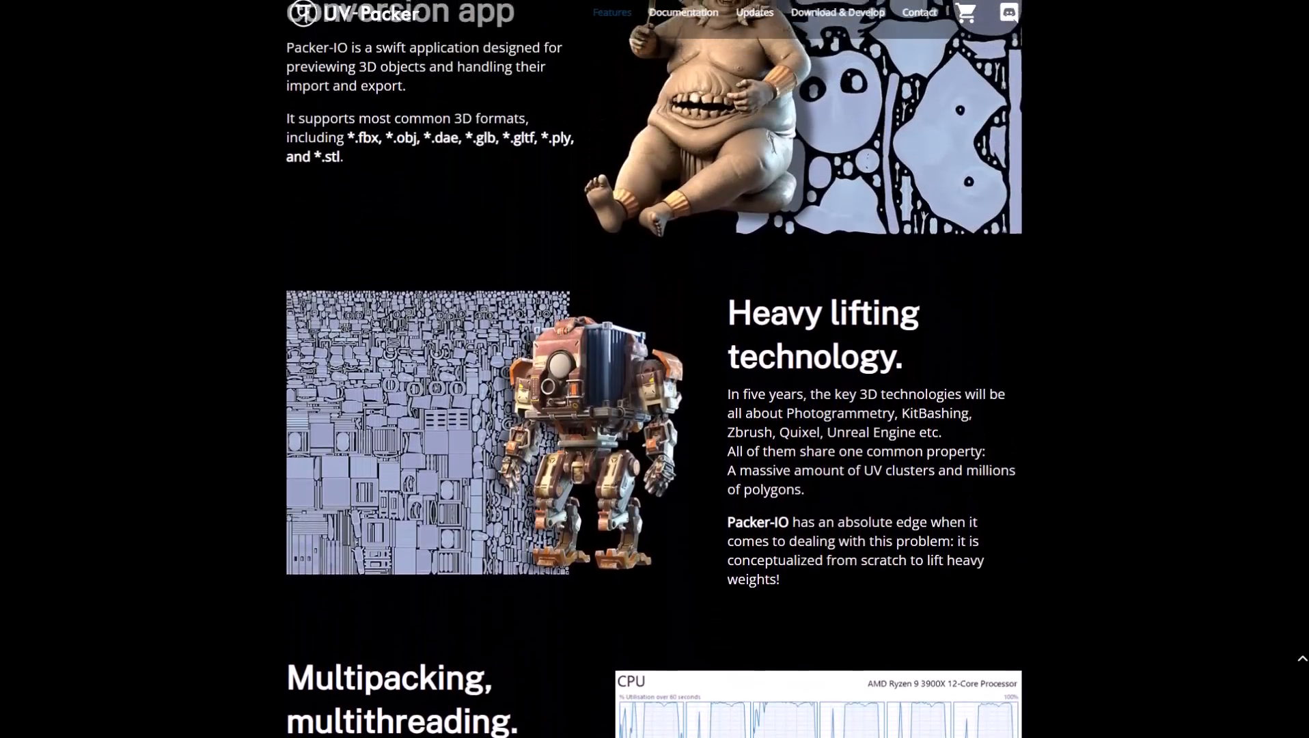
scroll(up, 3)
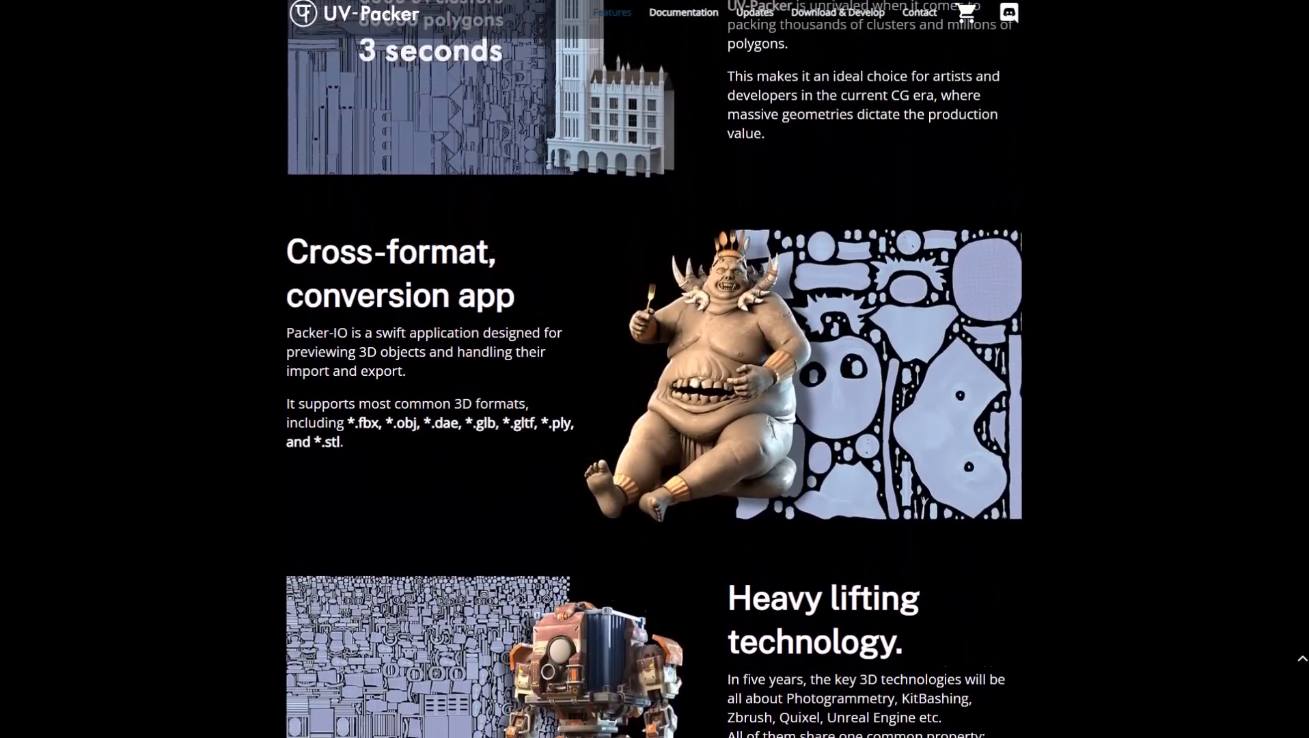
scroll(up, 3)
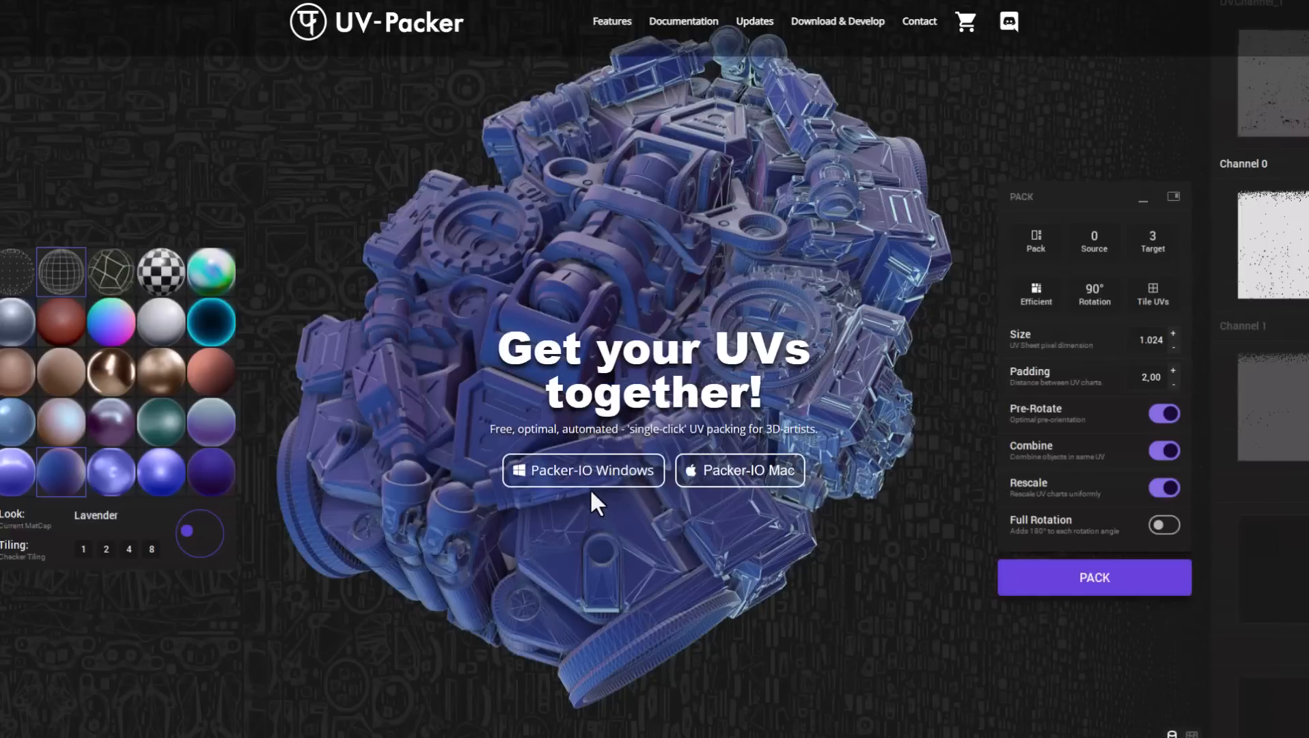
- Scroll back down over the character model with packing at 1024 size, 2.00 padding
scroll(down, 3)
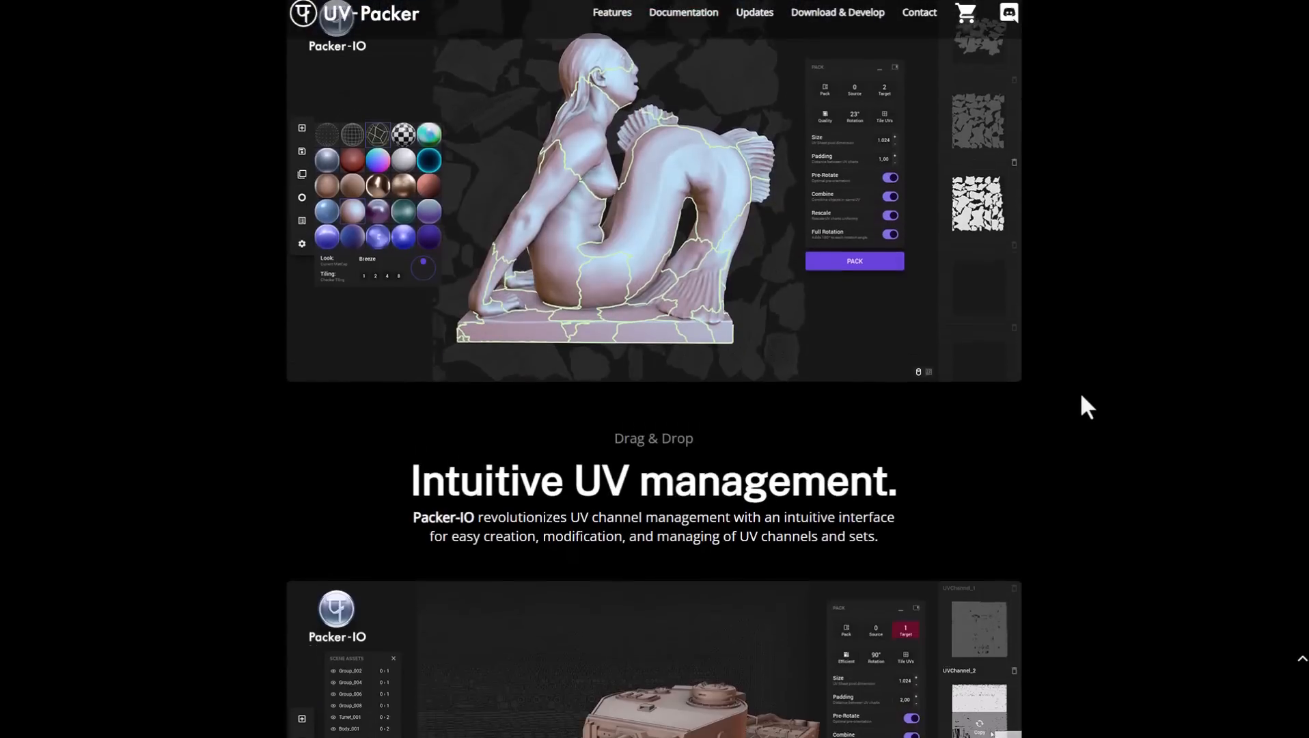
scroll(down, 3)
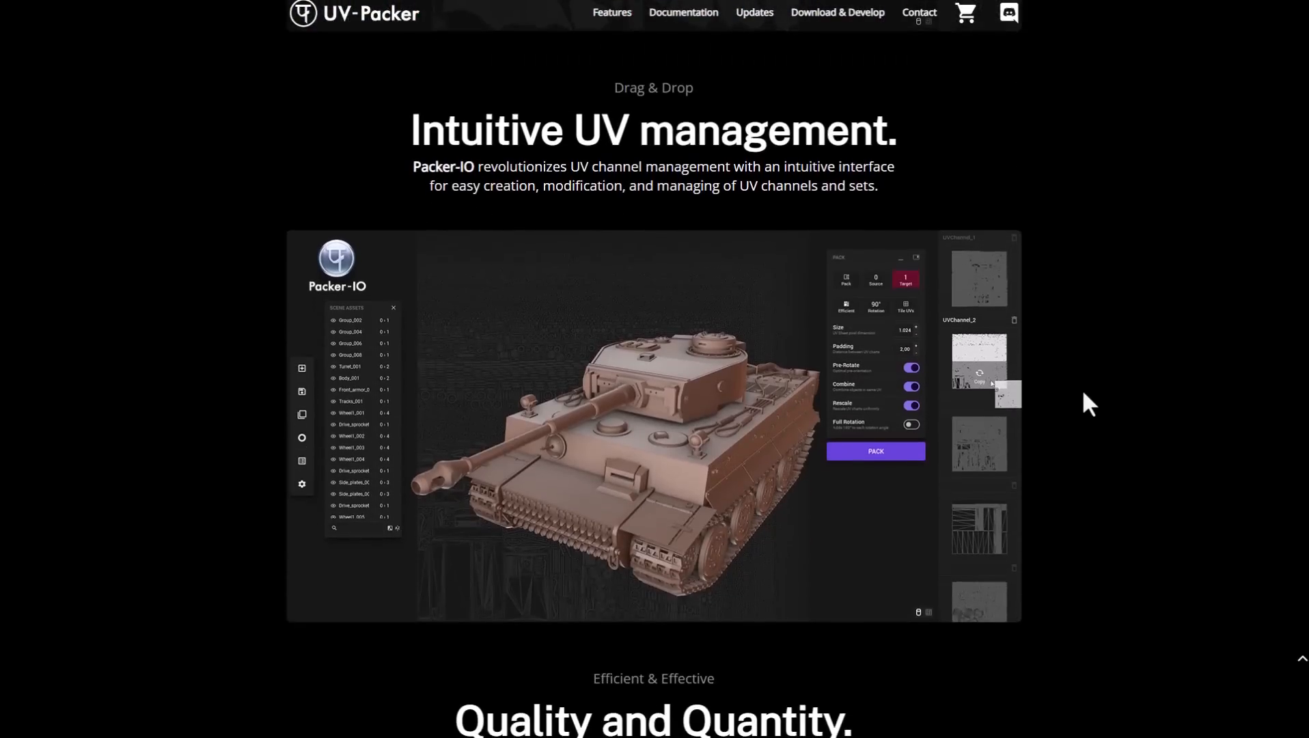
scroll(down, 3)
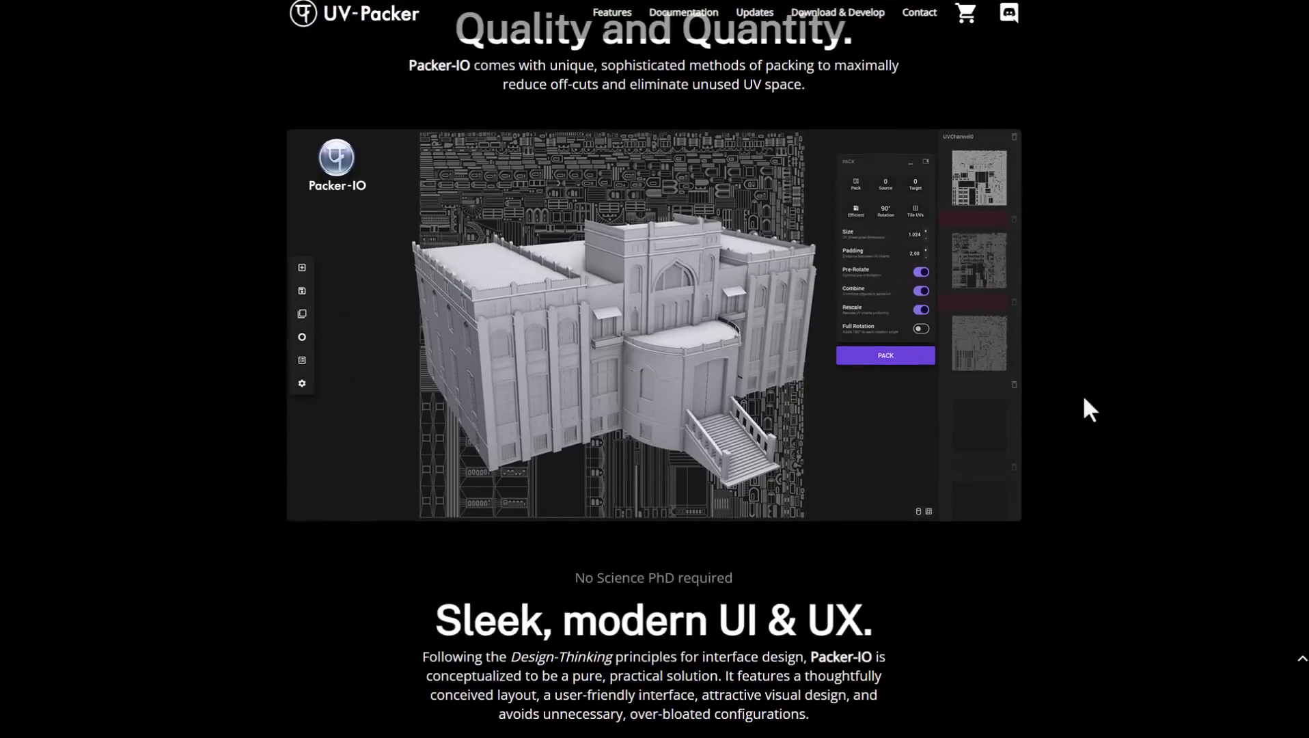
scroll(down, 3)
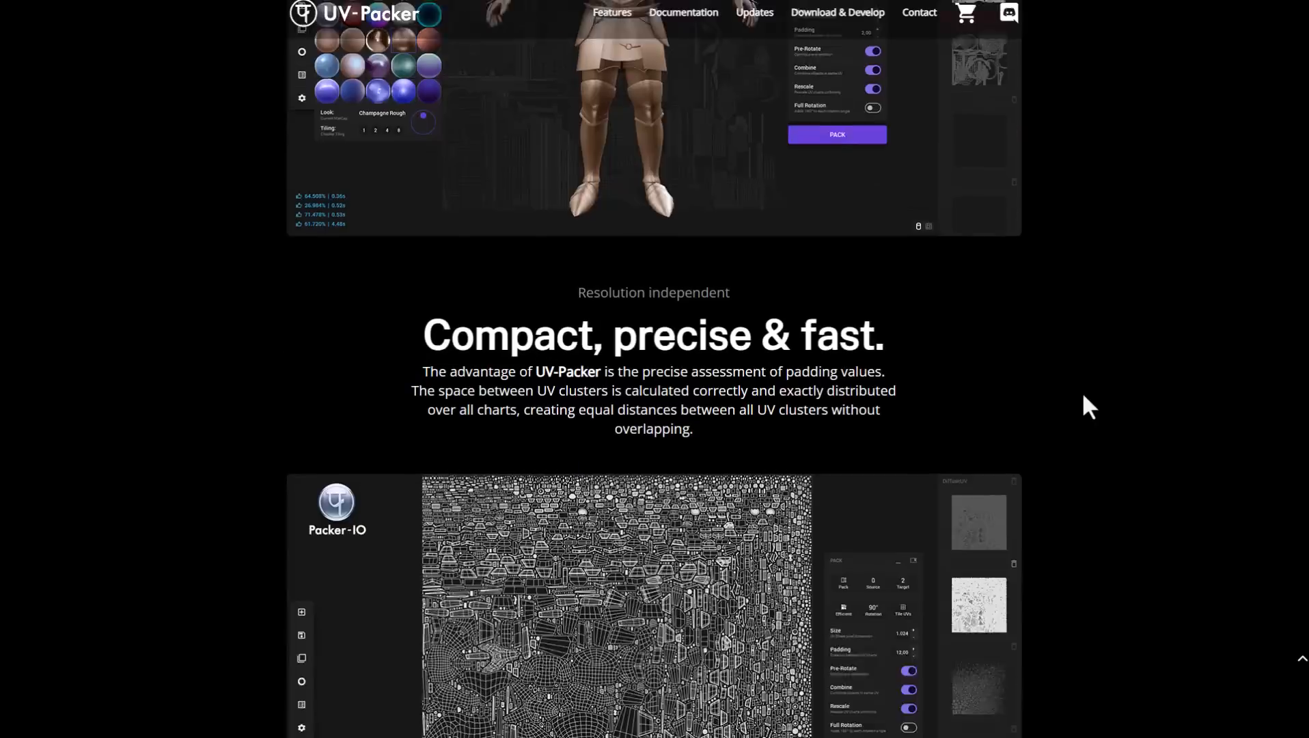
scroll(down, 3)
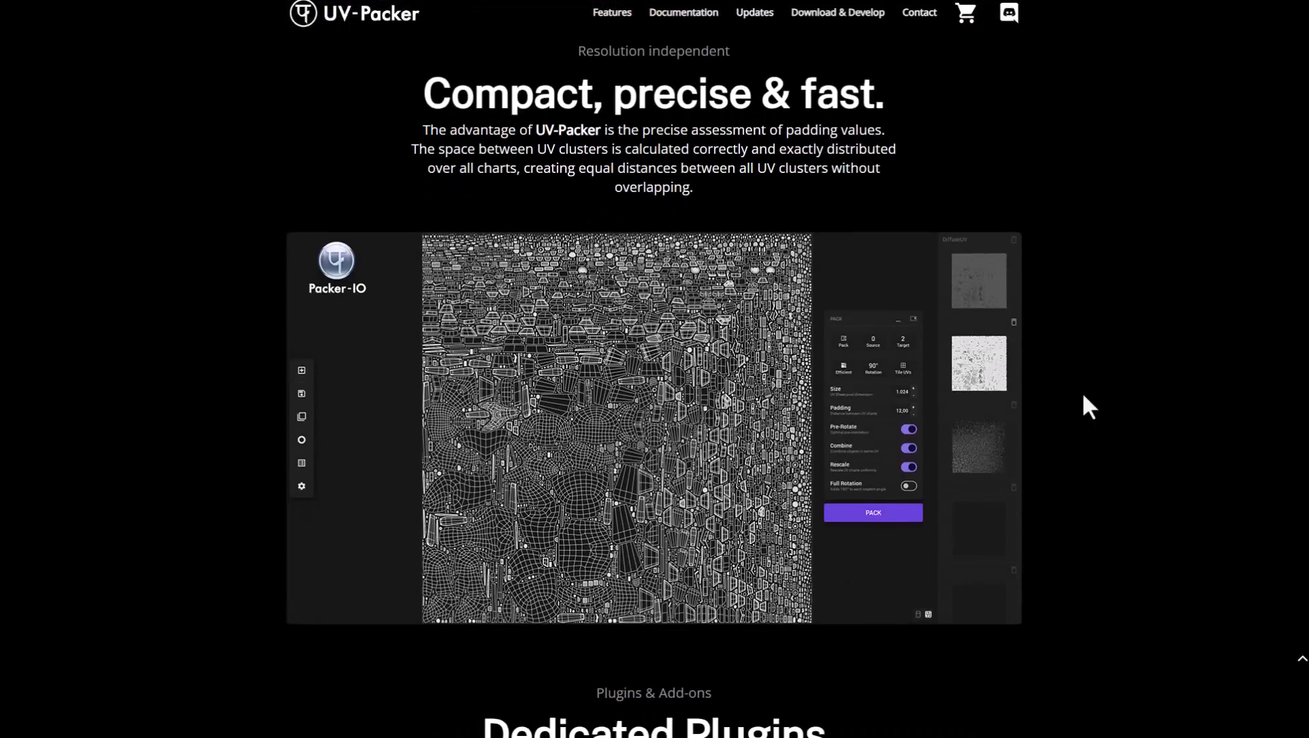
scroll(down, 3)
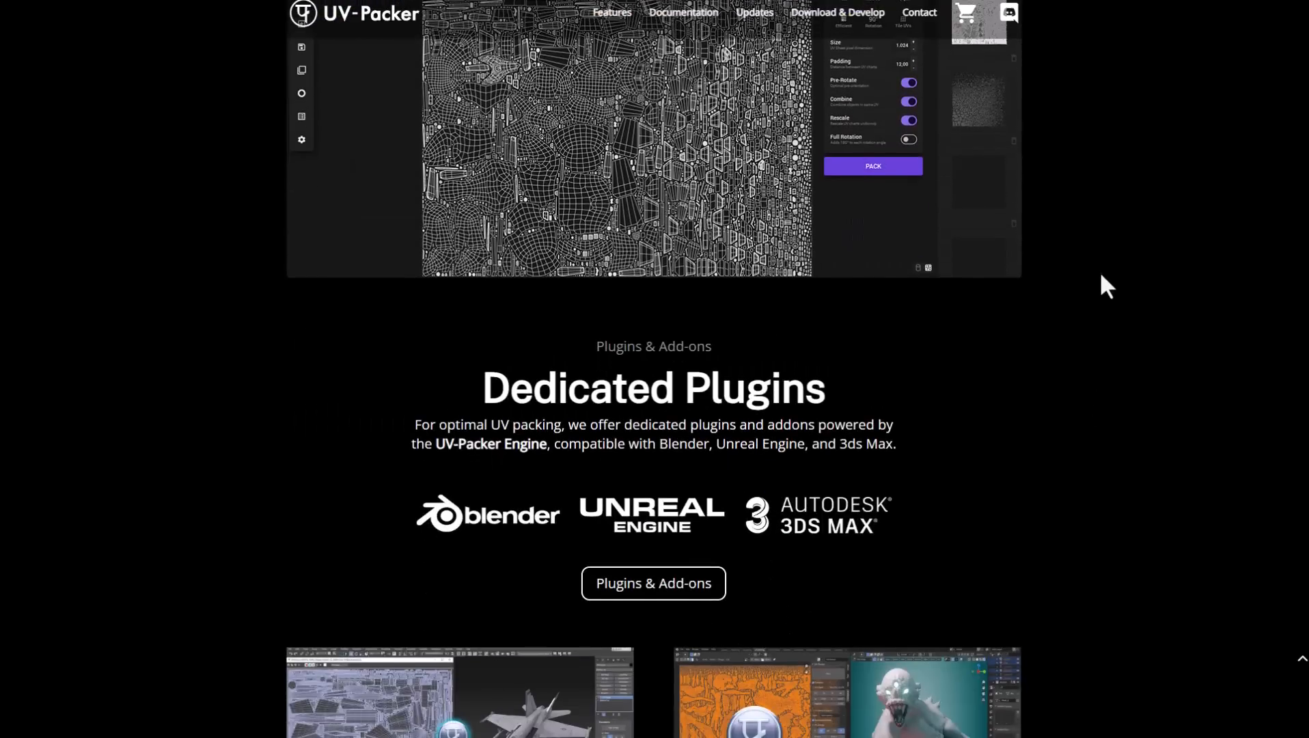
scroll(down, 3)
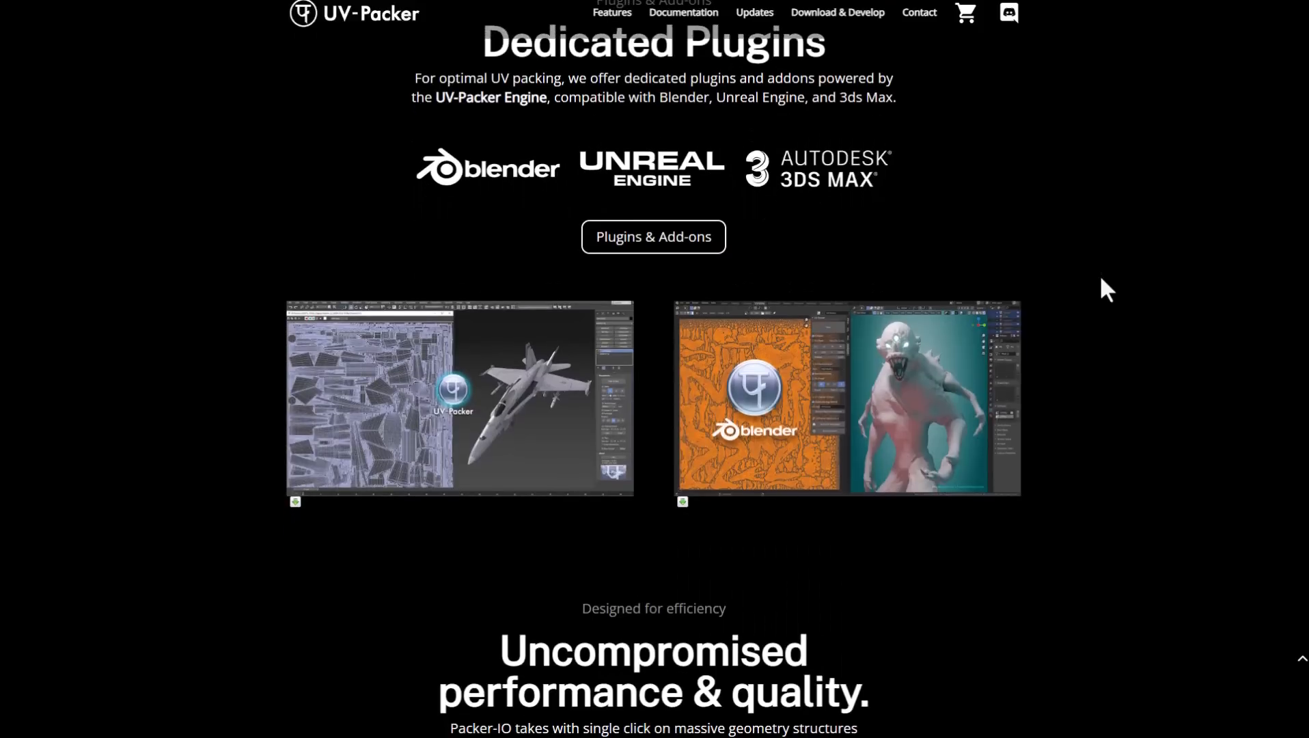
mouse_move(1042, 297)
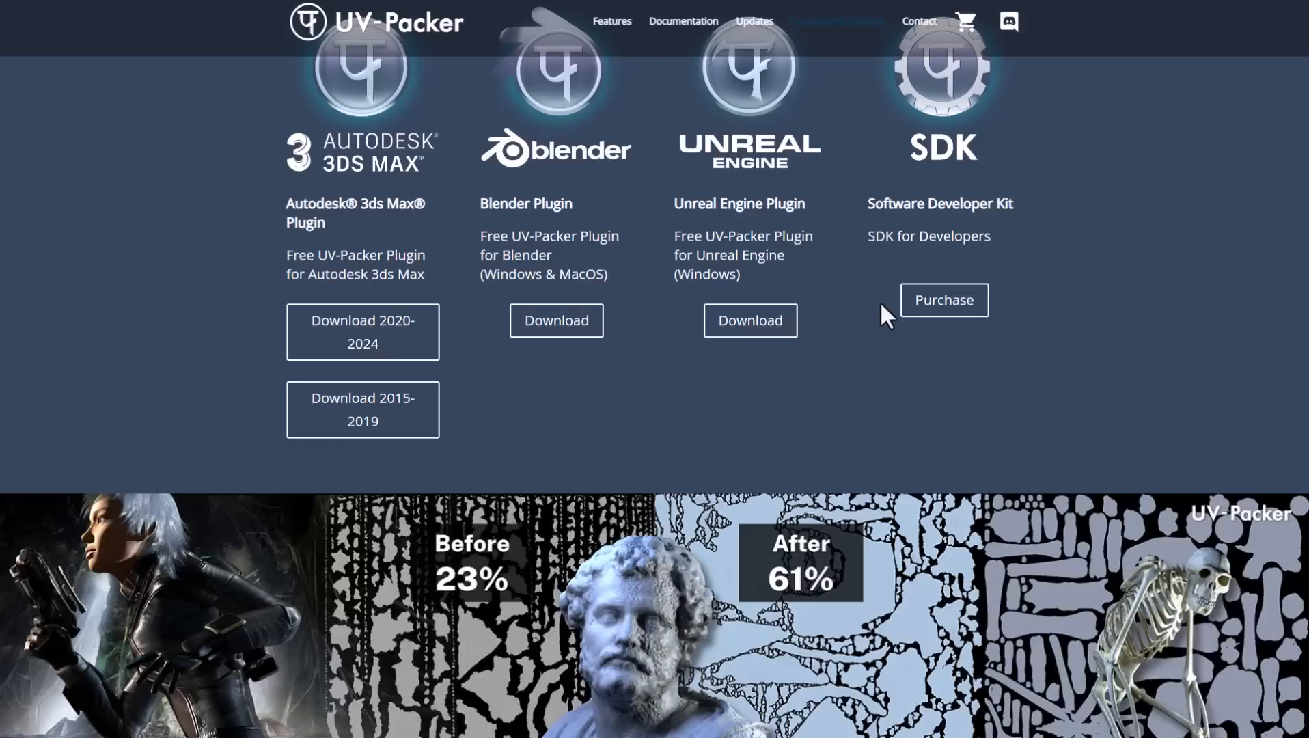
scroll(down, 3)
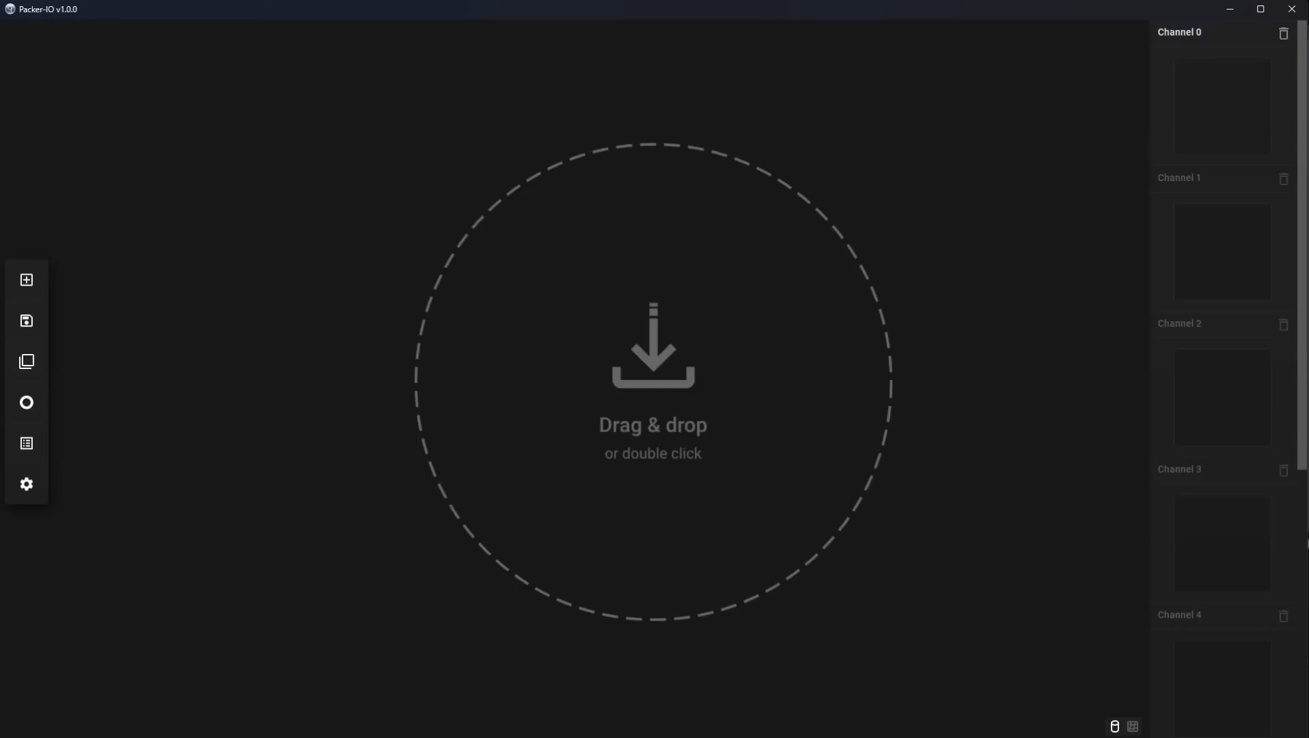
mouse_move(498, 501)
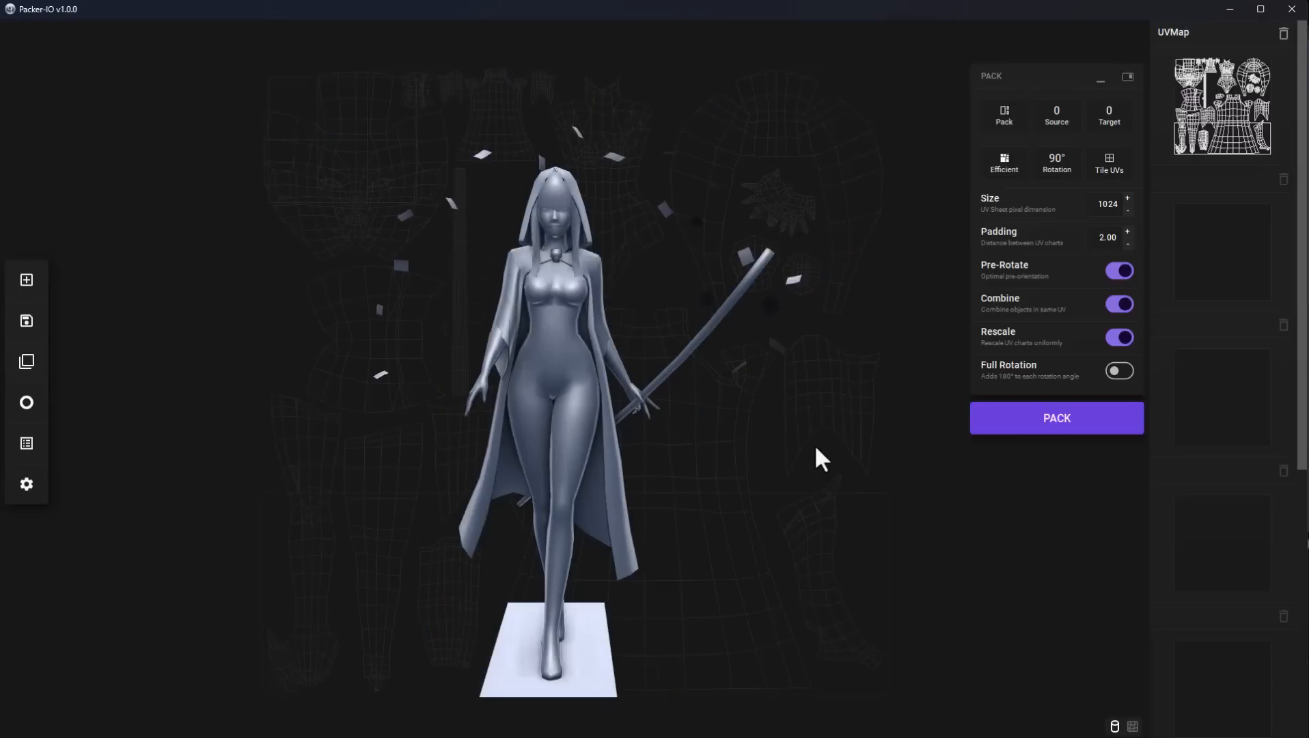
mouse_move(673, 286)
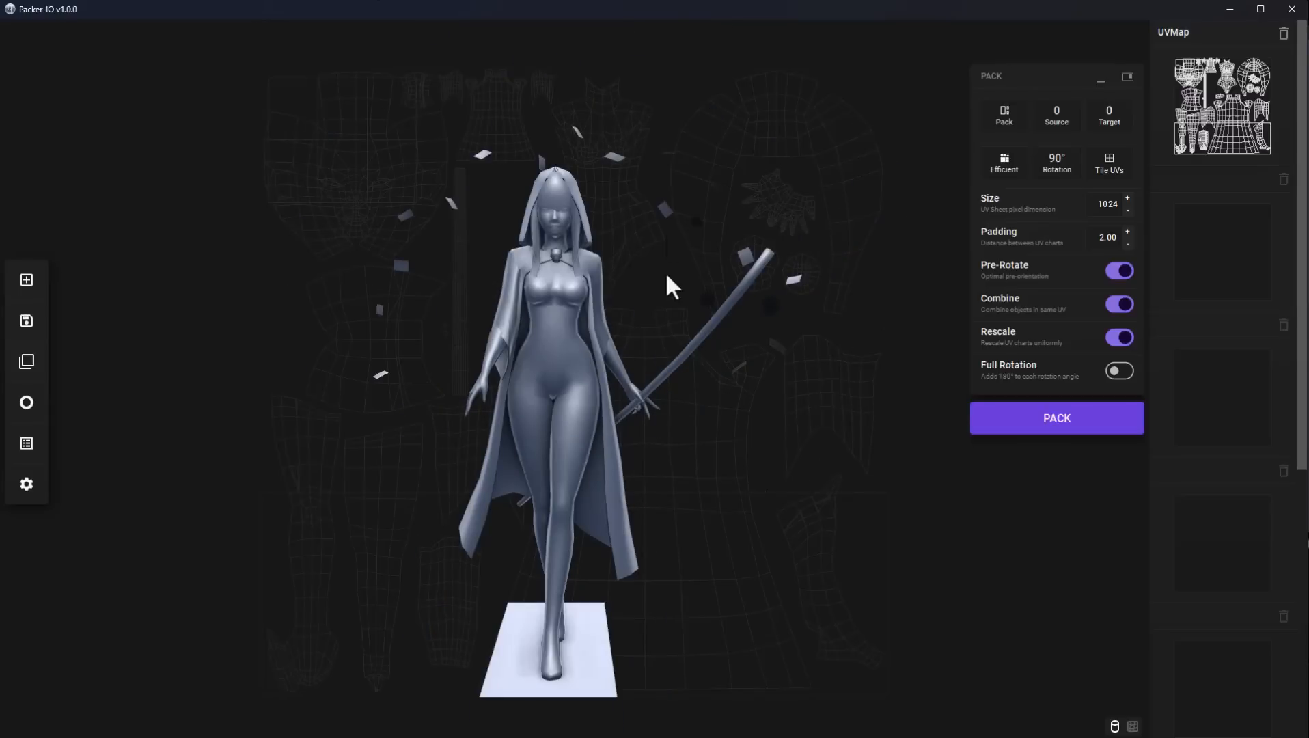
- Enable 180-degree chart rotation and repack the UVs several times for alternative results
click(1056, 418)
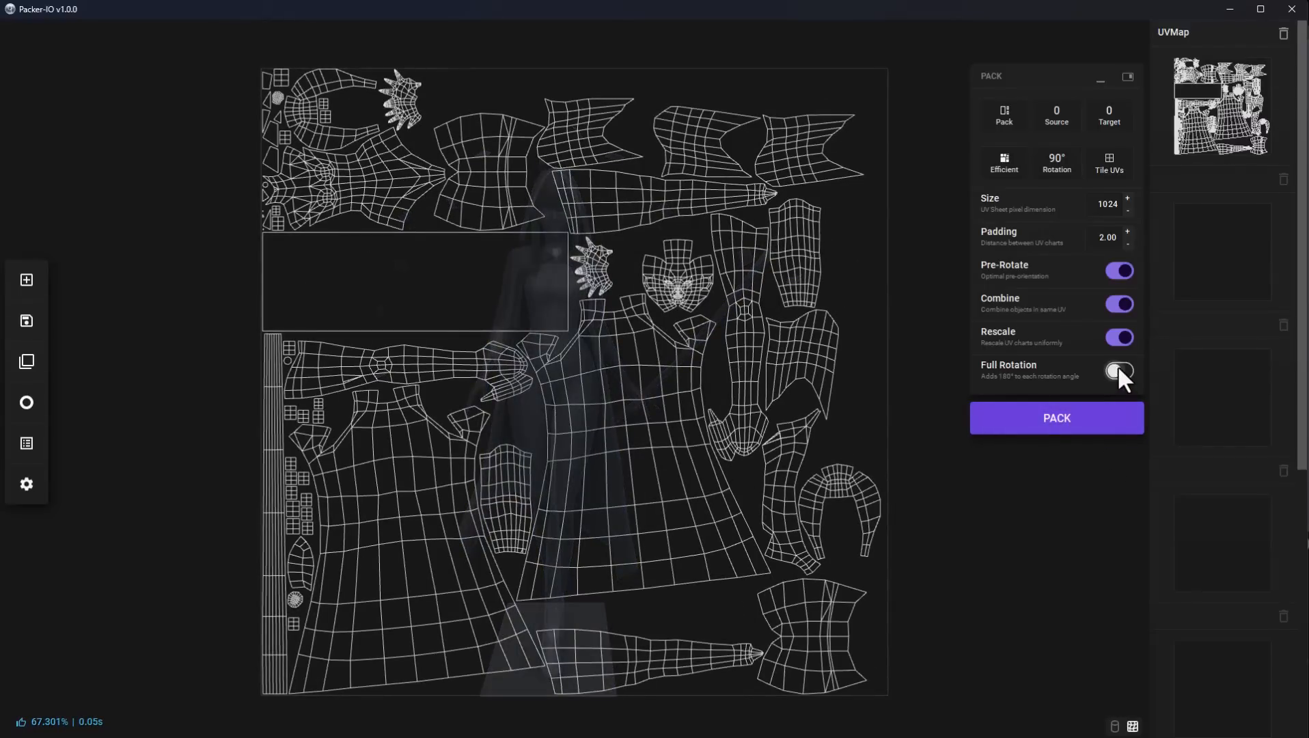
click(1118, 371)
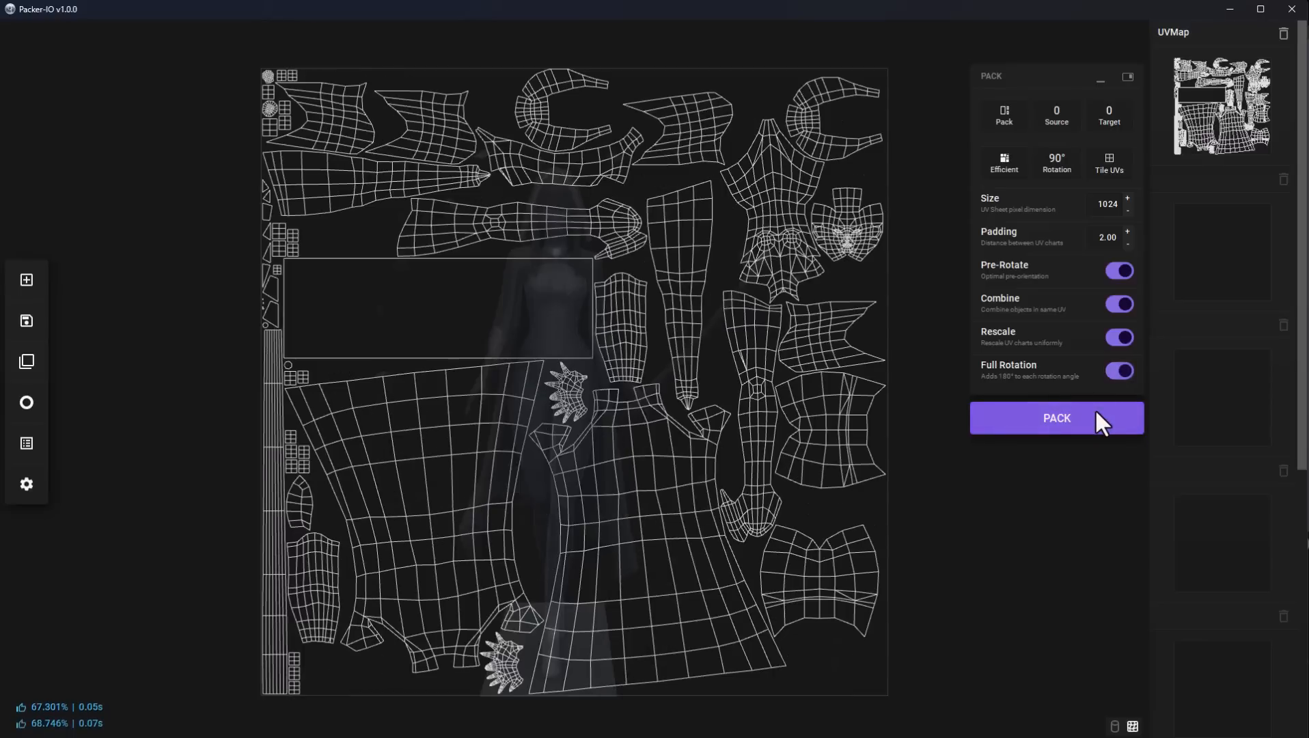
click(1056, 418)
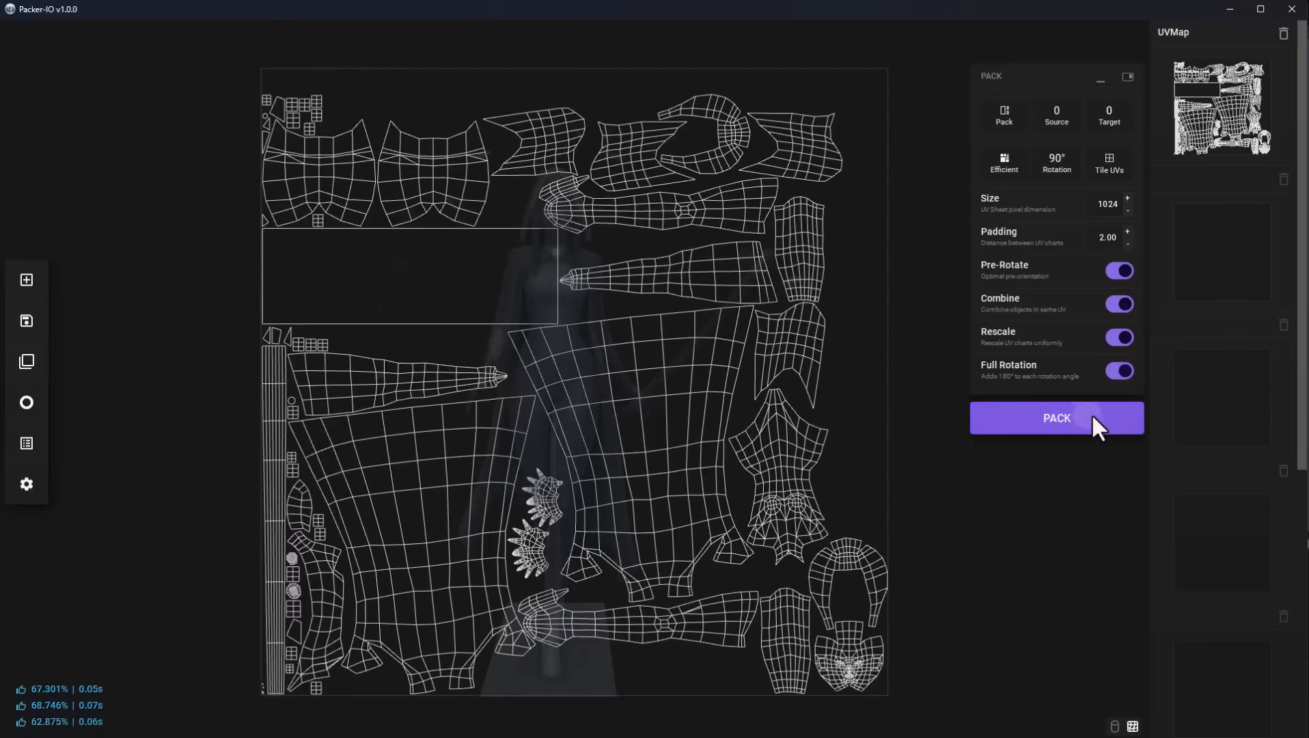
click(1057, 418)
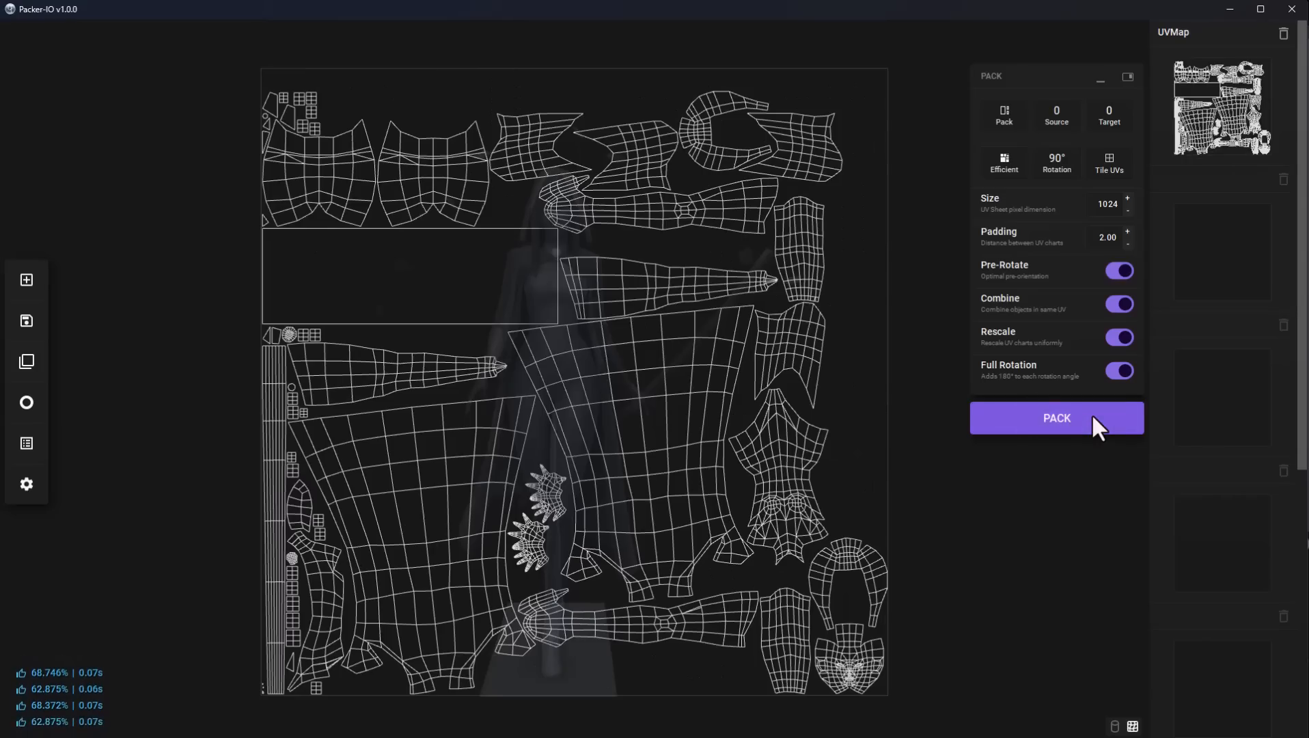
- Turn off uniform rescaling, switch Combine on, and repack the UVs
click(1118, 338)
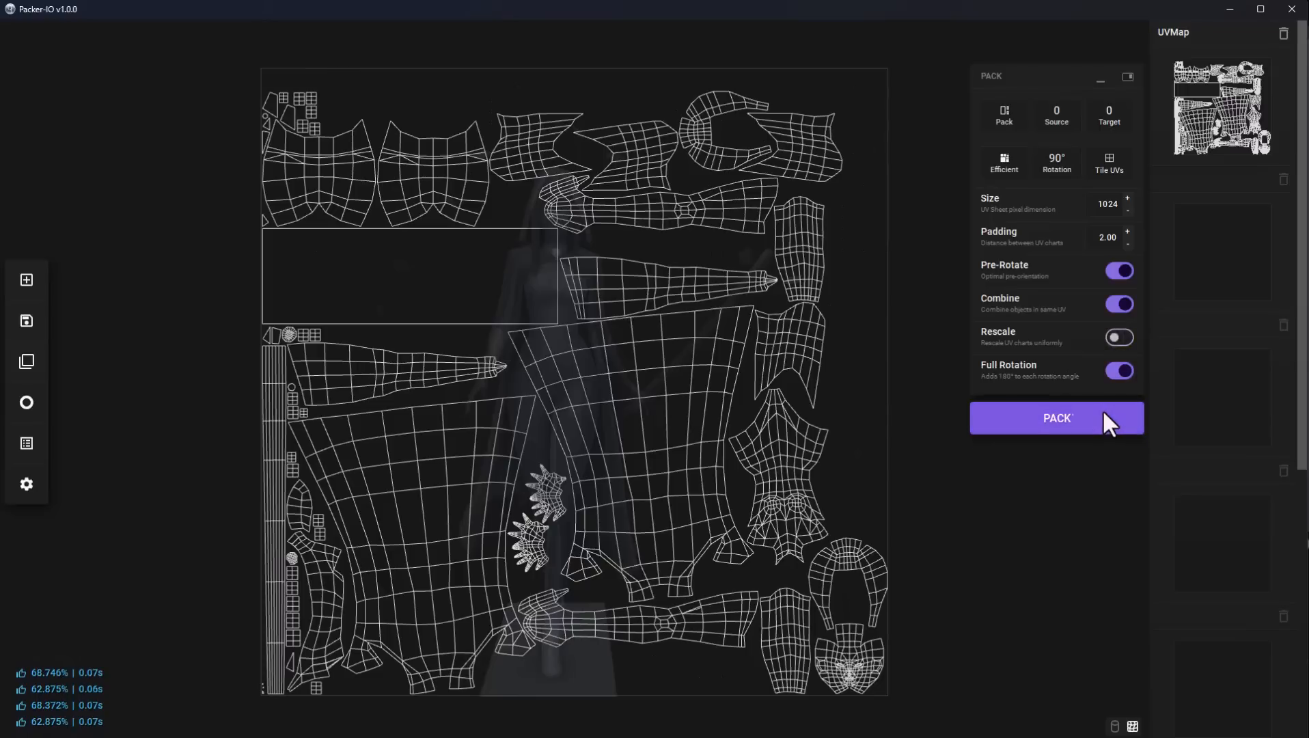
click(1056, 417)
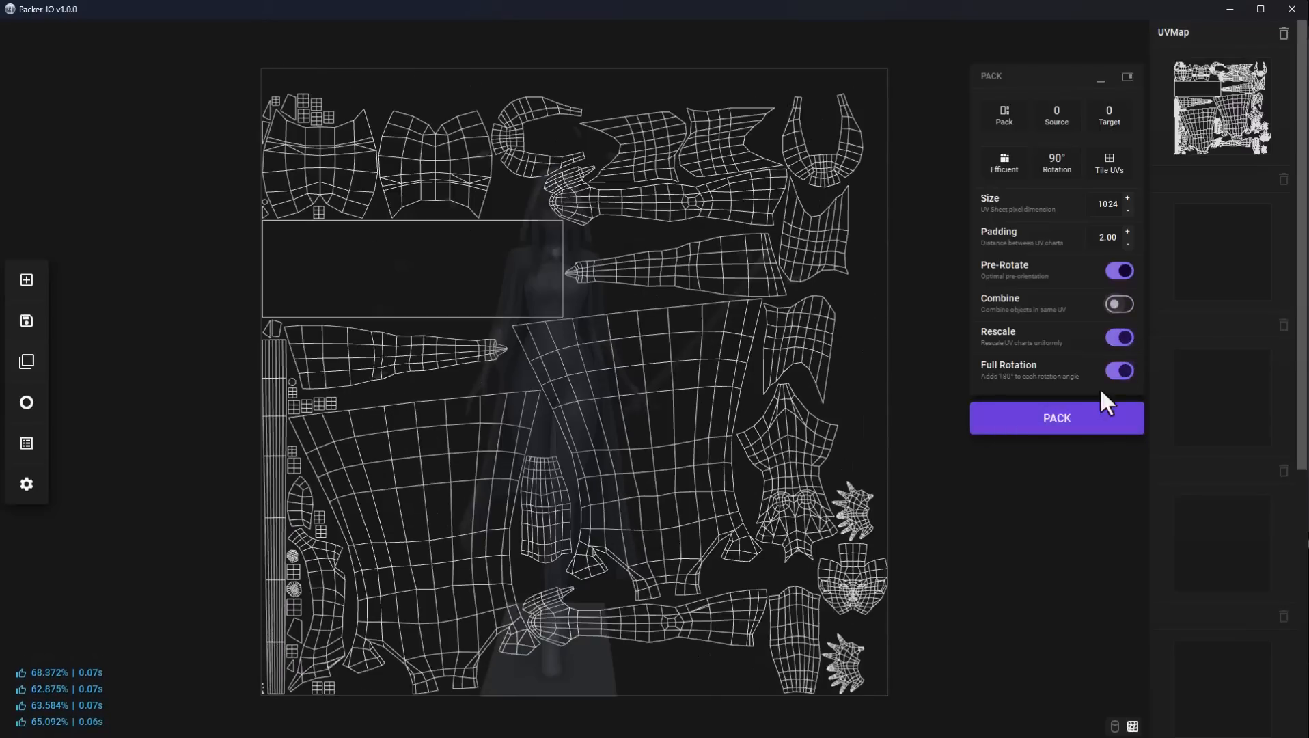
click(1056, 418)
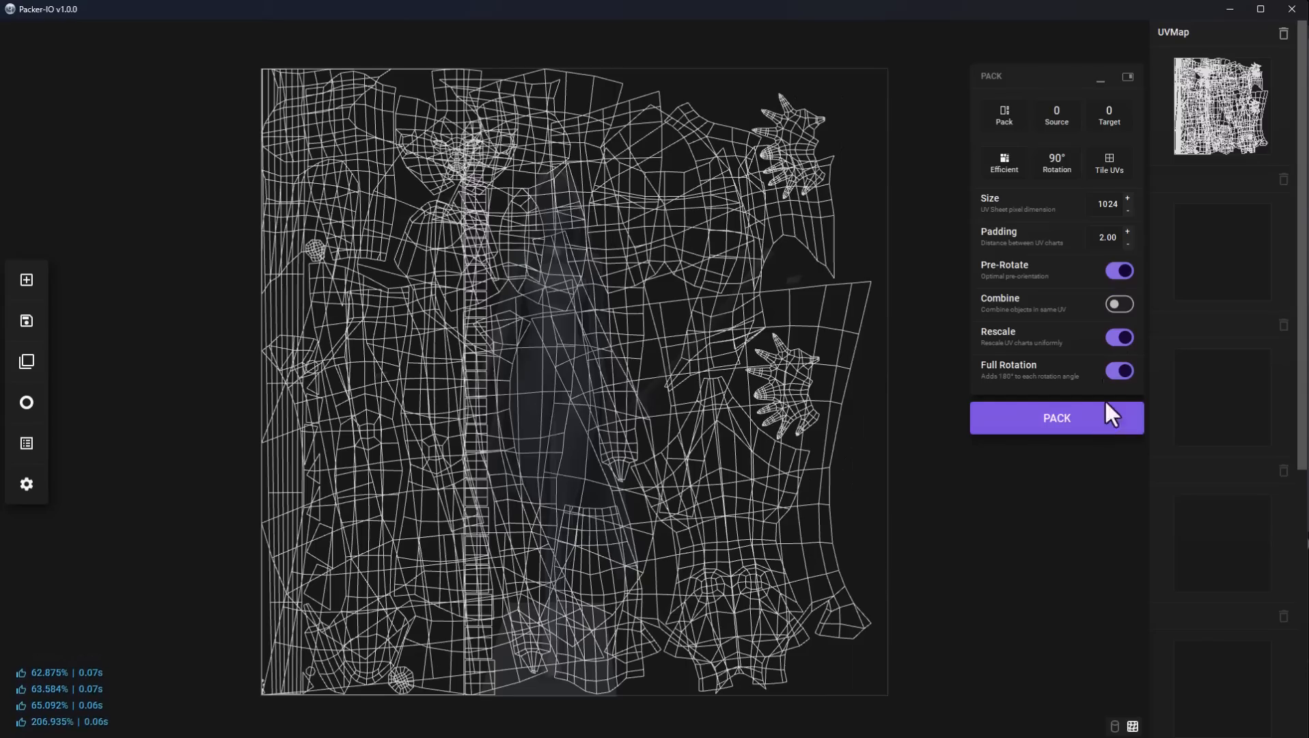
click(1119, 304)
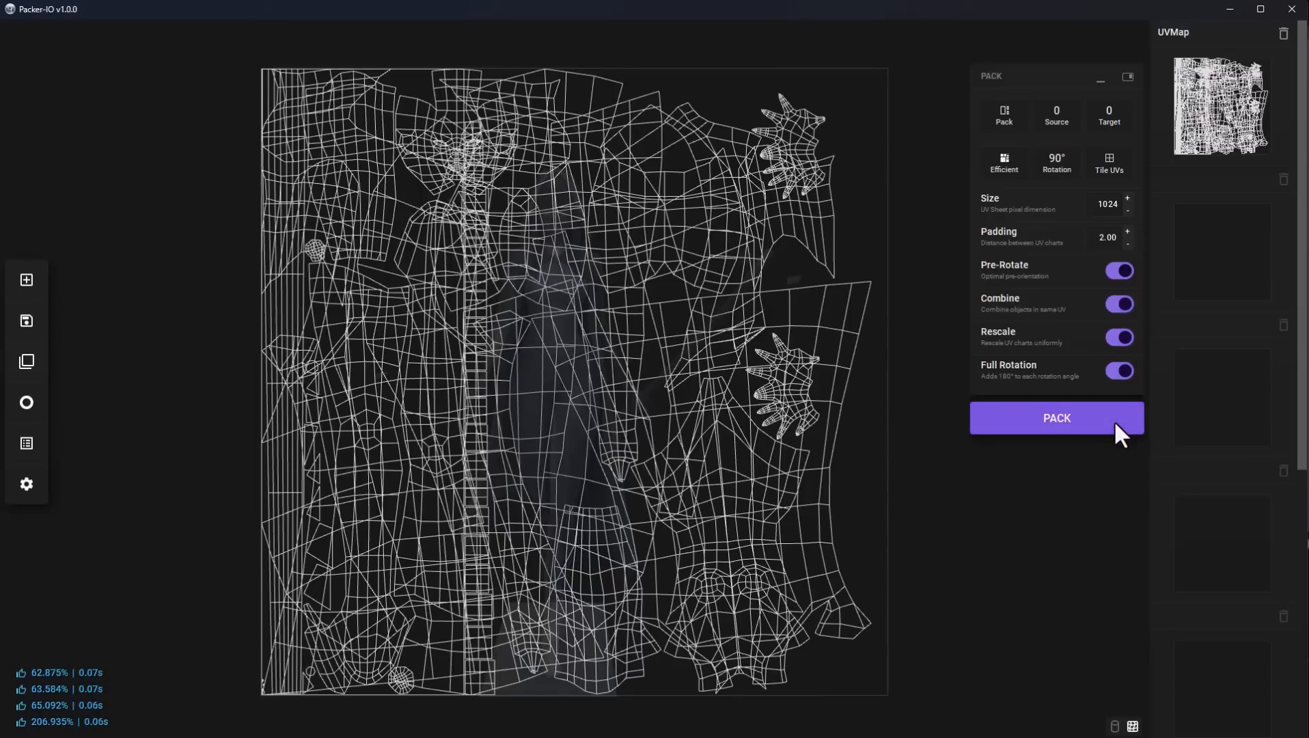
click(1056, 417)
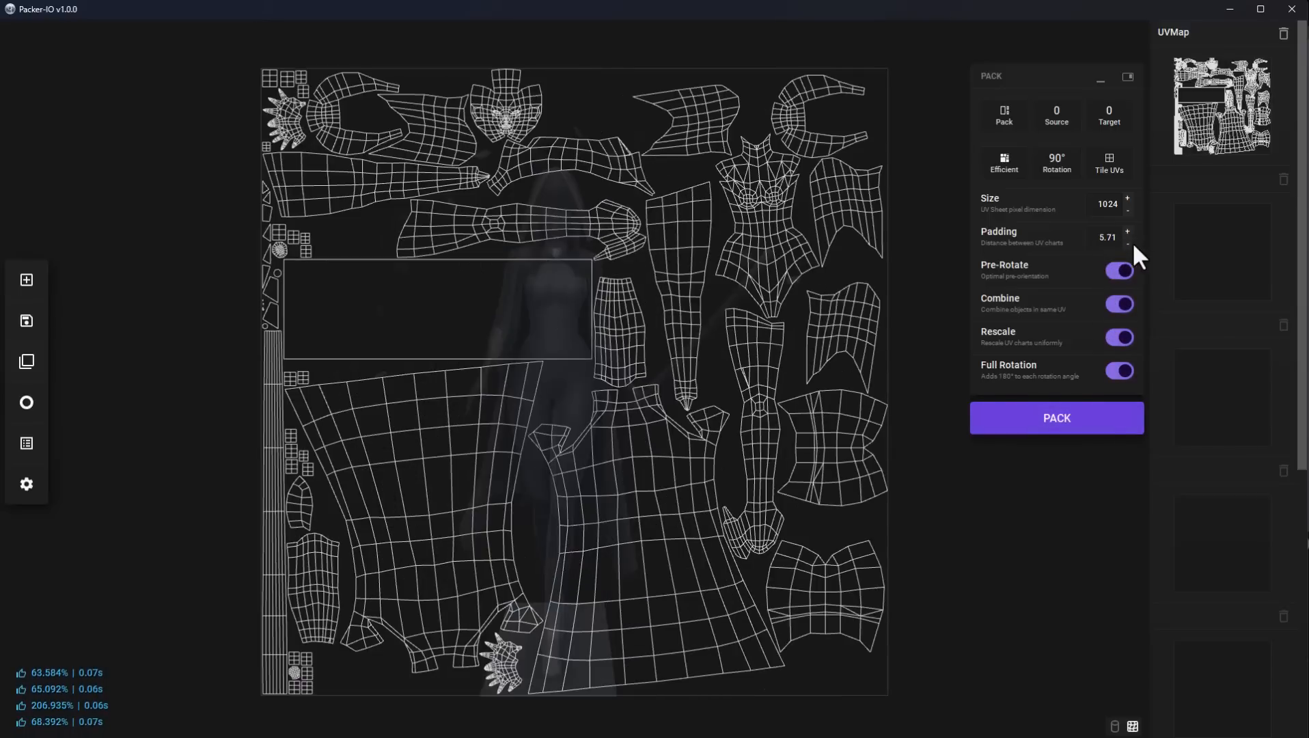
- Lower padding to 3.08 with the minus button, repacking at 63.050% efficiency
click(1129, 244)
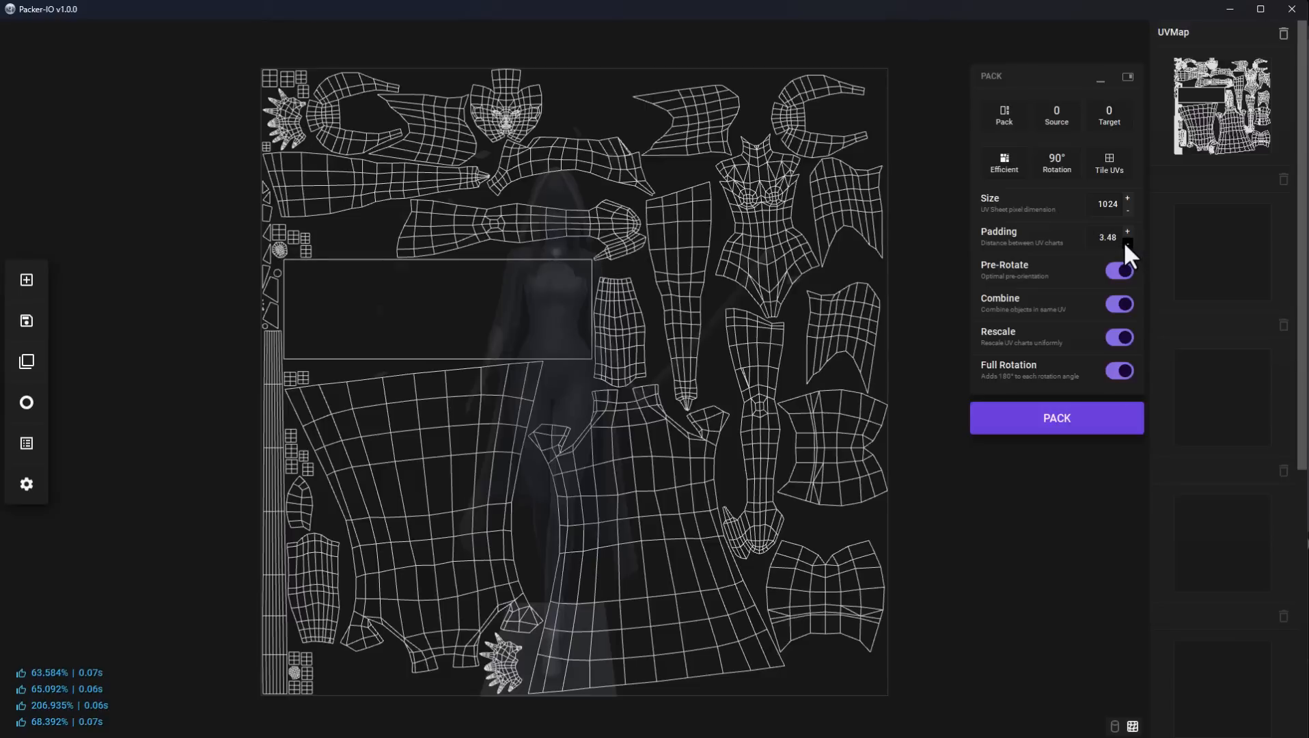
click(1127, 241)
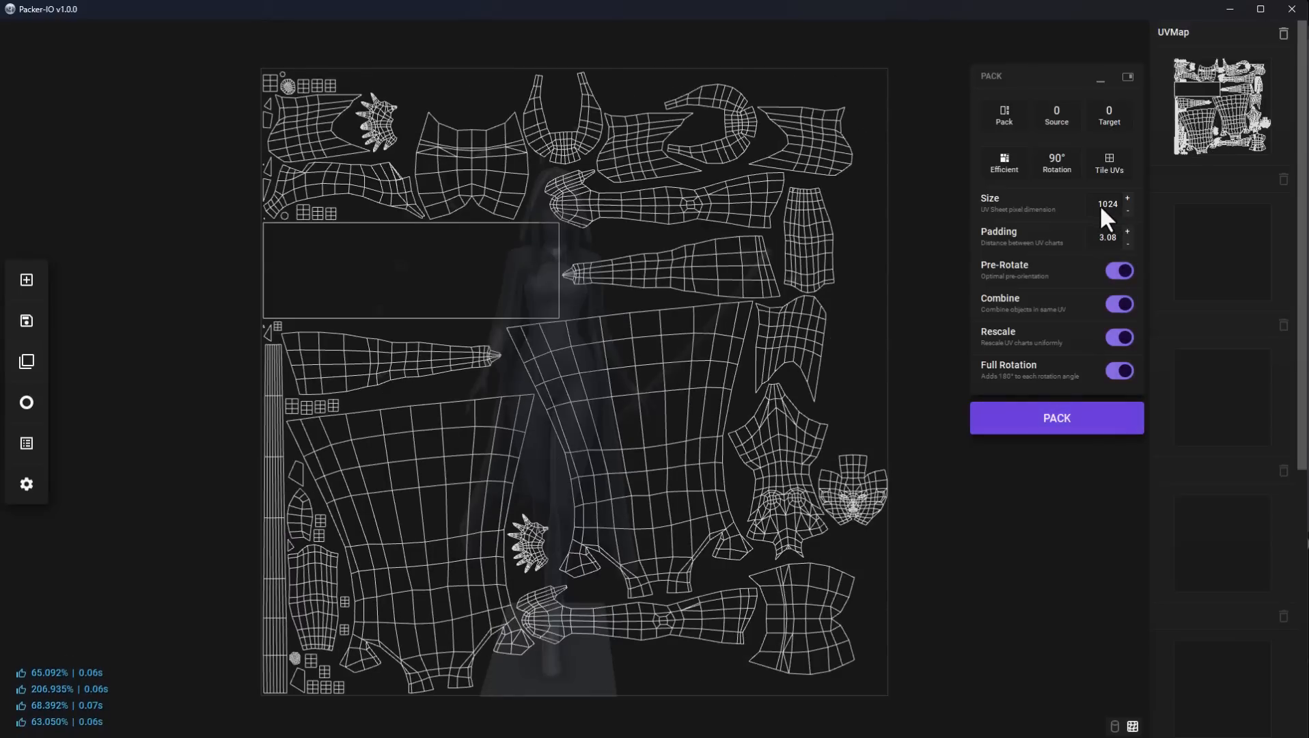
mouse_move(1094, 213)
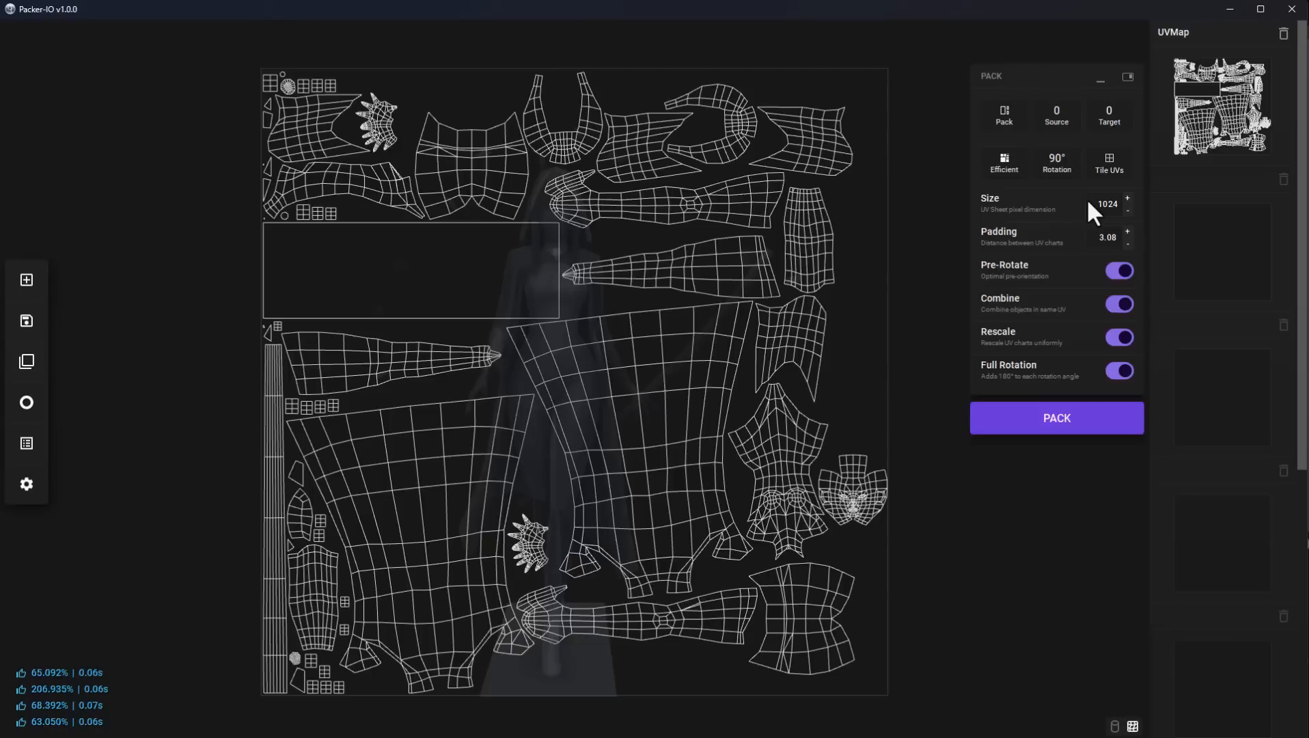
mouse_move(1160, 244)
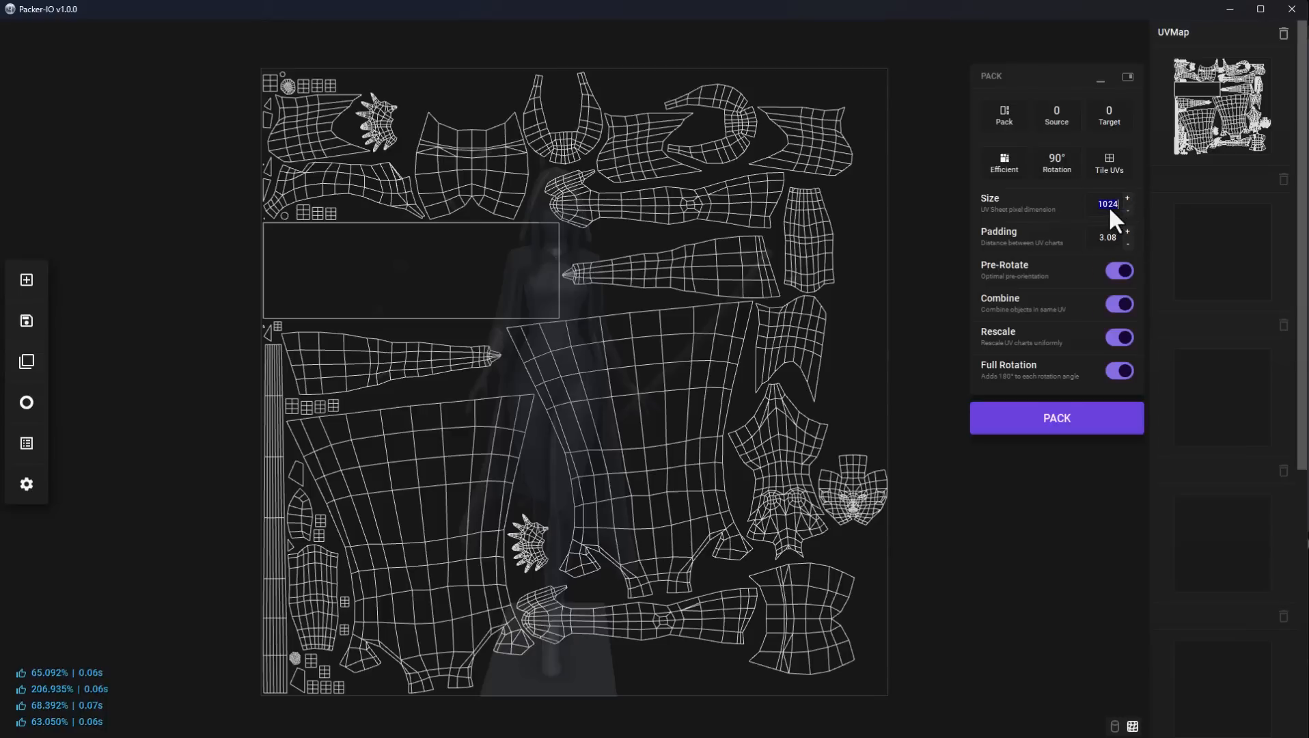
- Set the UV sheet size to 2048 and repack, reaching 65.139% efficiency
text(24)
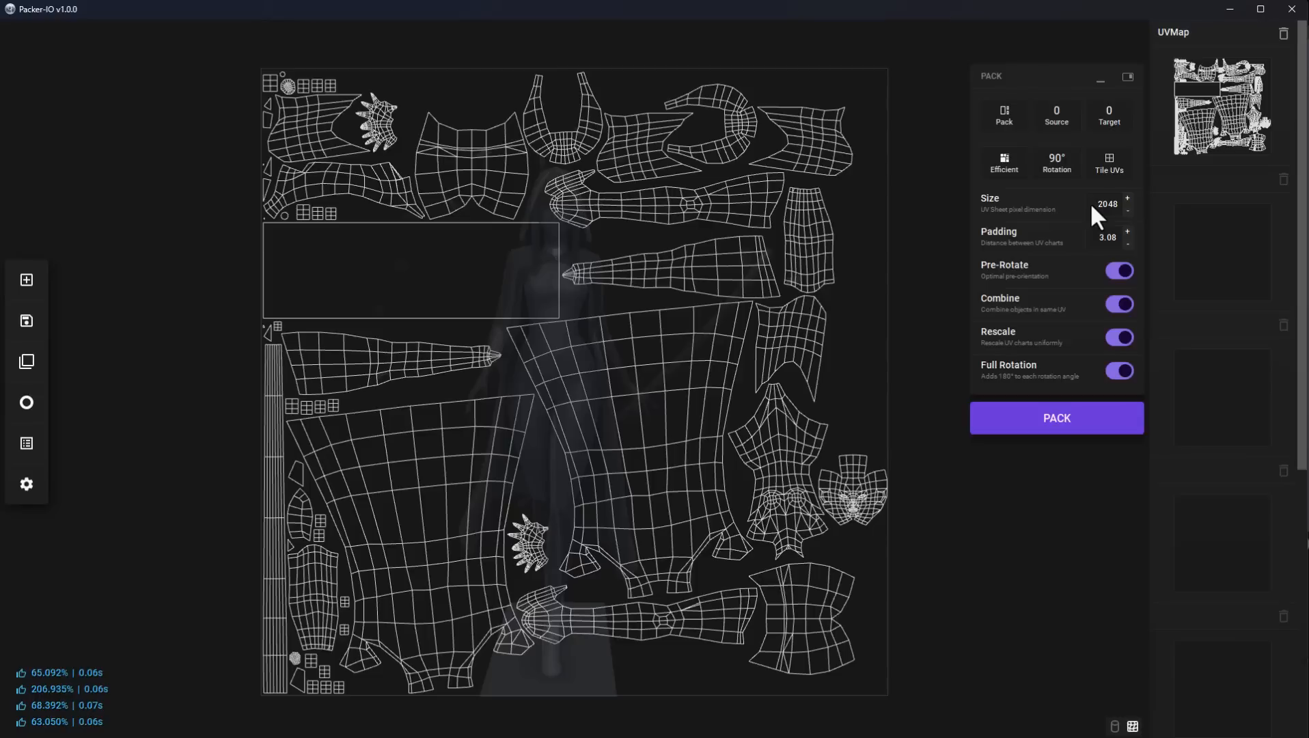
click(1056, 417)
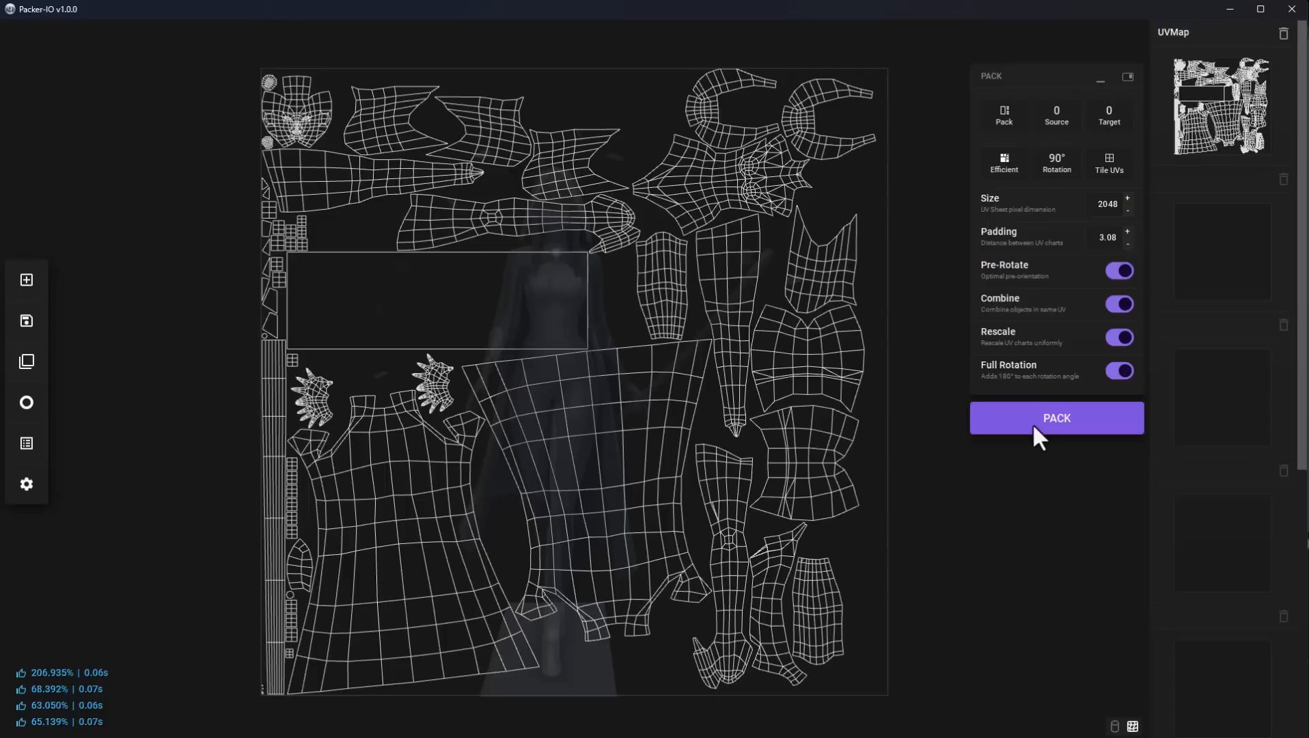
mouse_move(1109, 163)
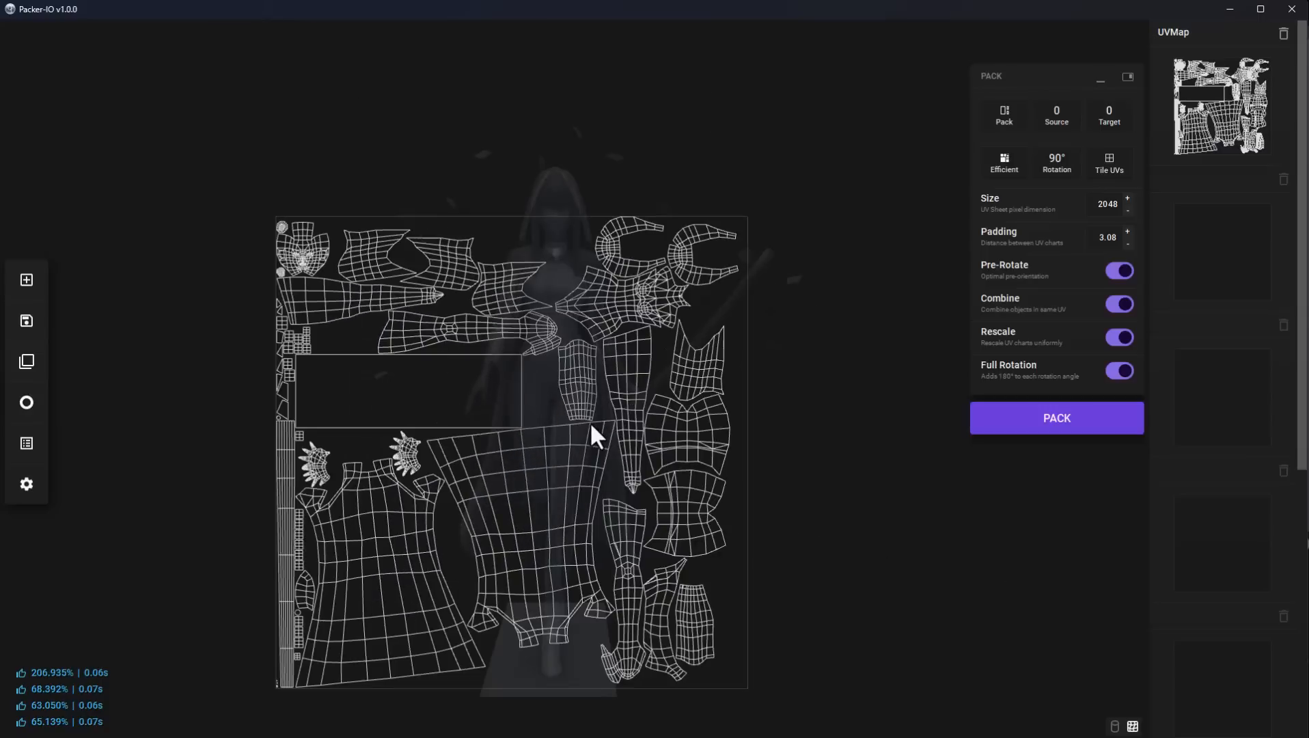
mouse_move(609, 432)
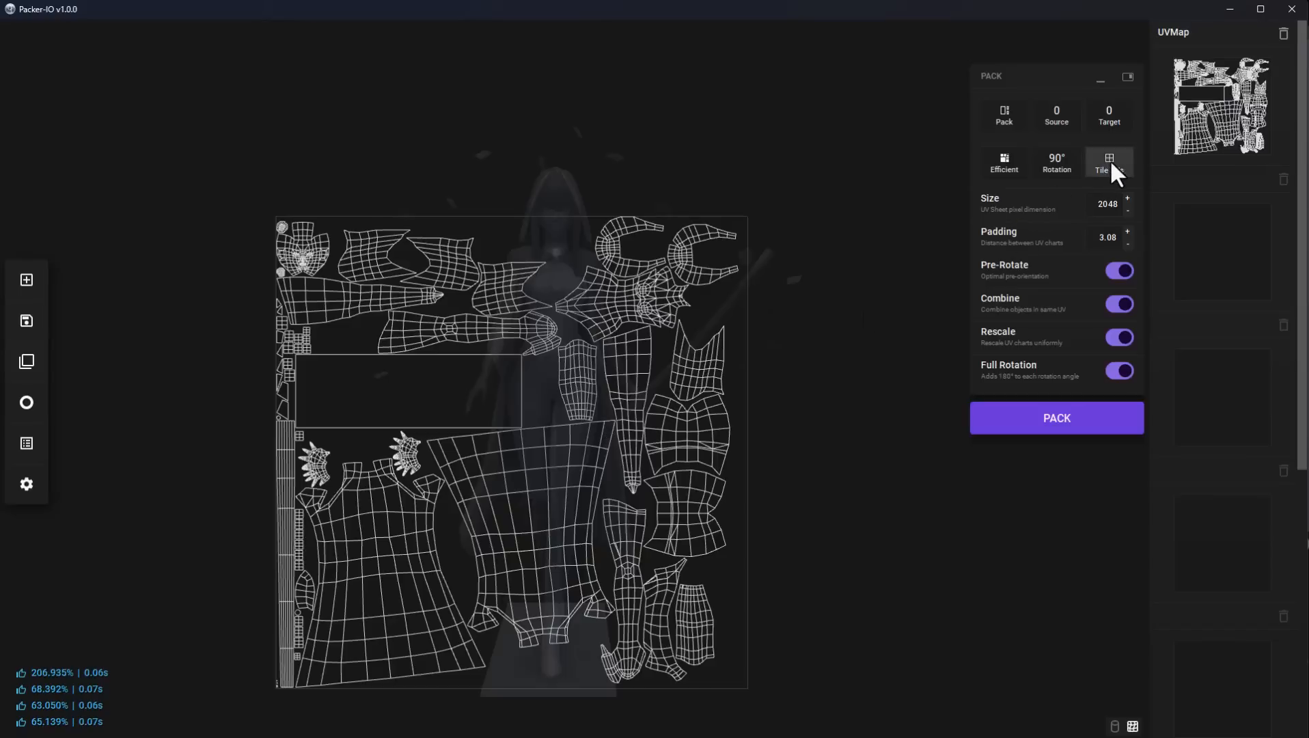
- Pack the charts twice across a 4×4 tile grid, logging 41.213% efficiency
click(1109, 163)
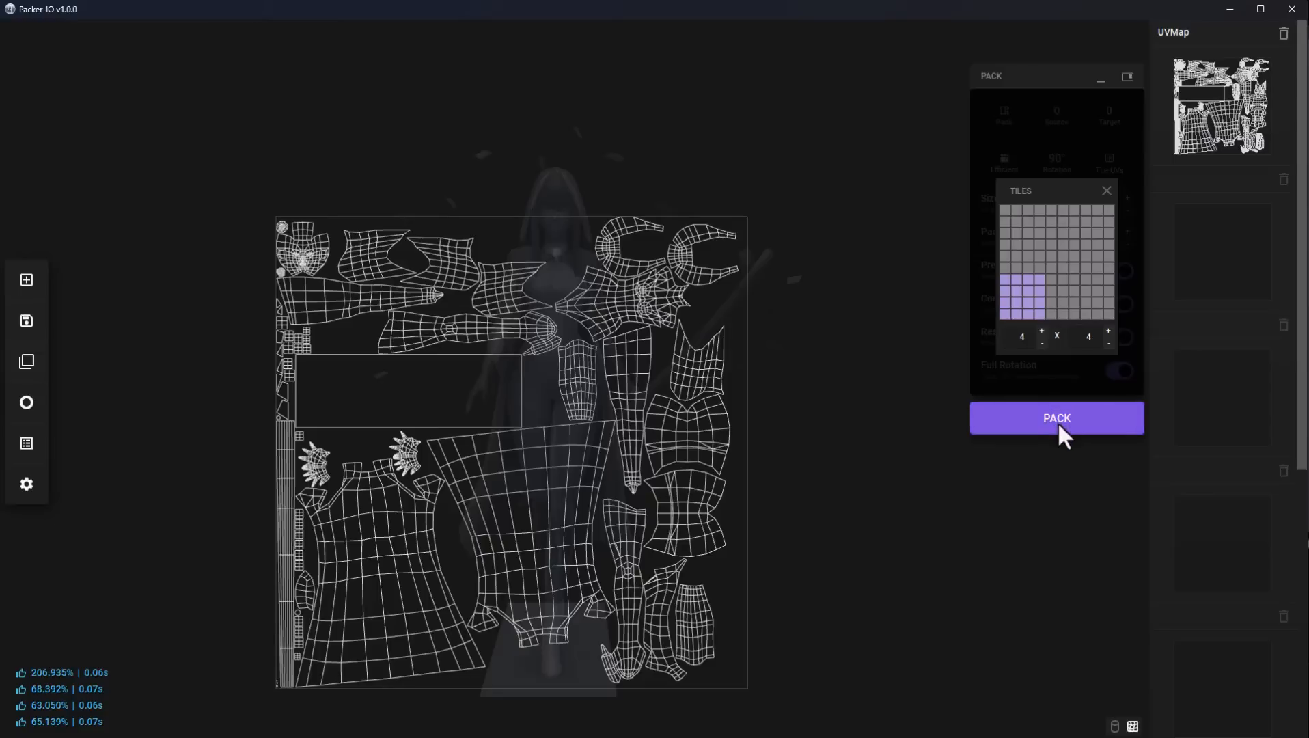
click(1056, 418)
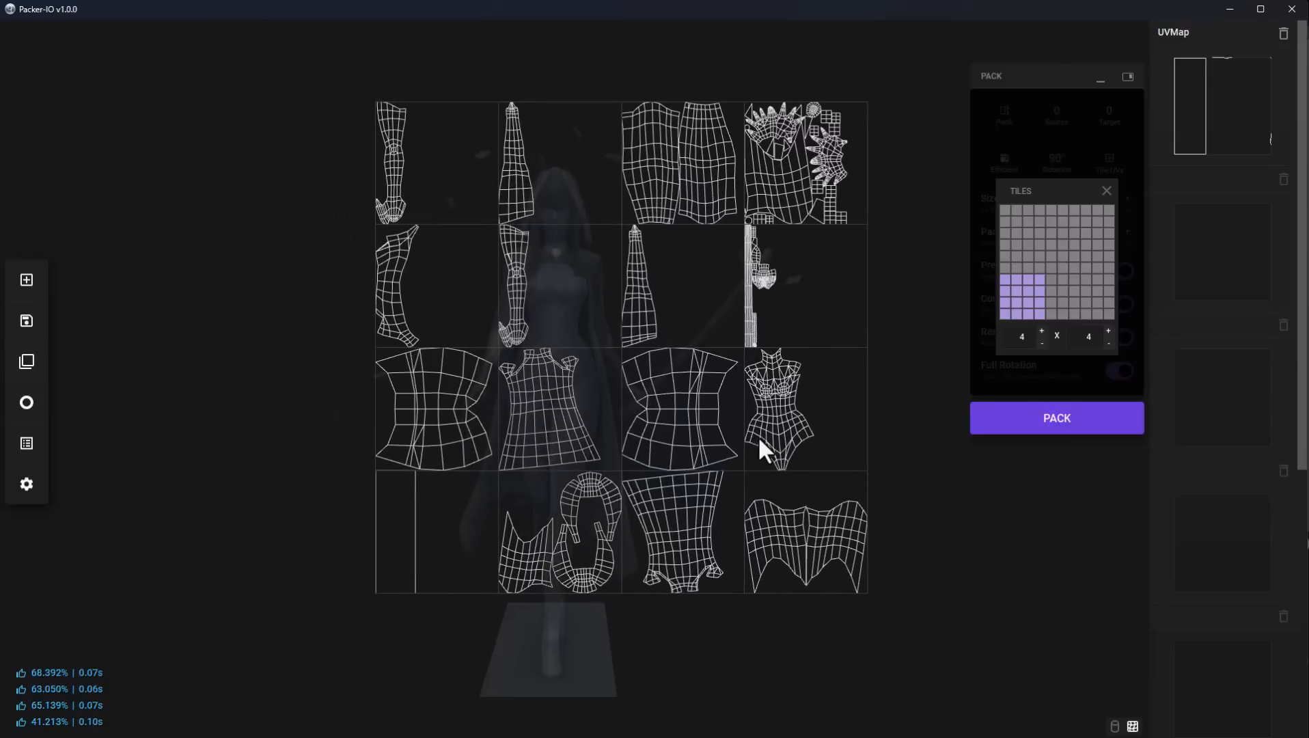
click(1056, 417)
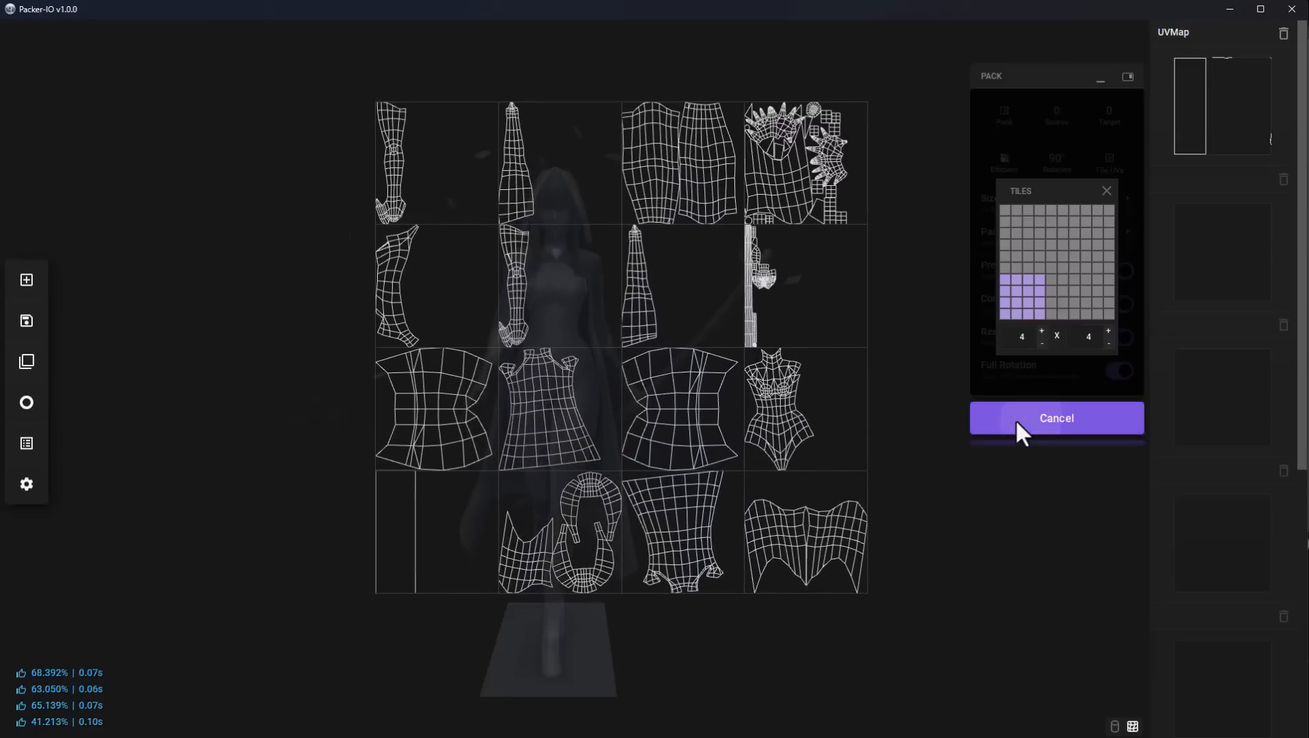
- Repack the tiled charts twice more (up to 41.334%), then import the bald head model
click(1056, 418)
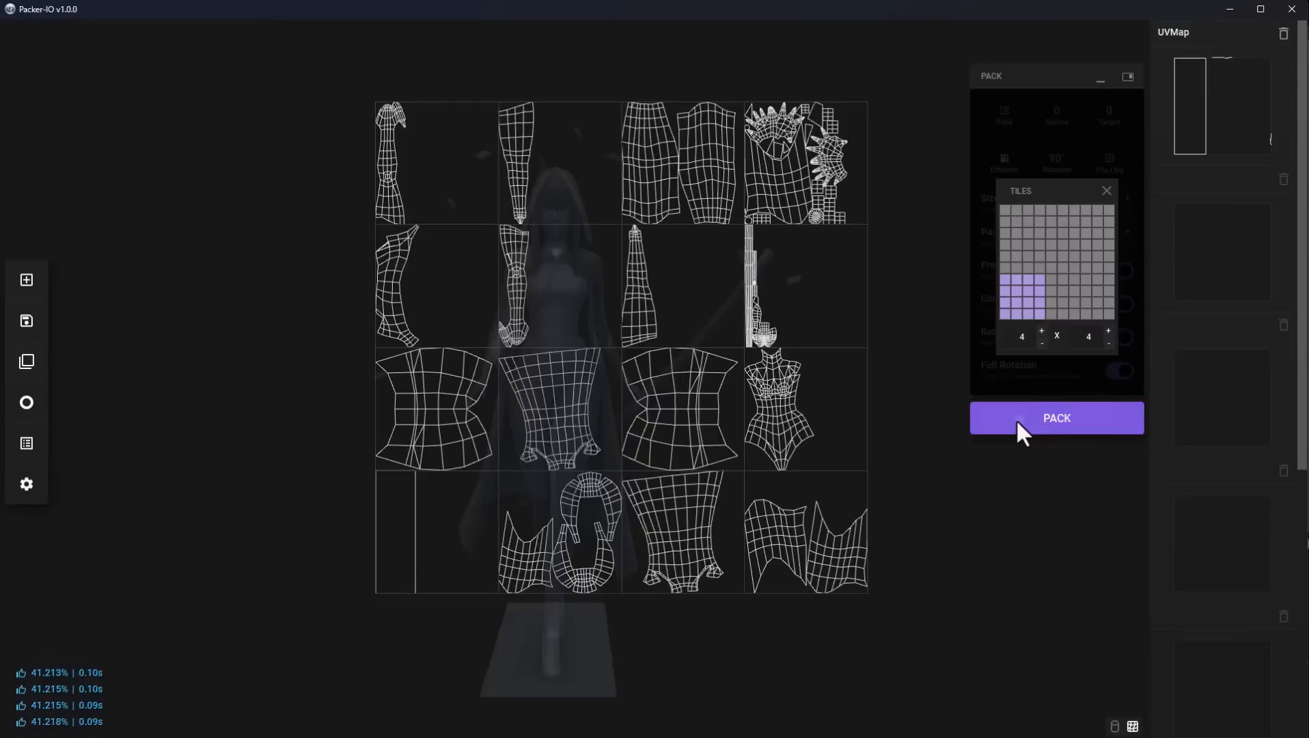
click(1055, 417)
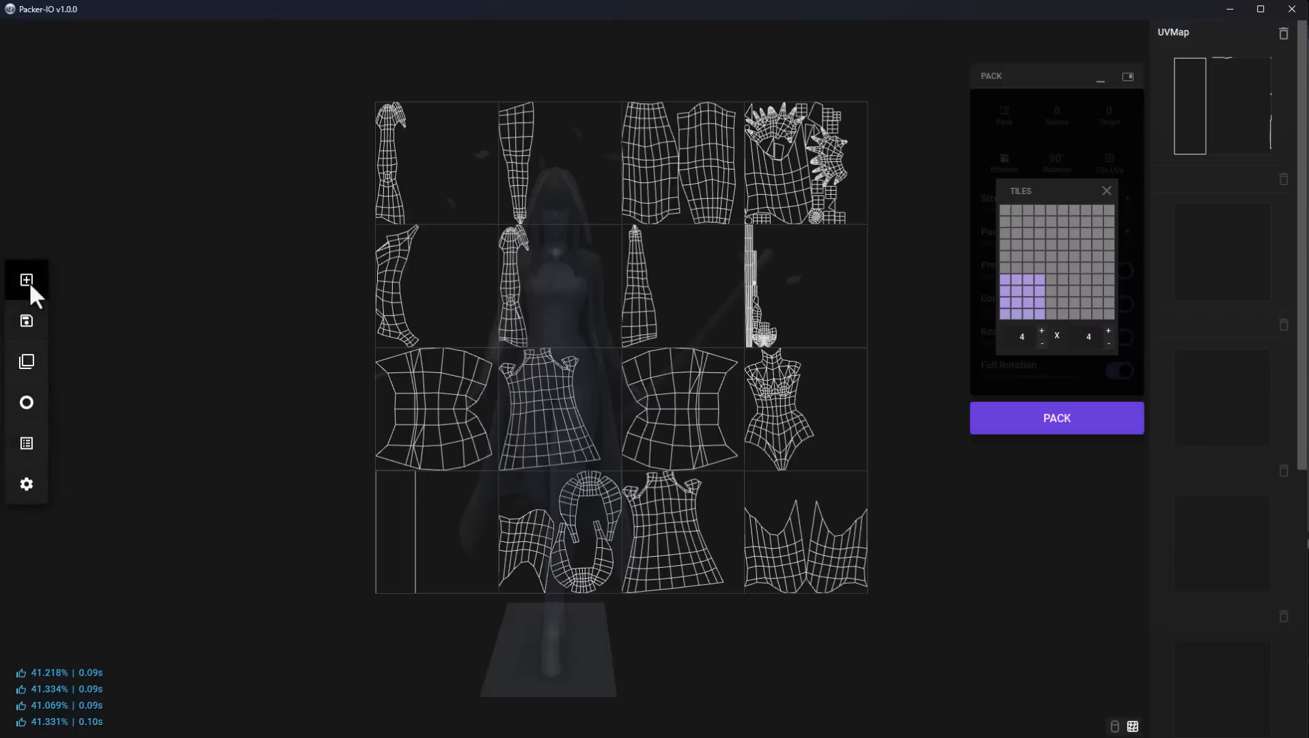
click(26, 280)
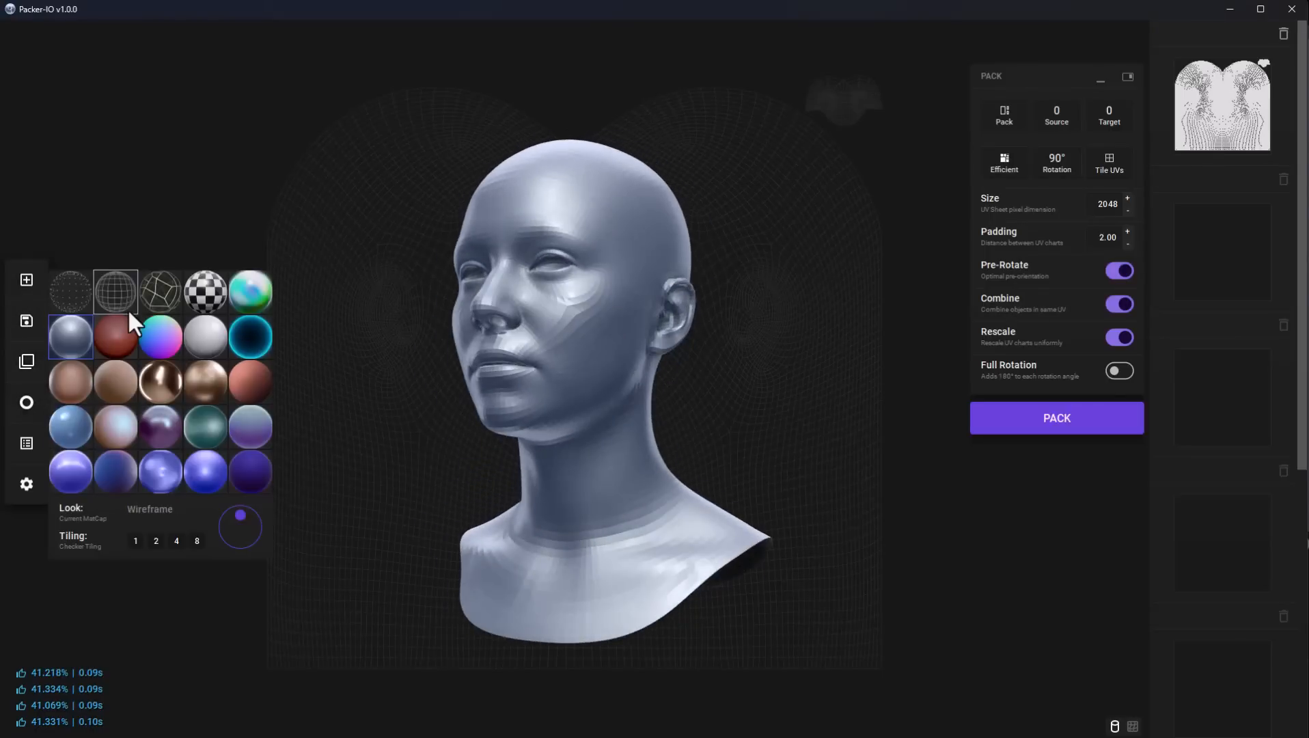
- Apply the Wireframe and Checker Map looks to the head and orbit to its front
click(206, 290)
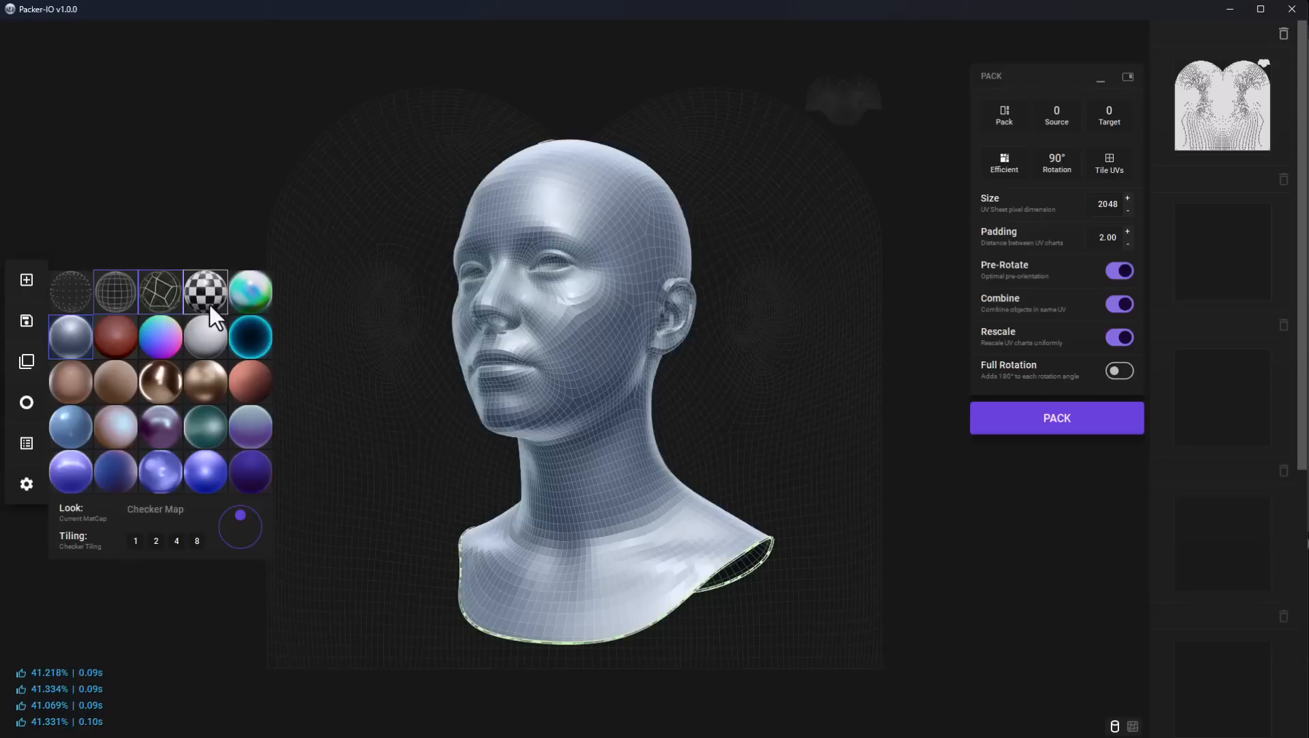
click(206, 291)
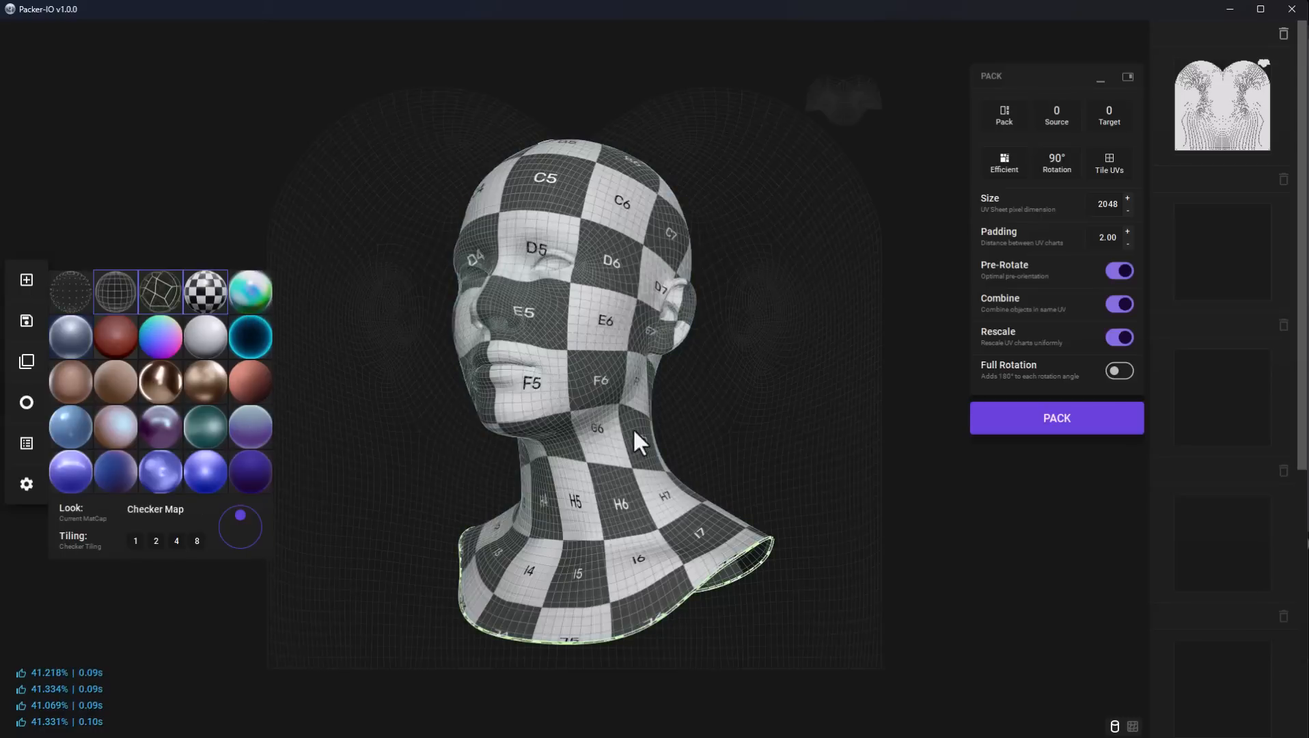
drag(635, 443, 706, 443)
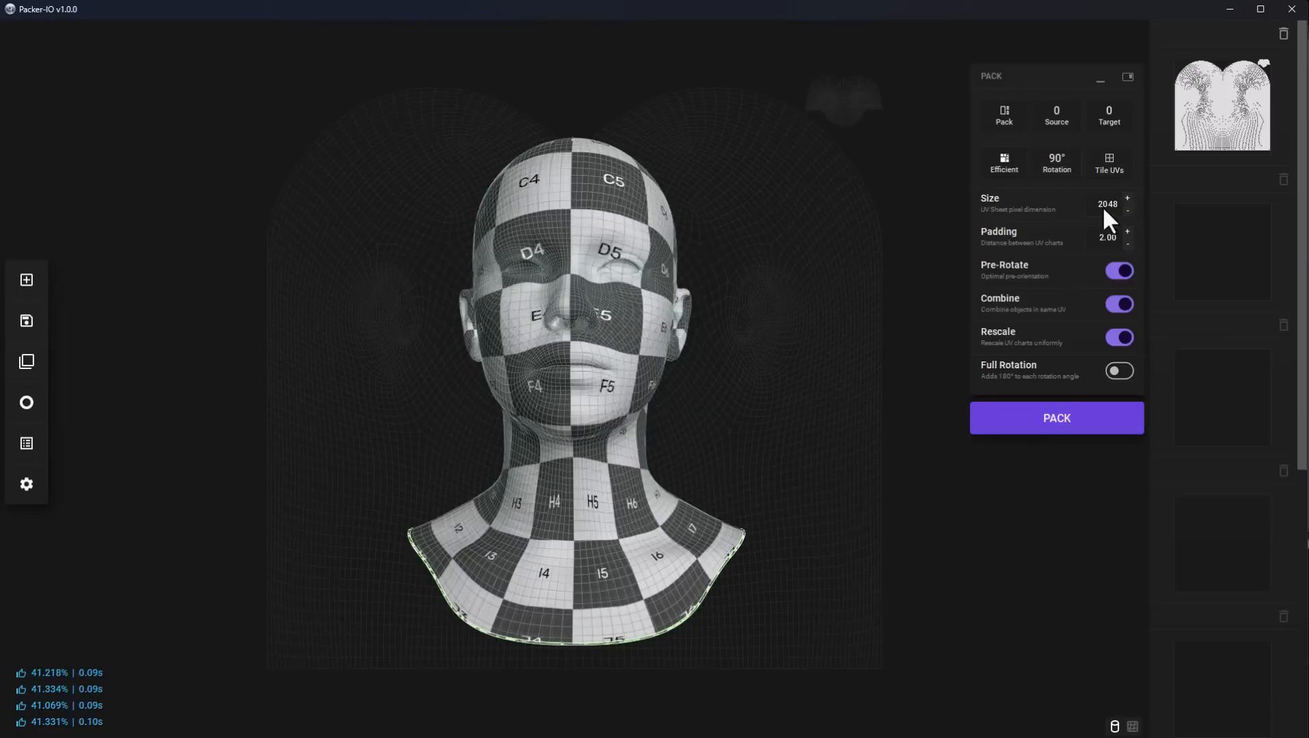
click(1056, 418)
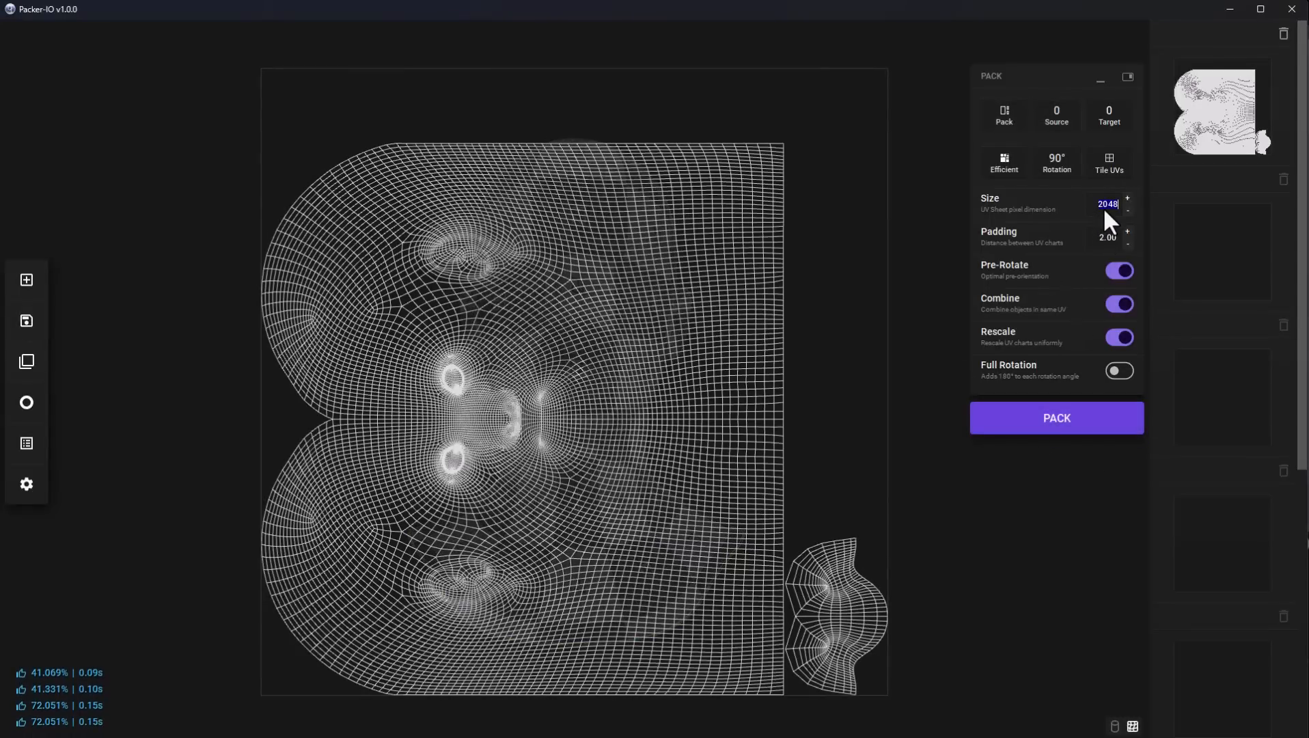
- Set the sheet size to 4096 and pack the head's UVs into 2×1 tiles (67.330%)
key(backspace)
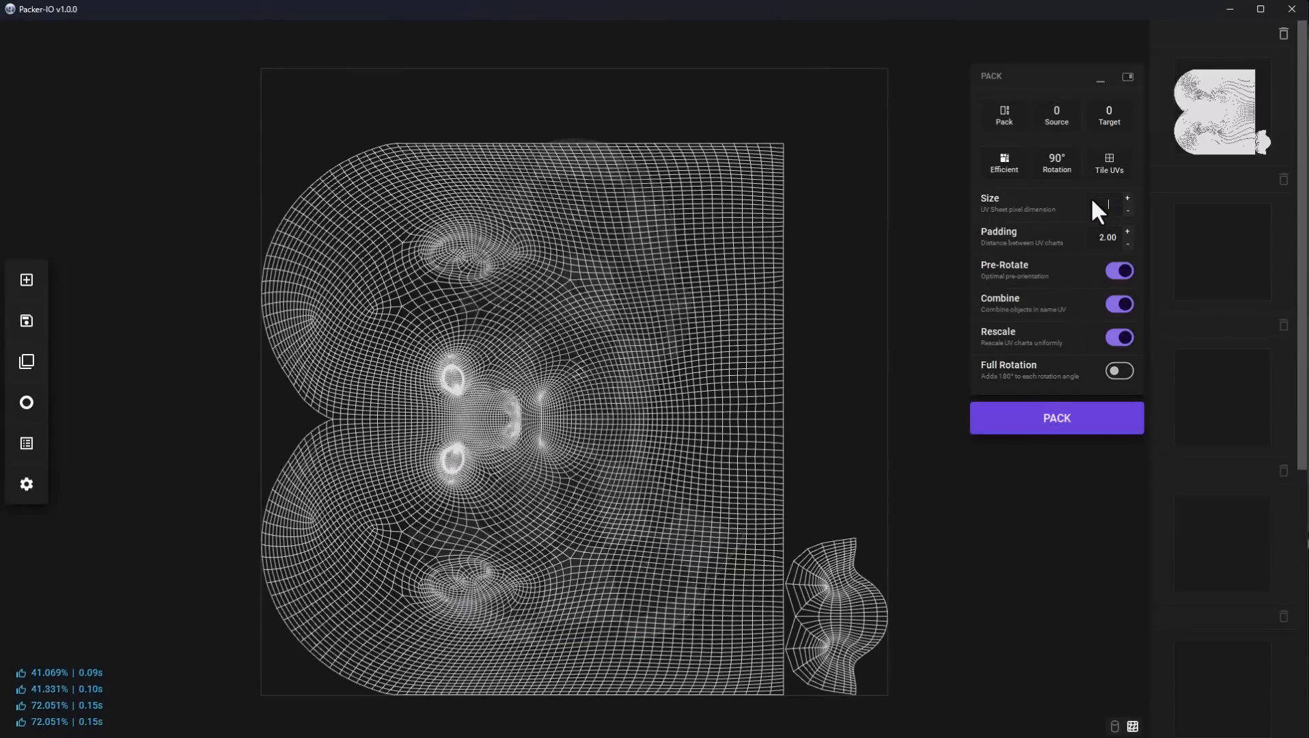
text(4096)
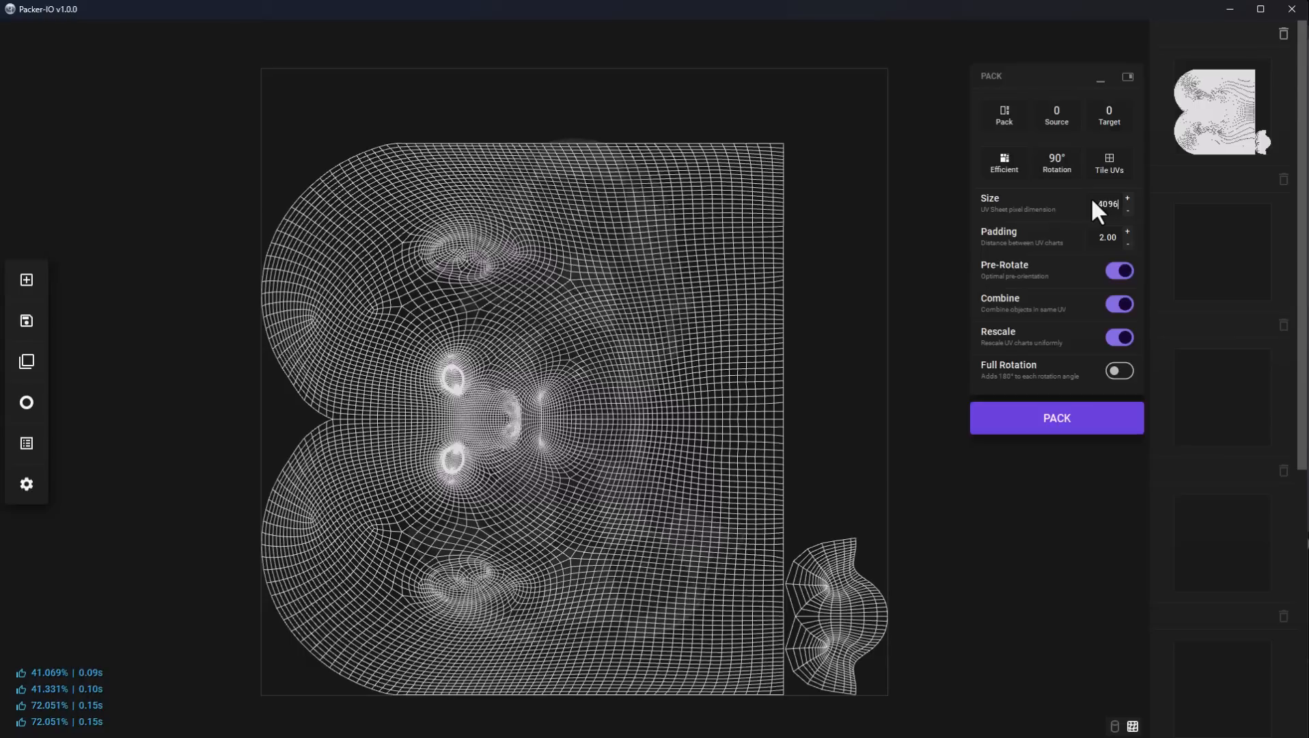
click(1056, 417)
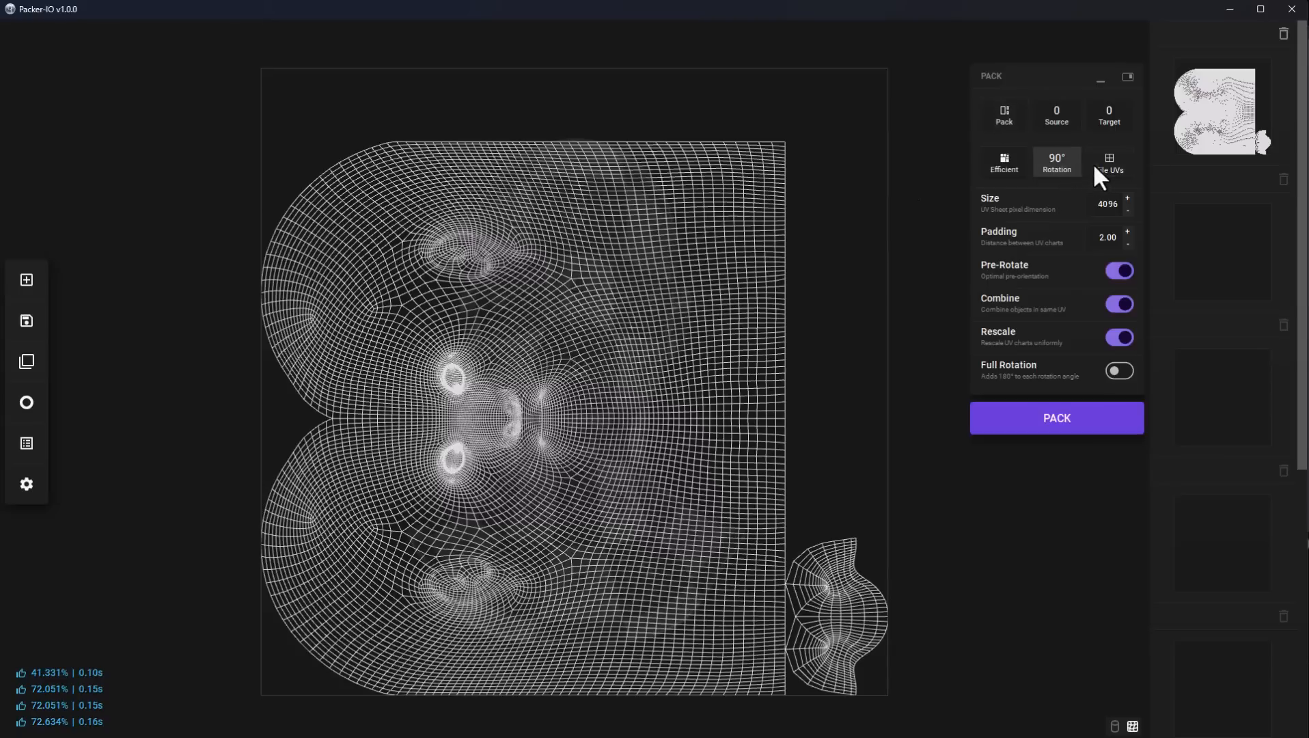
click(1109, 161)
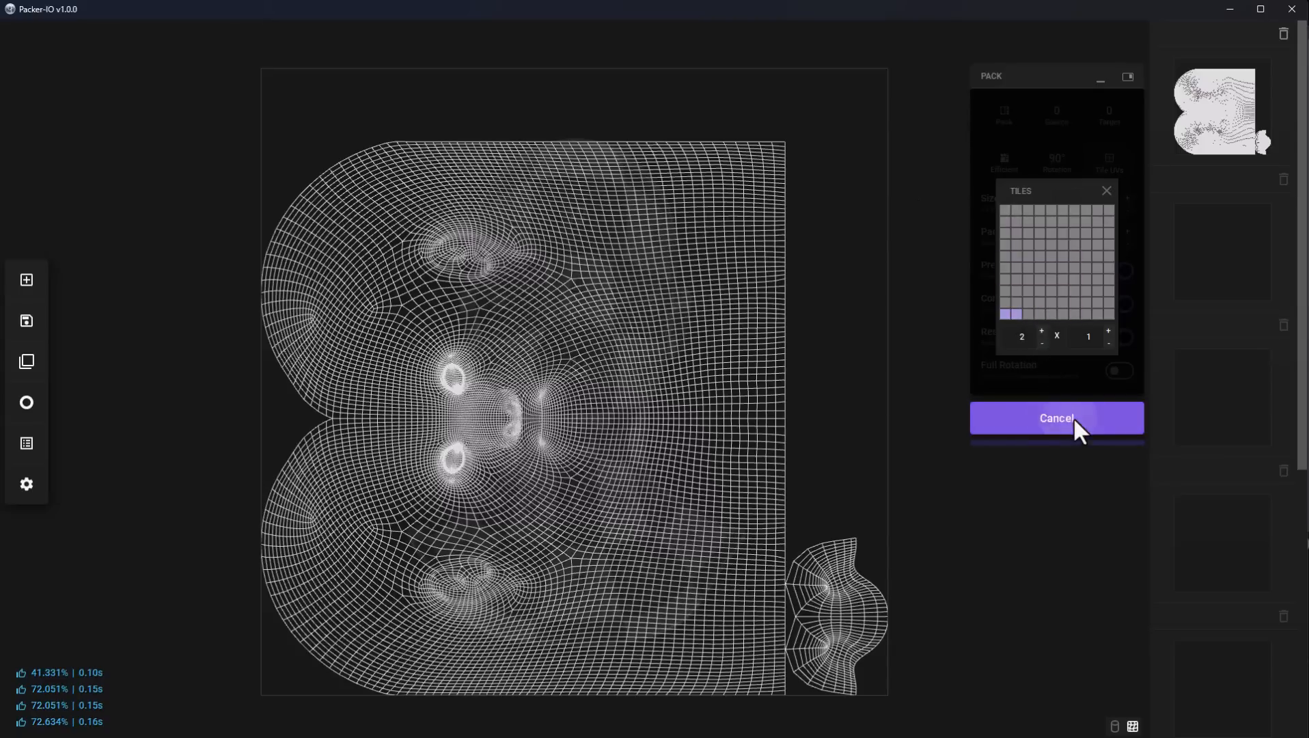
click(1056, 418)
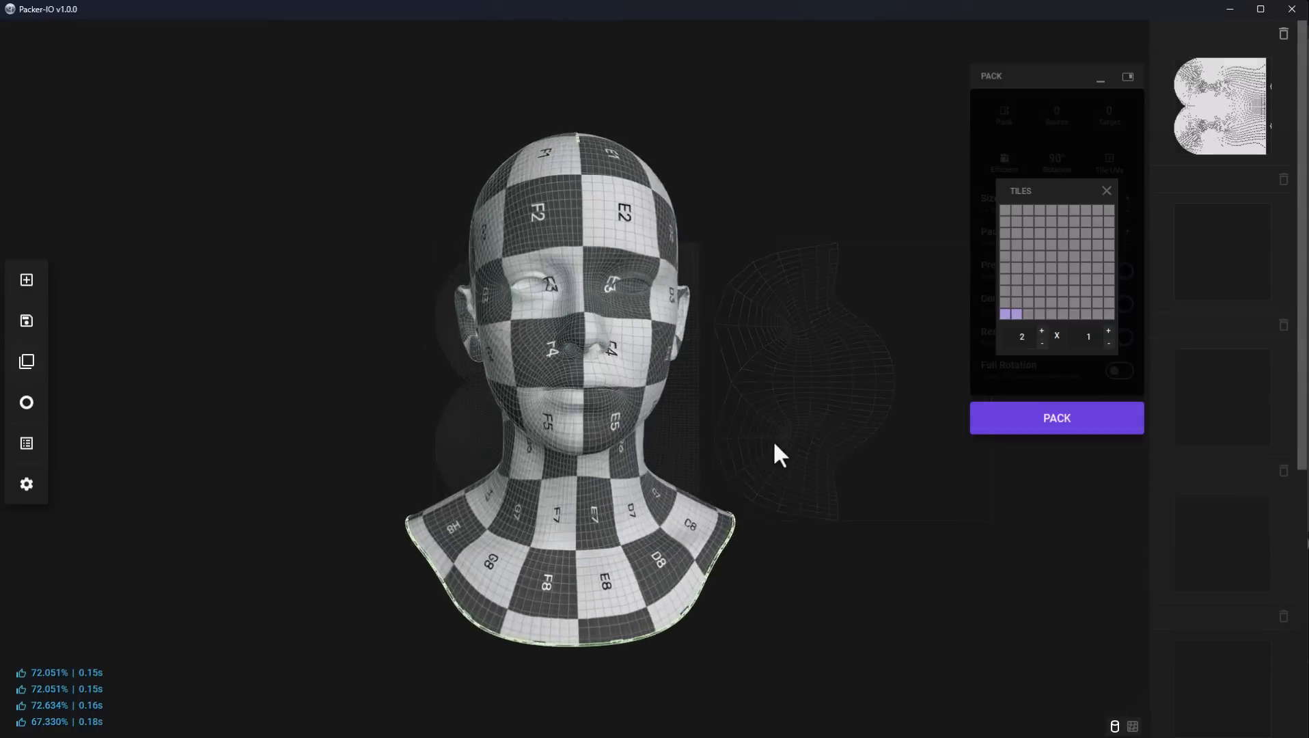
- Bring the face closer and raise Checker Tiling to 4, then 8
drag(776, 455, 626, 451)
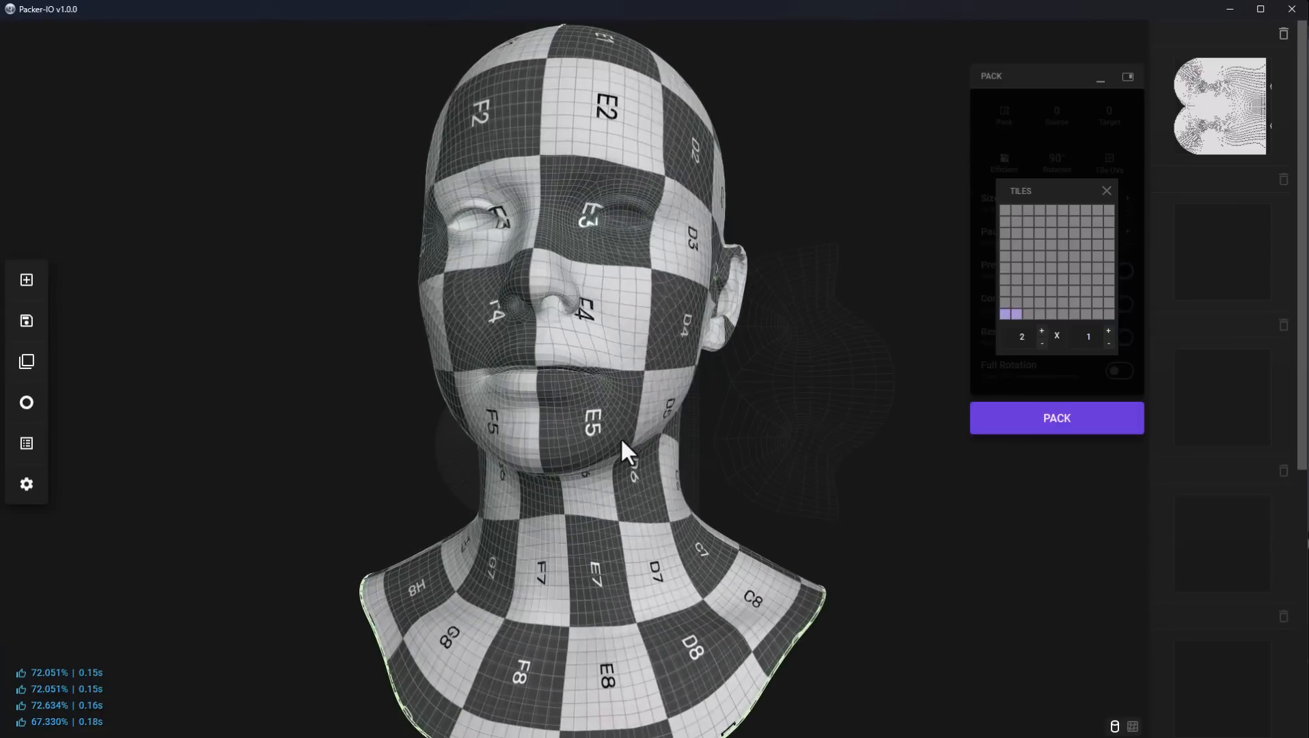
mouse_move(26, 403)
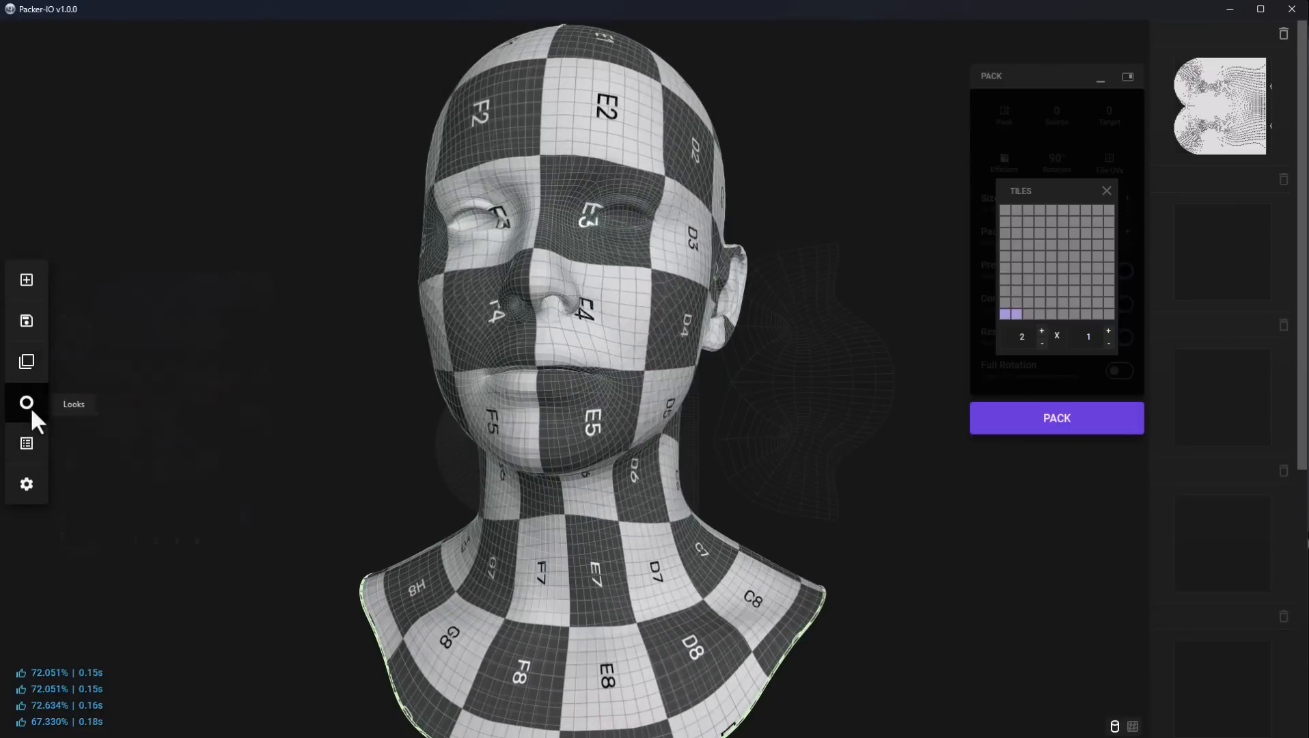
click(26, 403)
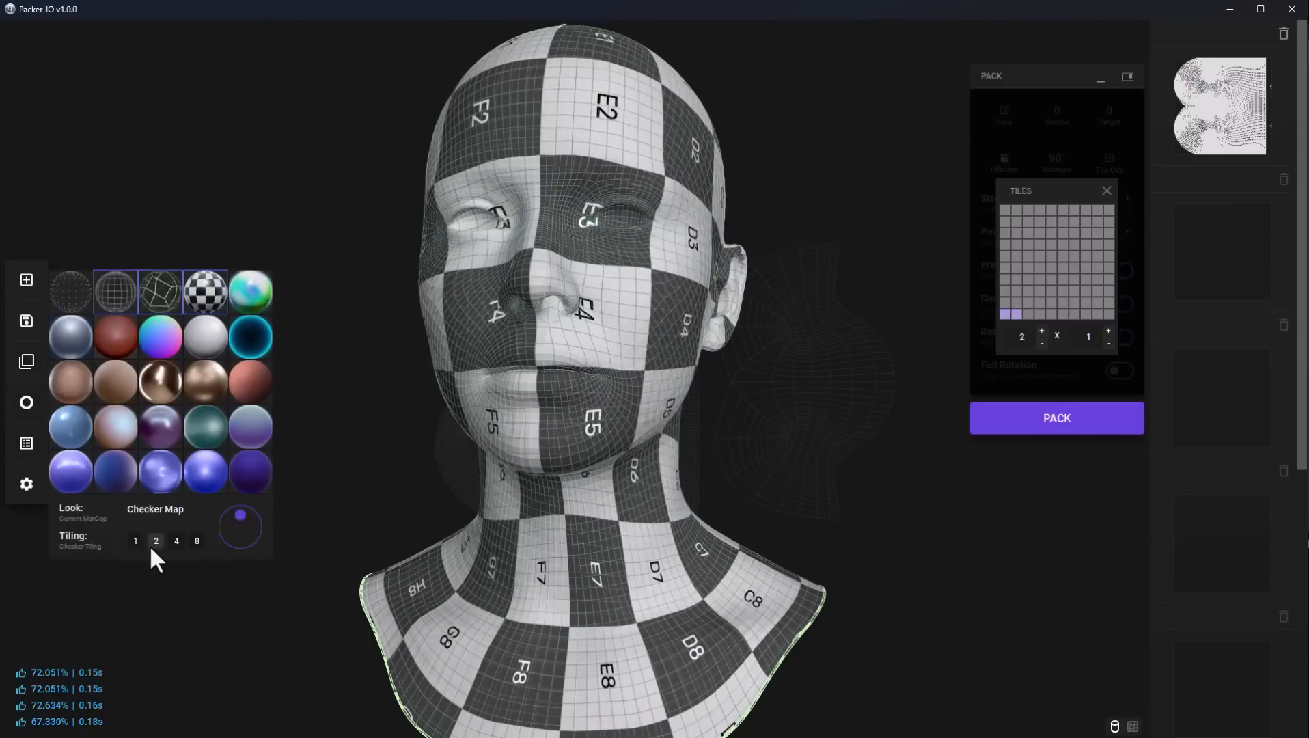
click(176, 541)
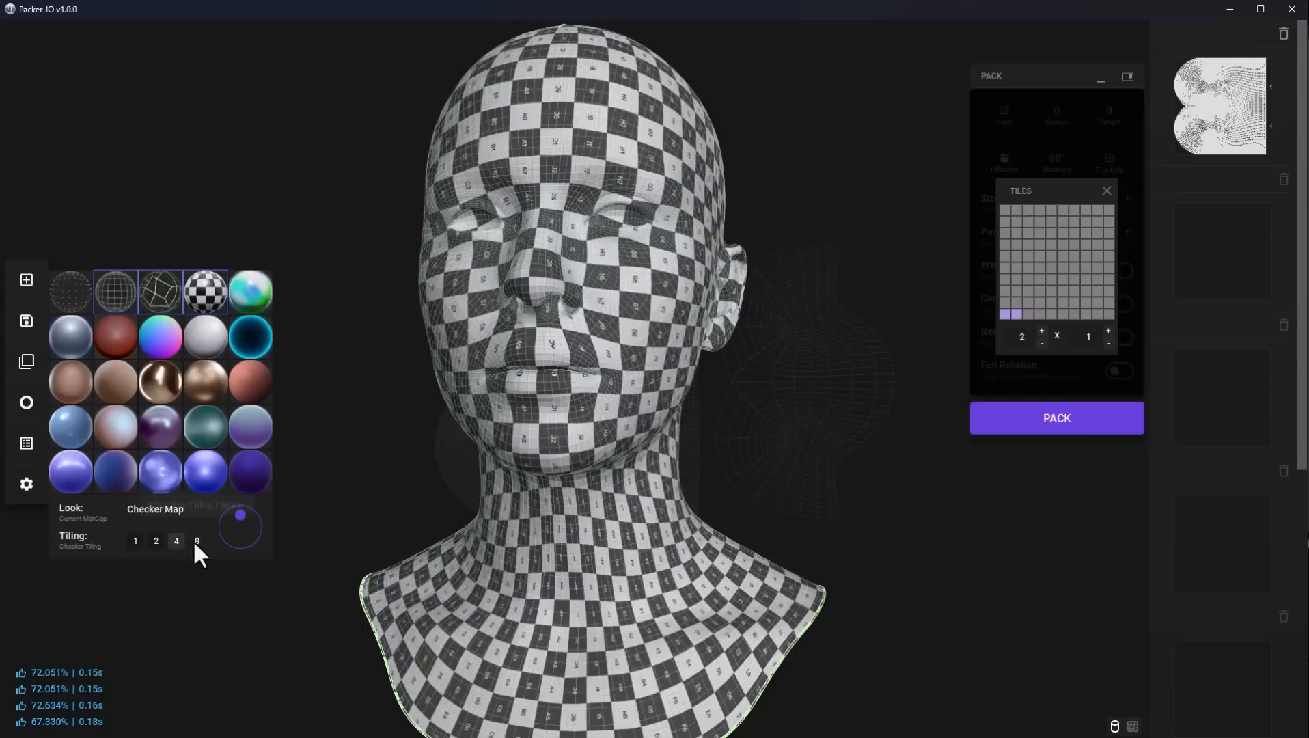
click(197, 541)
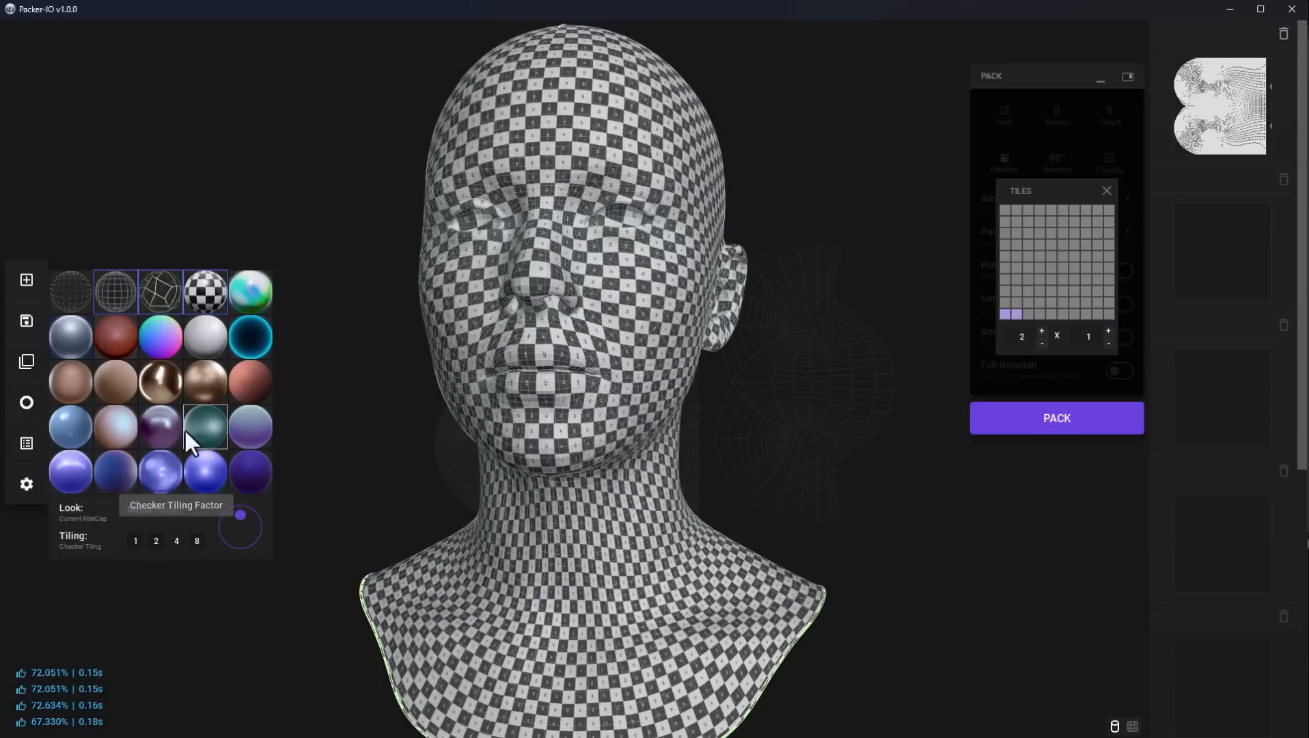
- Try the blue matcap and Point Cloud looks, then return to Checker Map
click(205, 290)
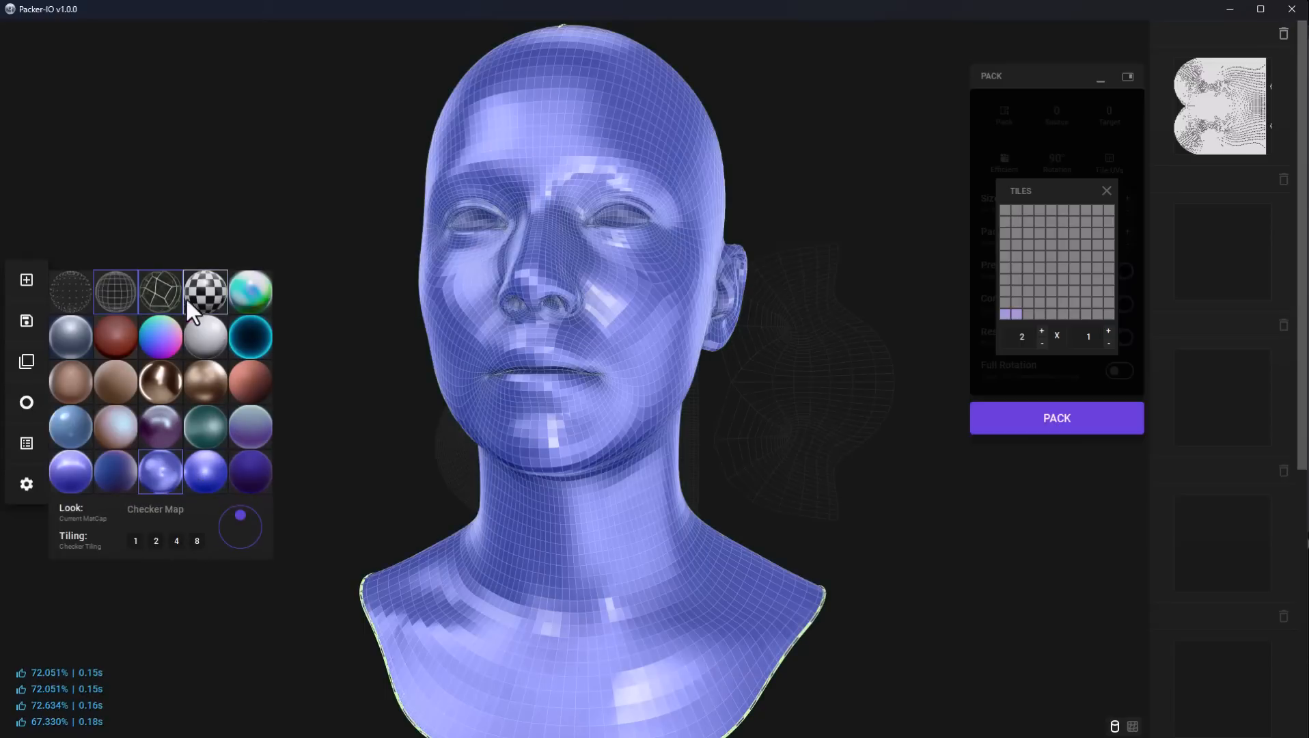
click(71, 290)
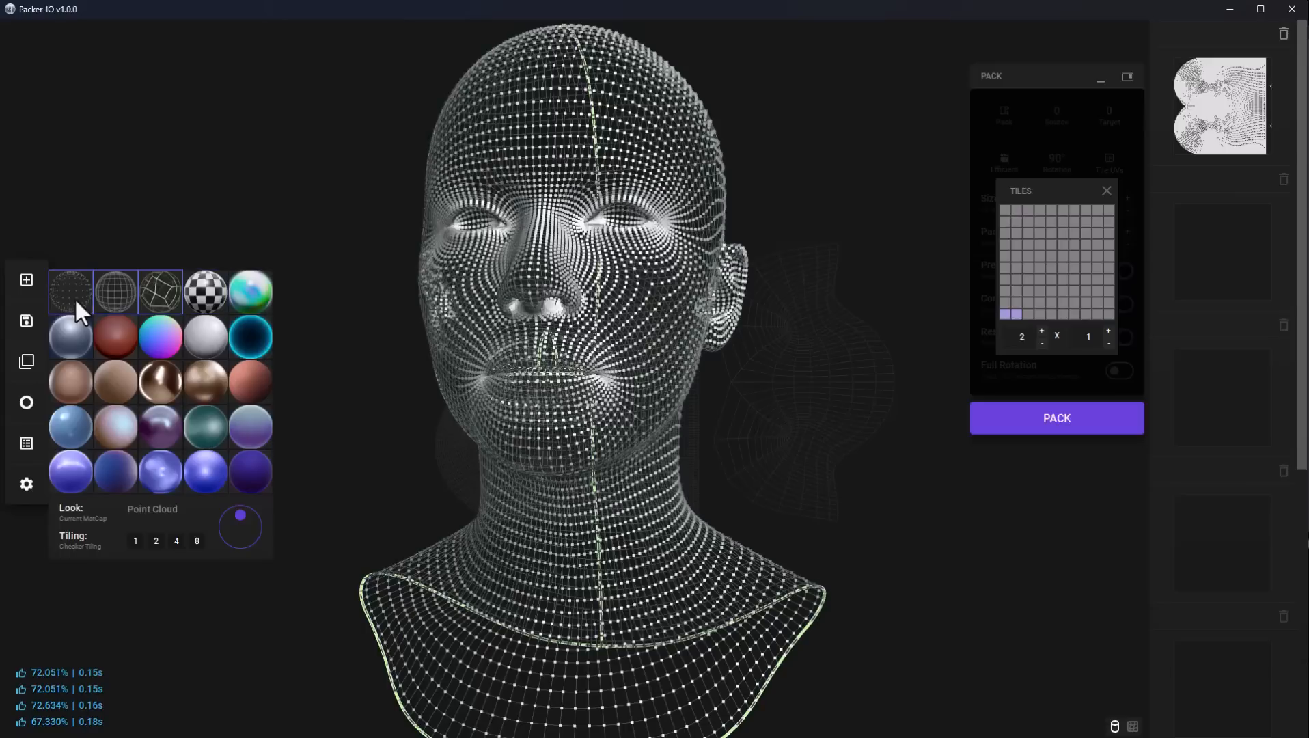
click(206, 291)
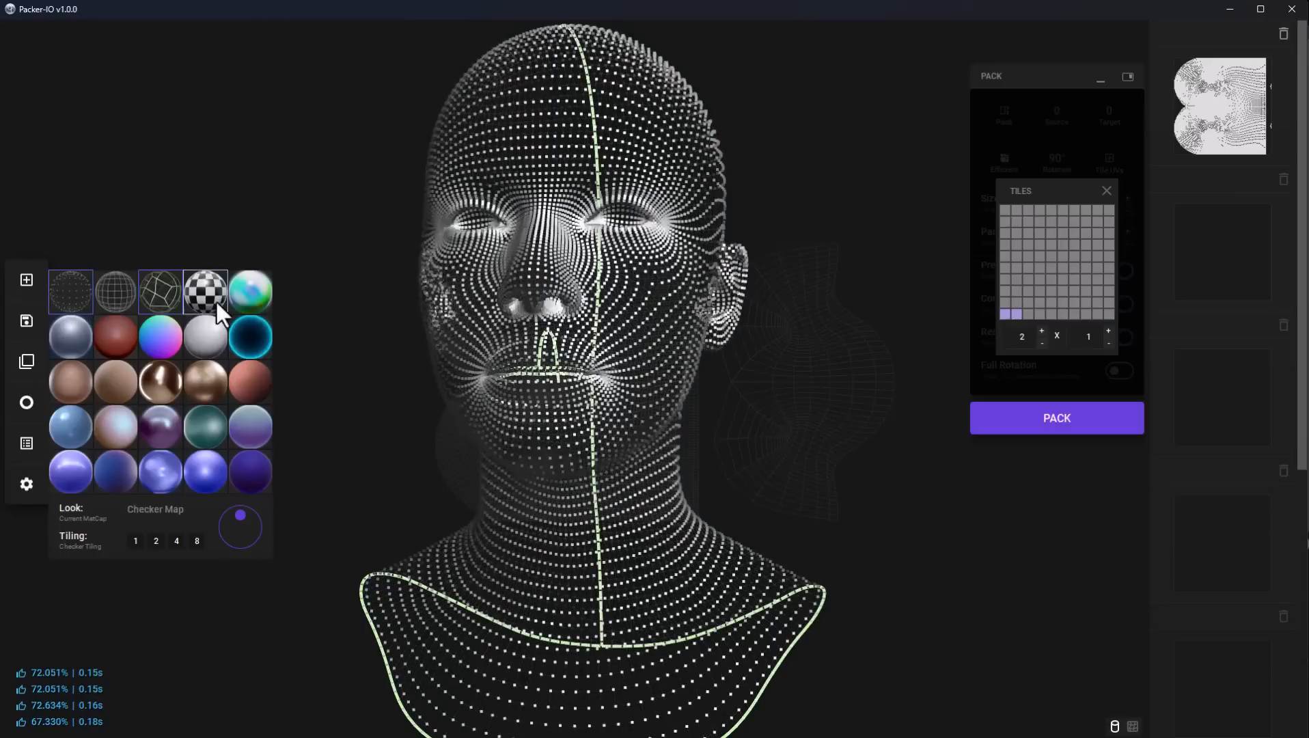
click(204, 290)
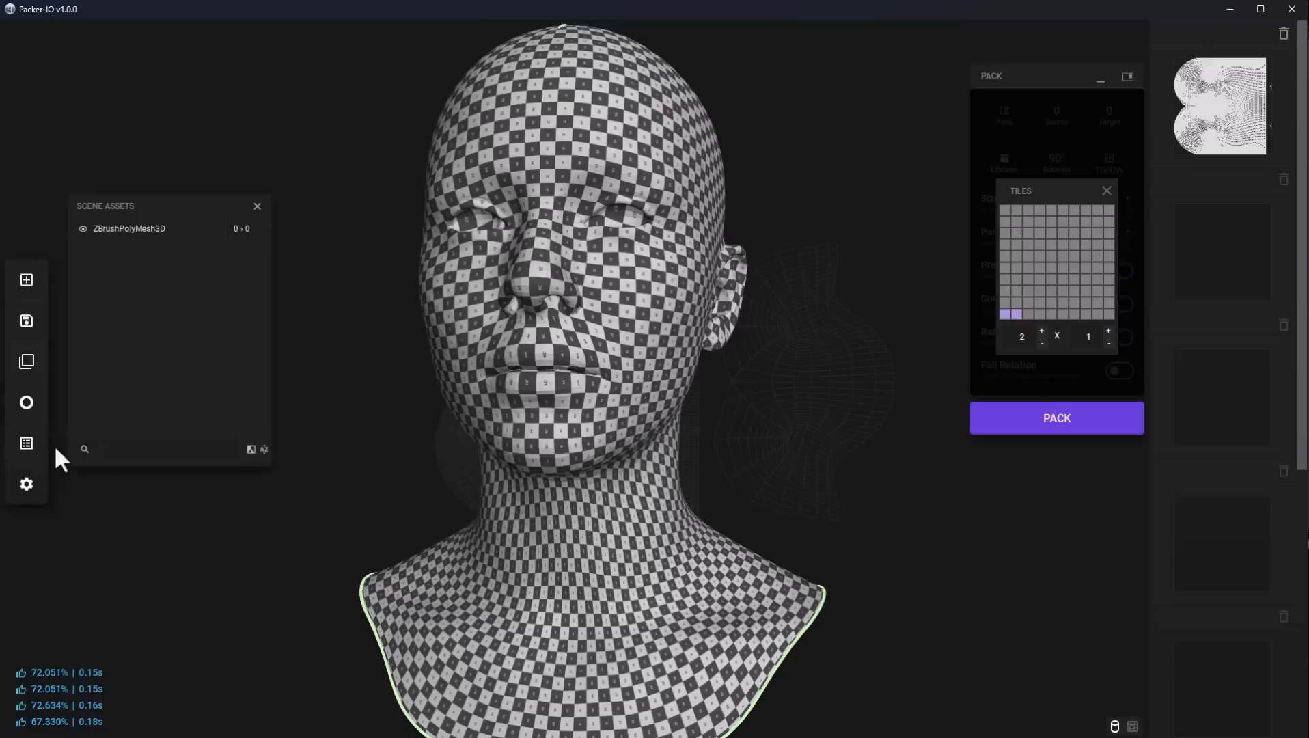
- Toggle Settings appearance to Light and back to Dark, then cancel the head export
click(26, 485)
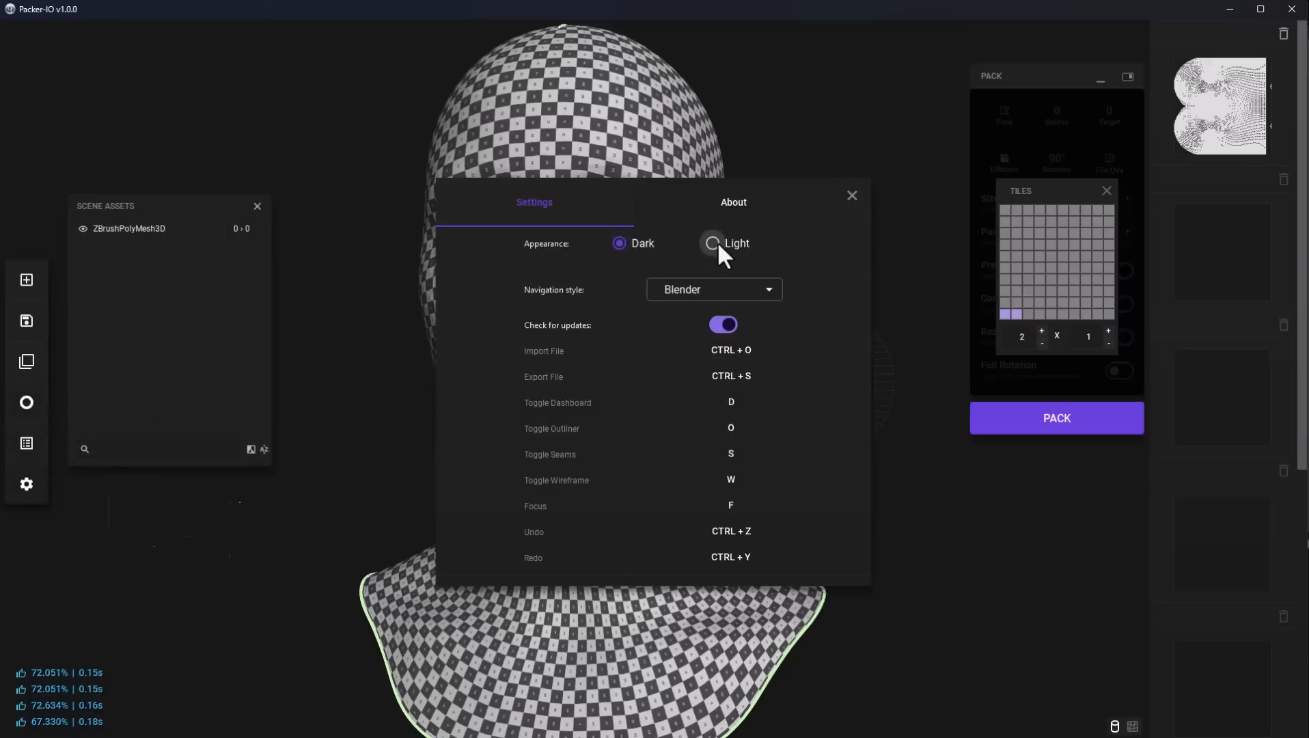
click(712, 243)
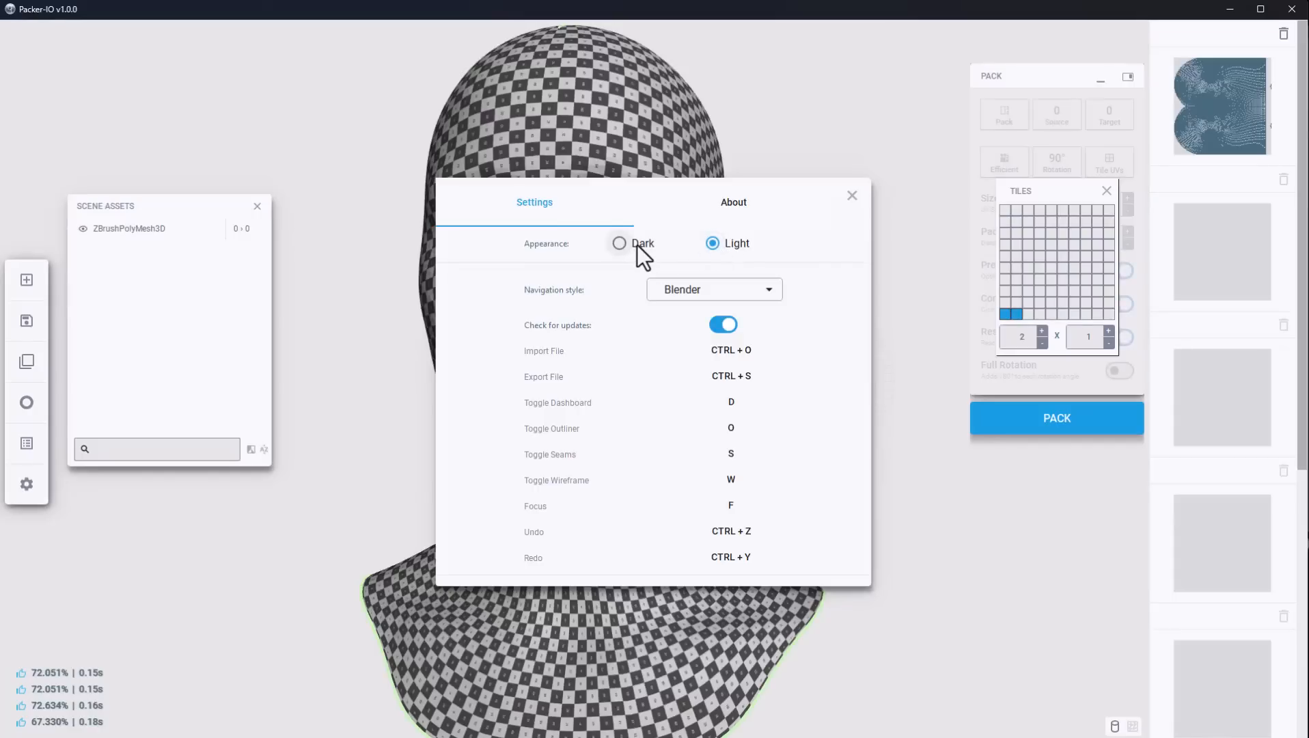
click(619, 244)
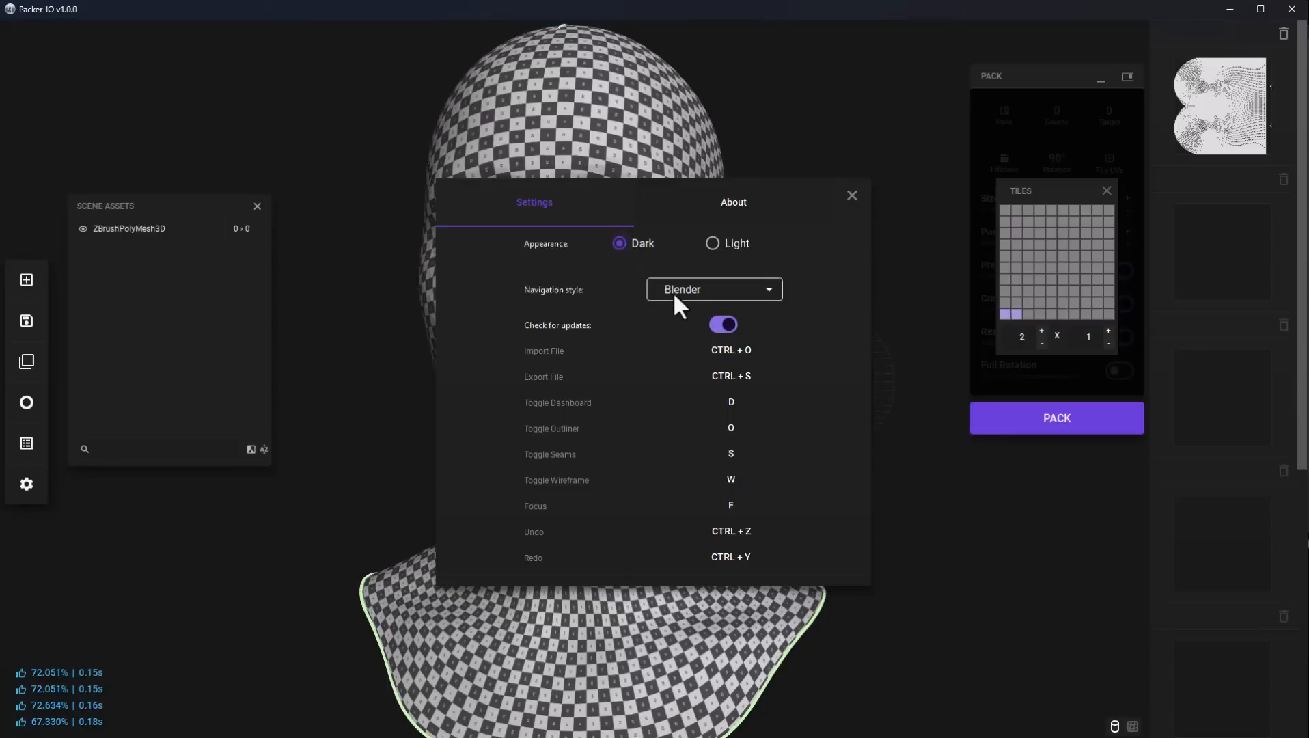
click(711, 289)
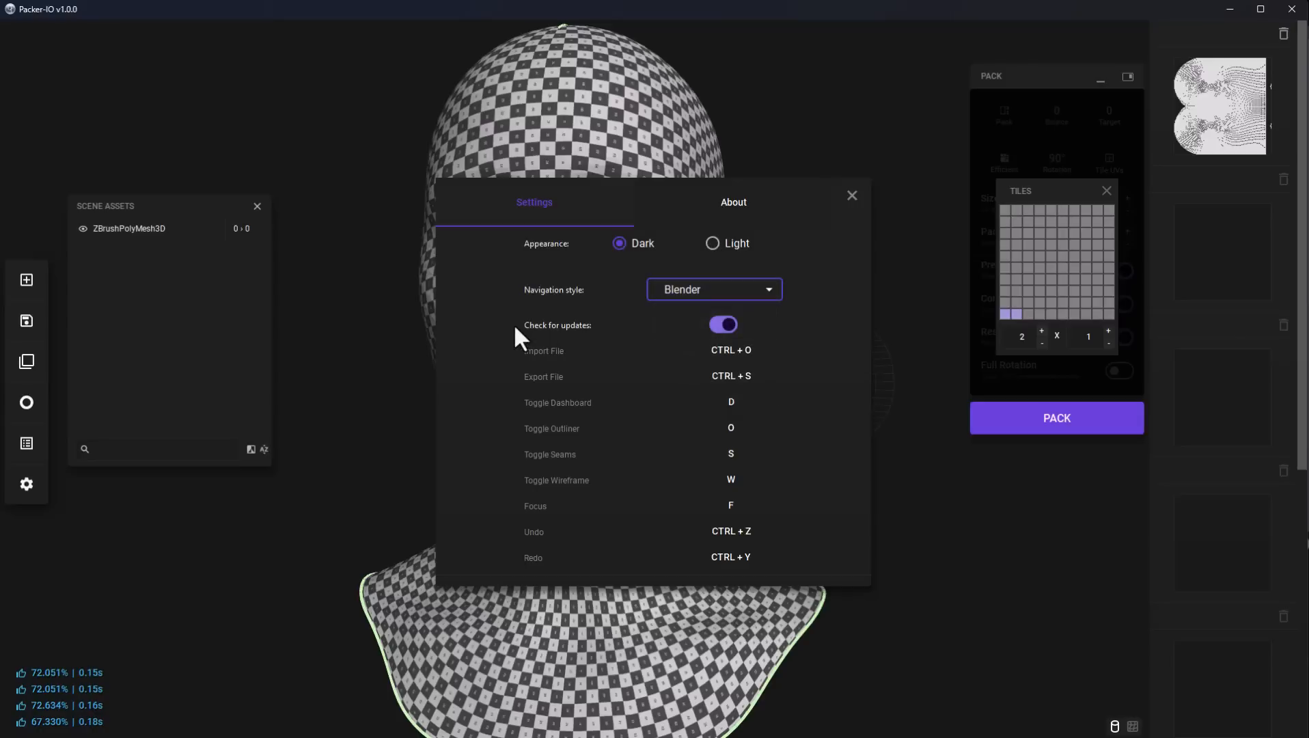
mouse_move(616, 210)
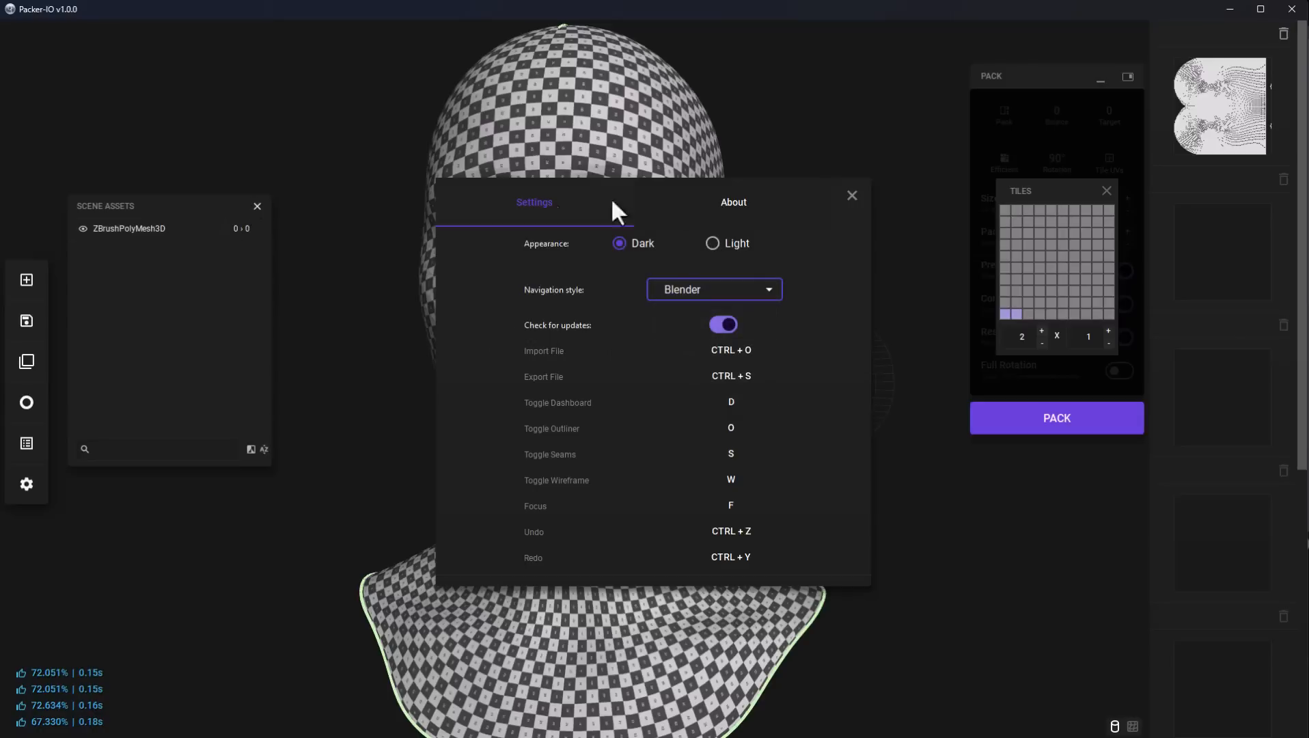
click(850, 194)
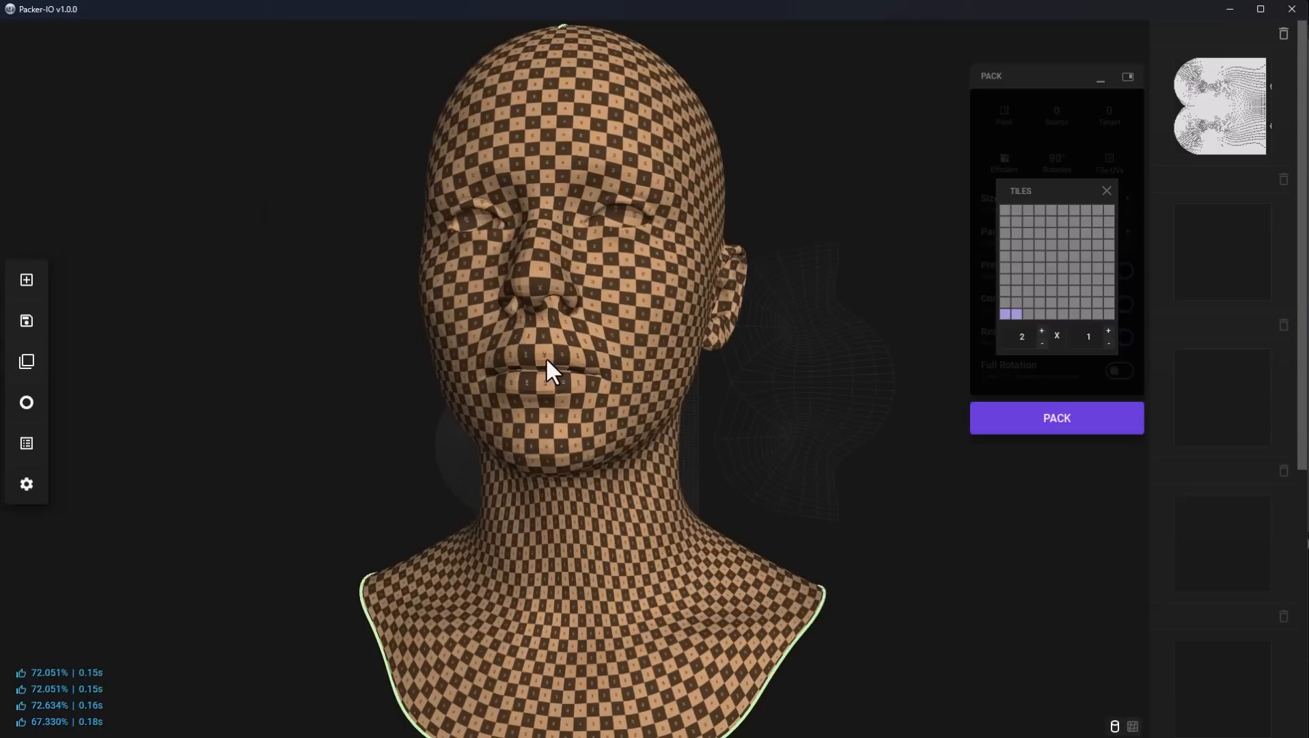
mouse_move(639, 397)
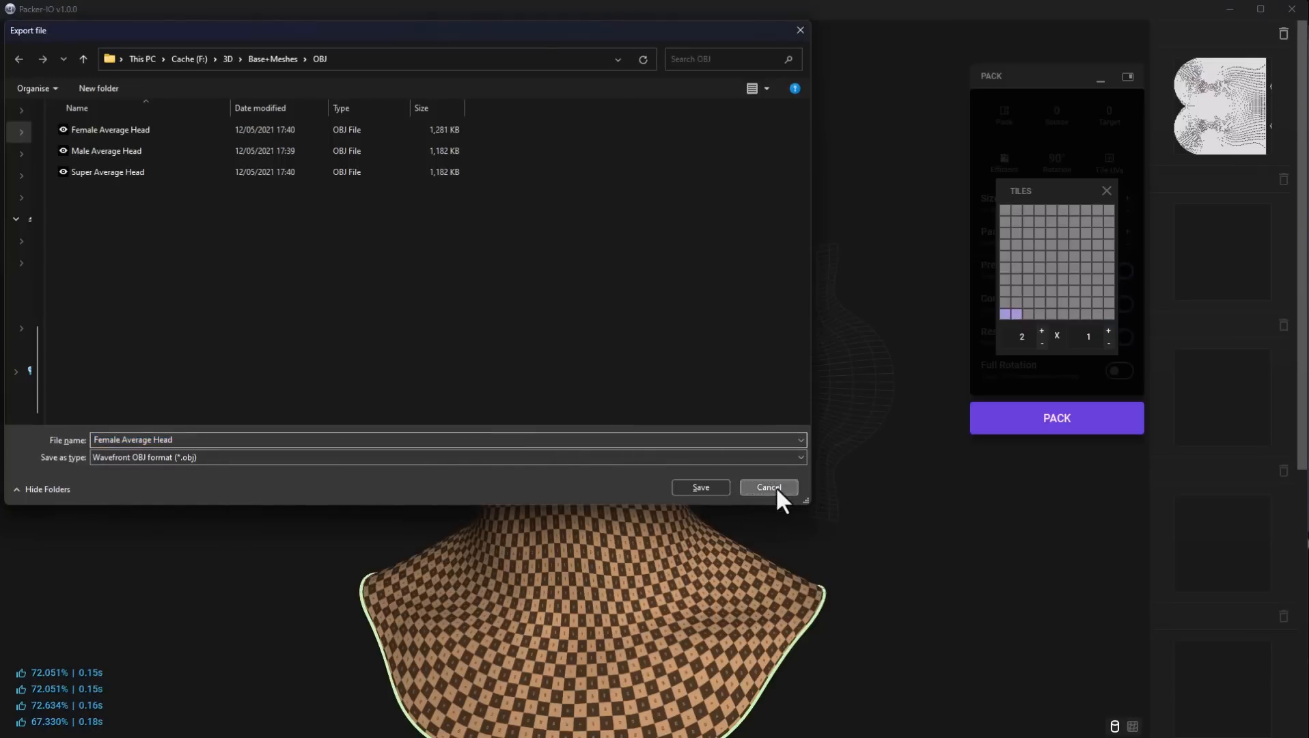
click(766, 487)
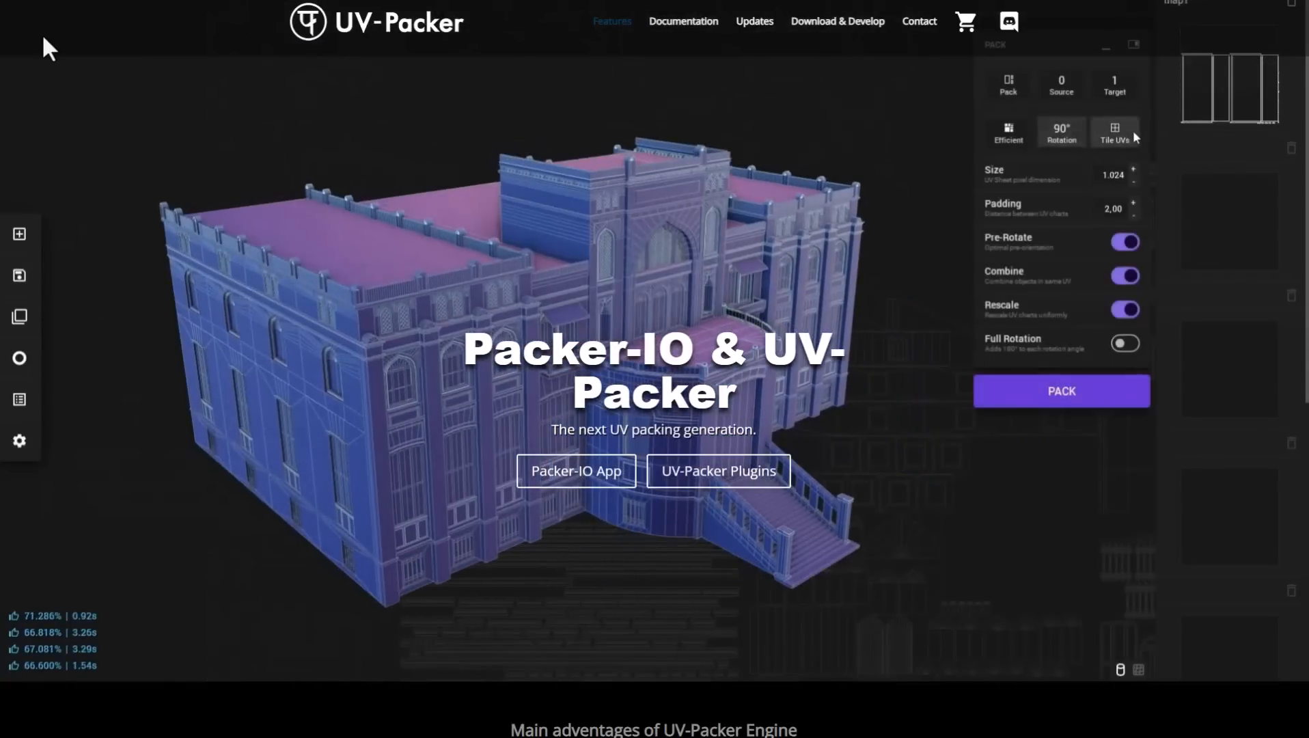
- Navigate the UV-Packer site to the Packer-IO & UV-Packer home page showcase
click(1114, 132)
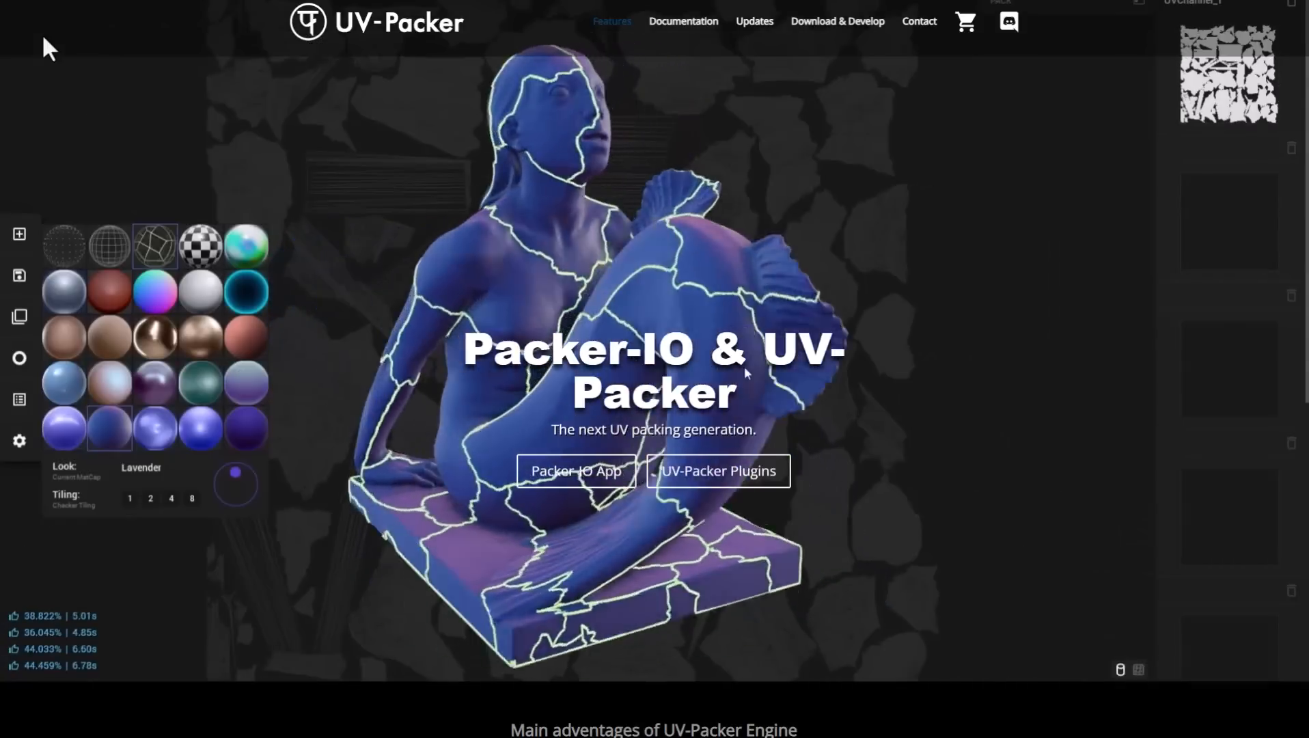
click(201, 244)
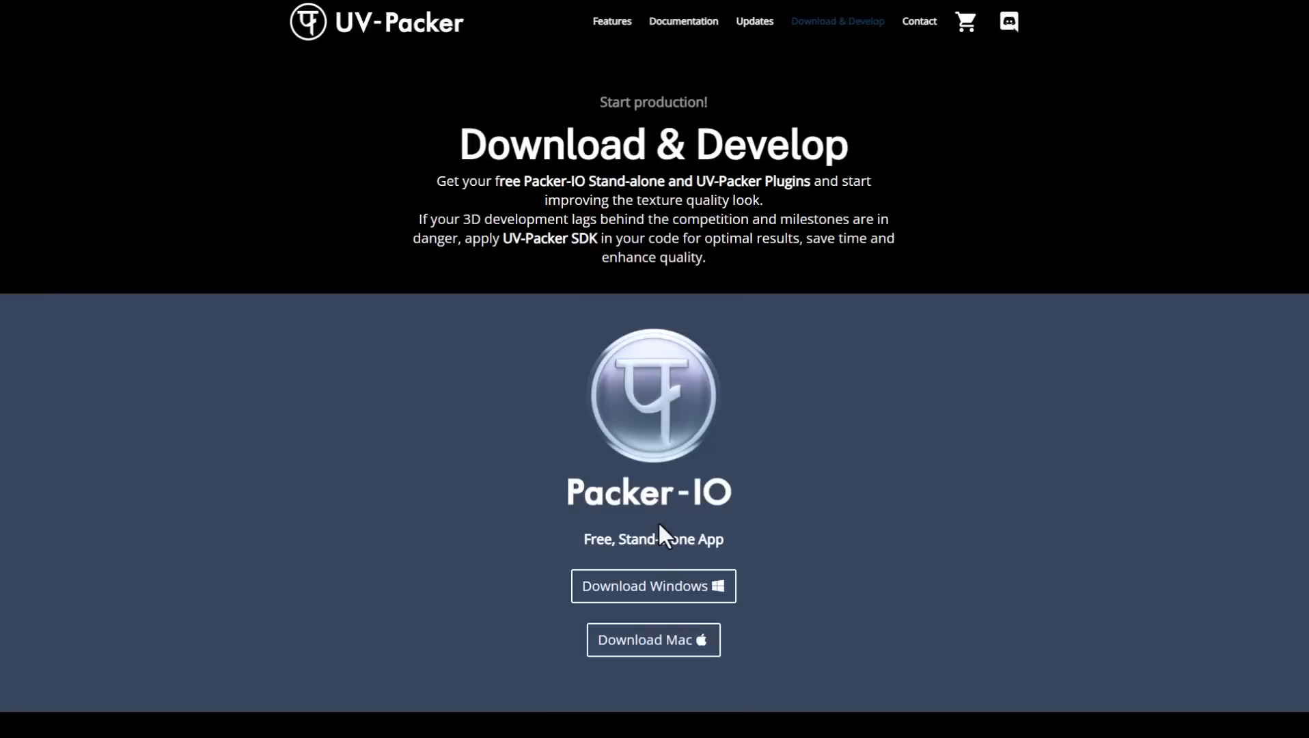
- Scroll the Download & Develop page down to the free Packer-IO pricing table
scroll(down, 3)
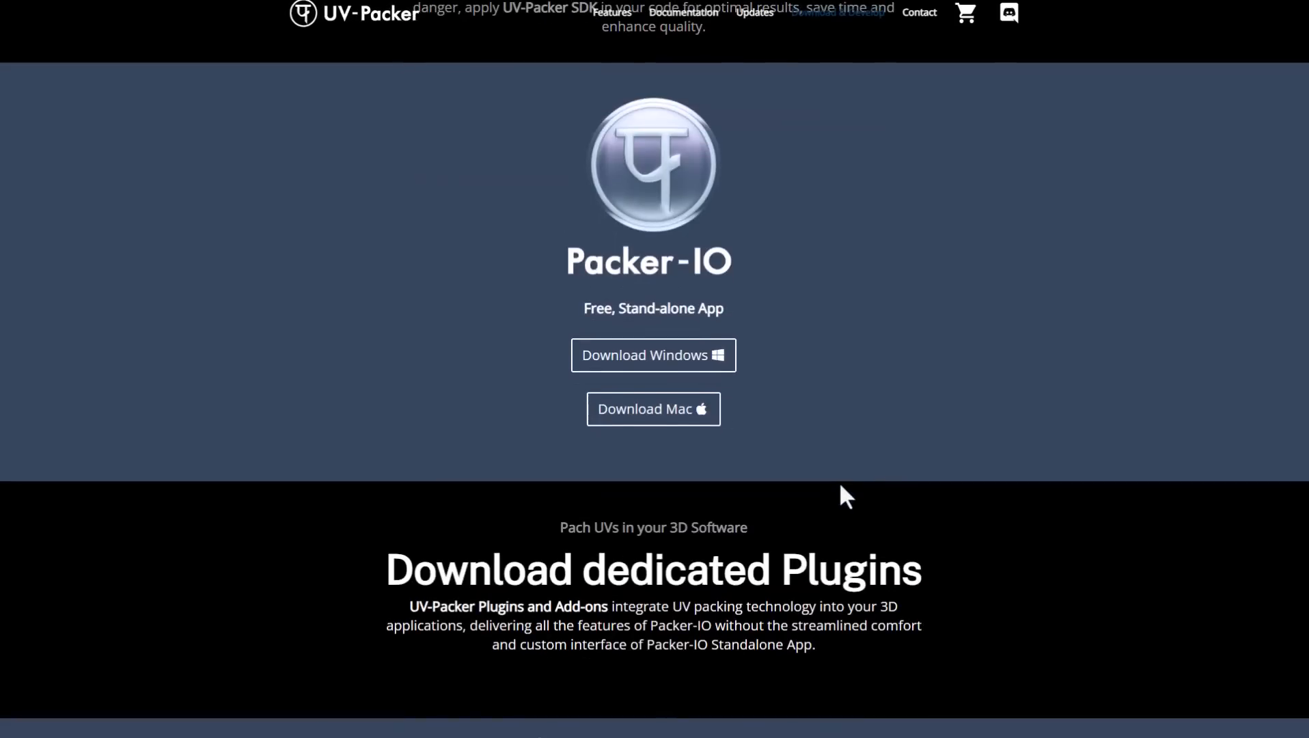
mouse_move(742, 417)
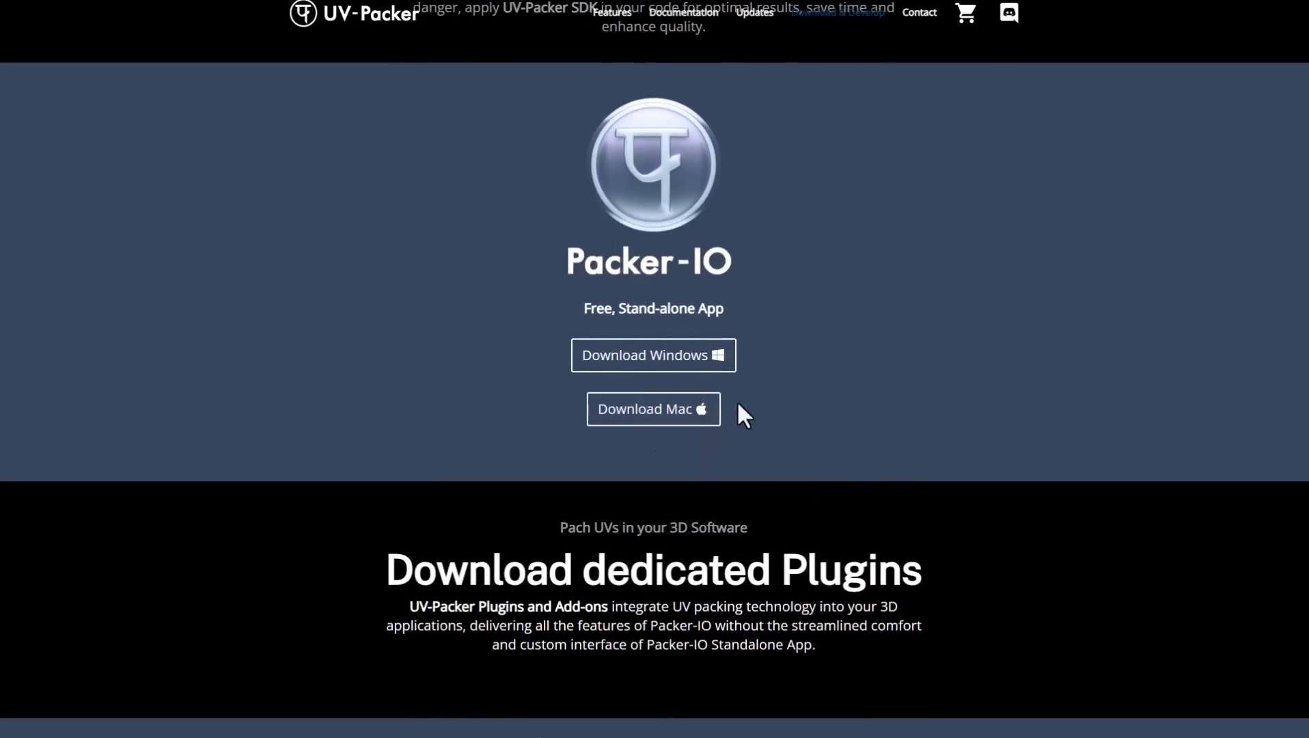
scroll(down, 3)
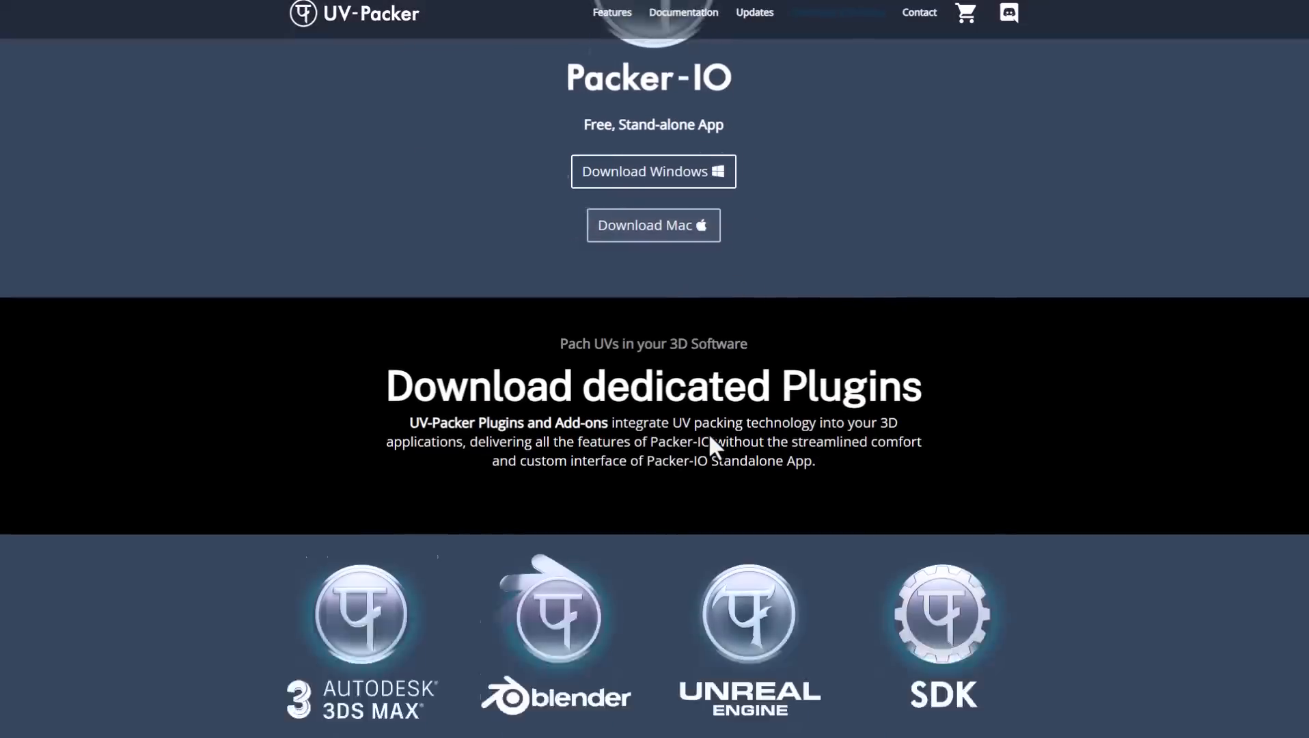
scroll(down, 3)
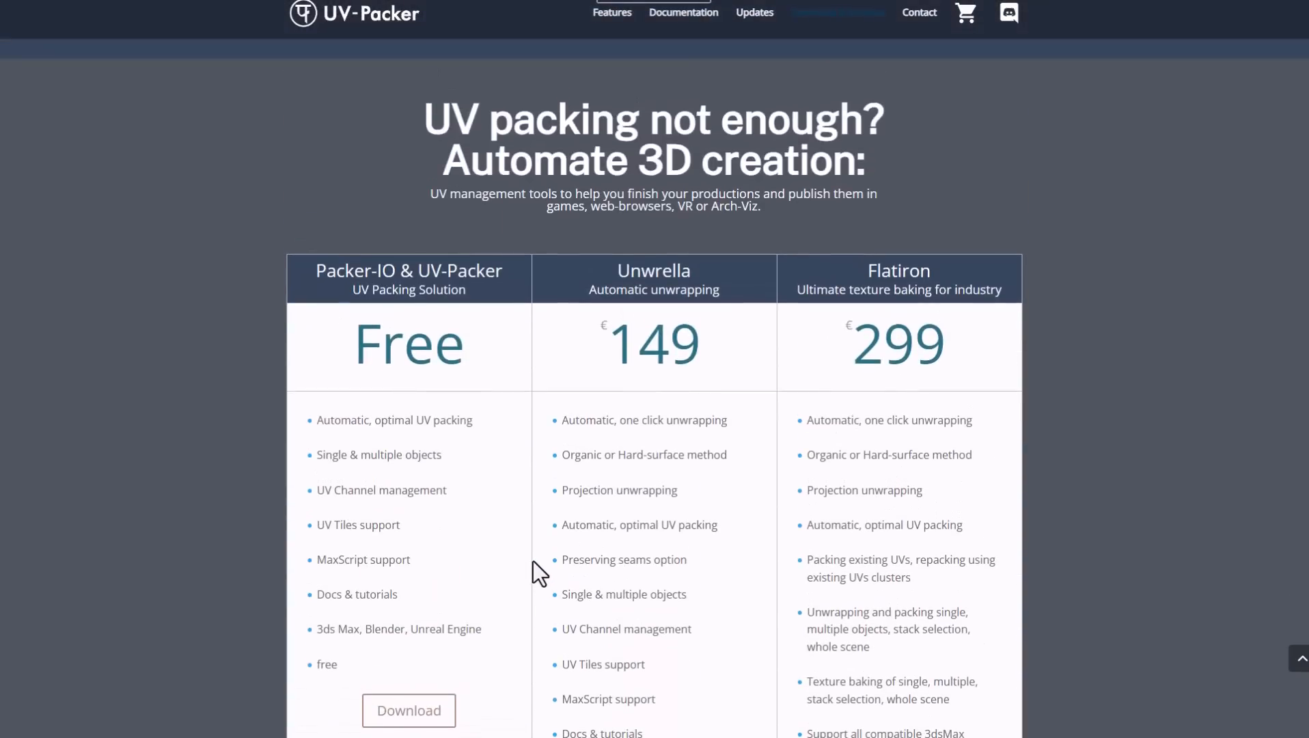
scroll(down, 3)
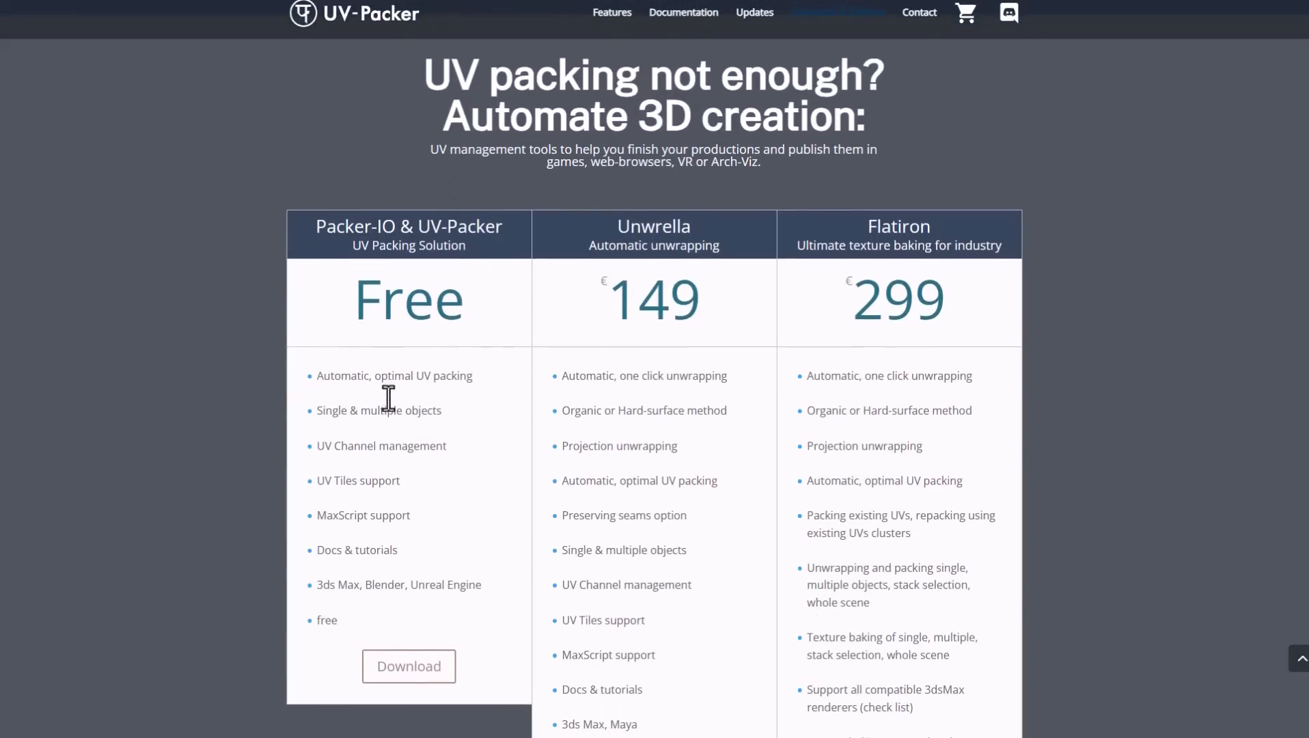
mouse_move(418, 418)
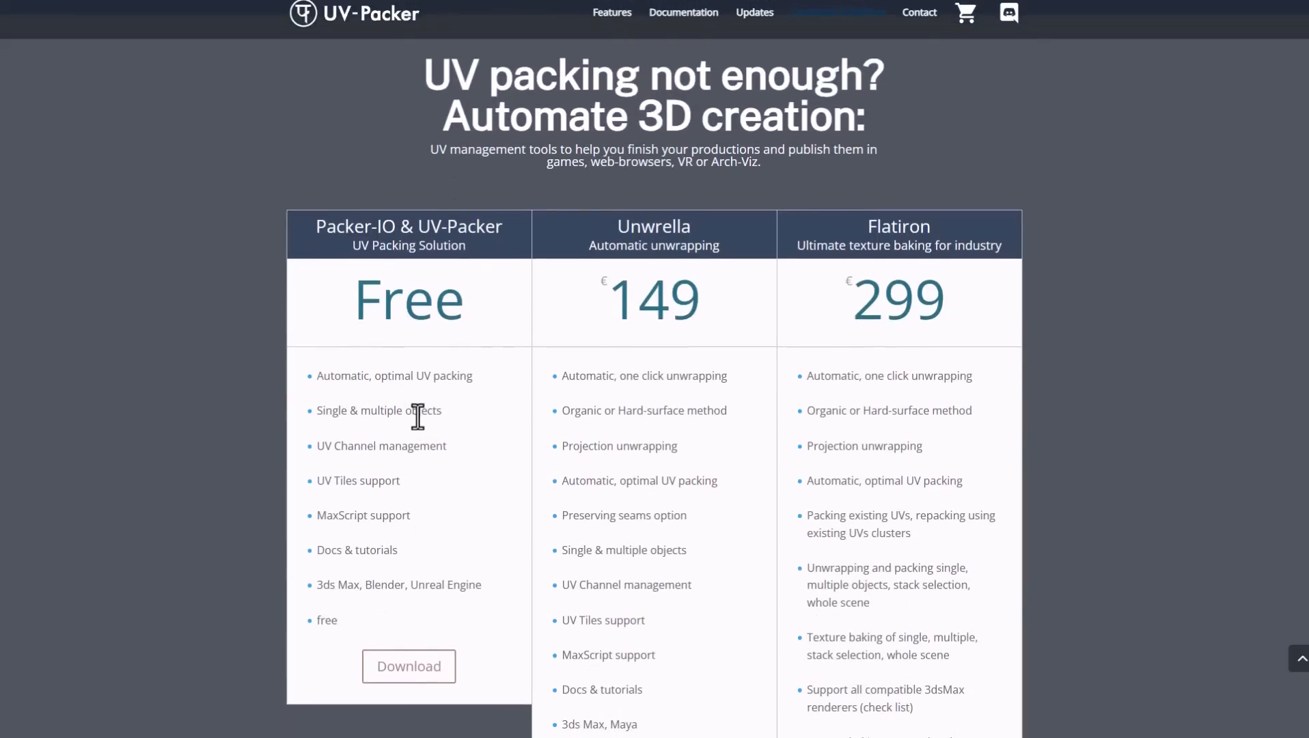
click(838, 12)
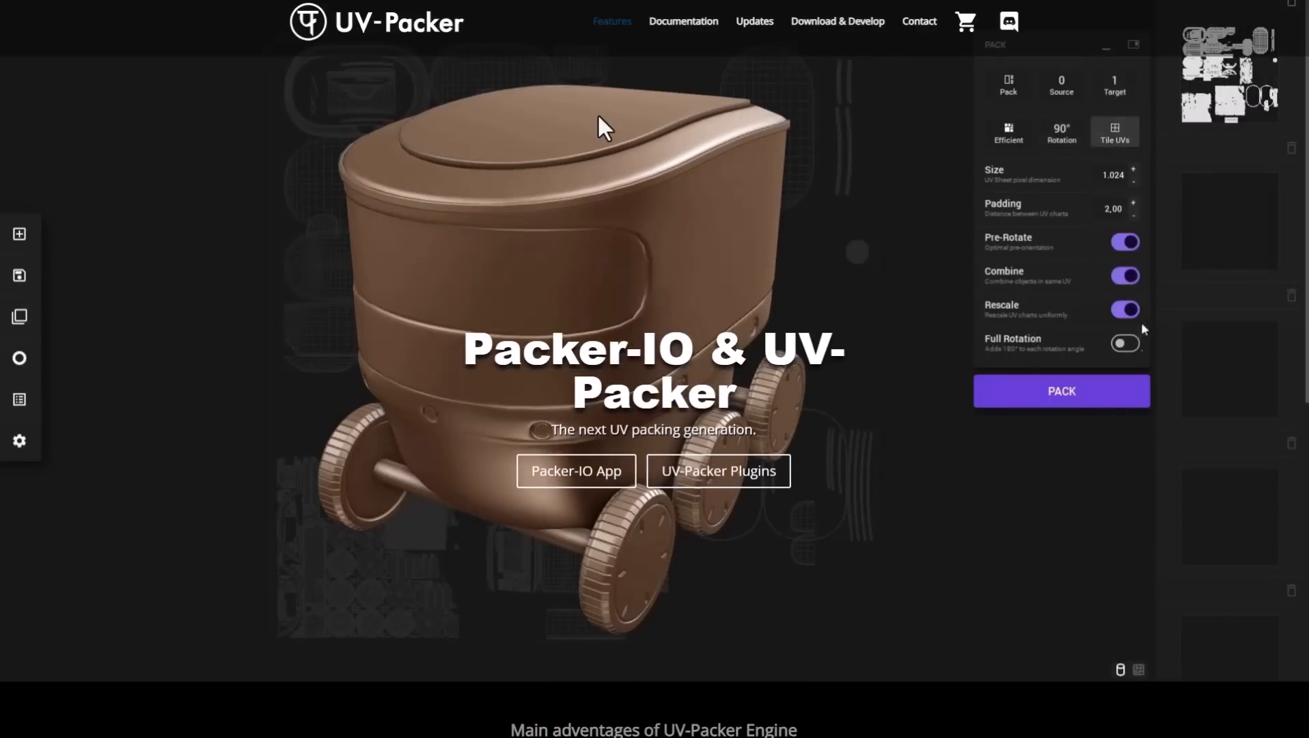
- Cycle the home page showcase from the tank model to a dense packed UV layout
click(1061, 391)
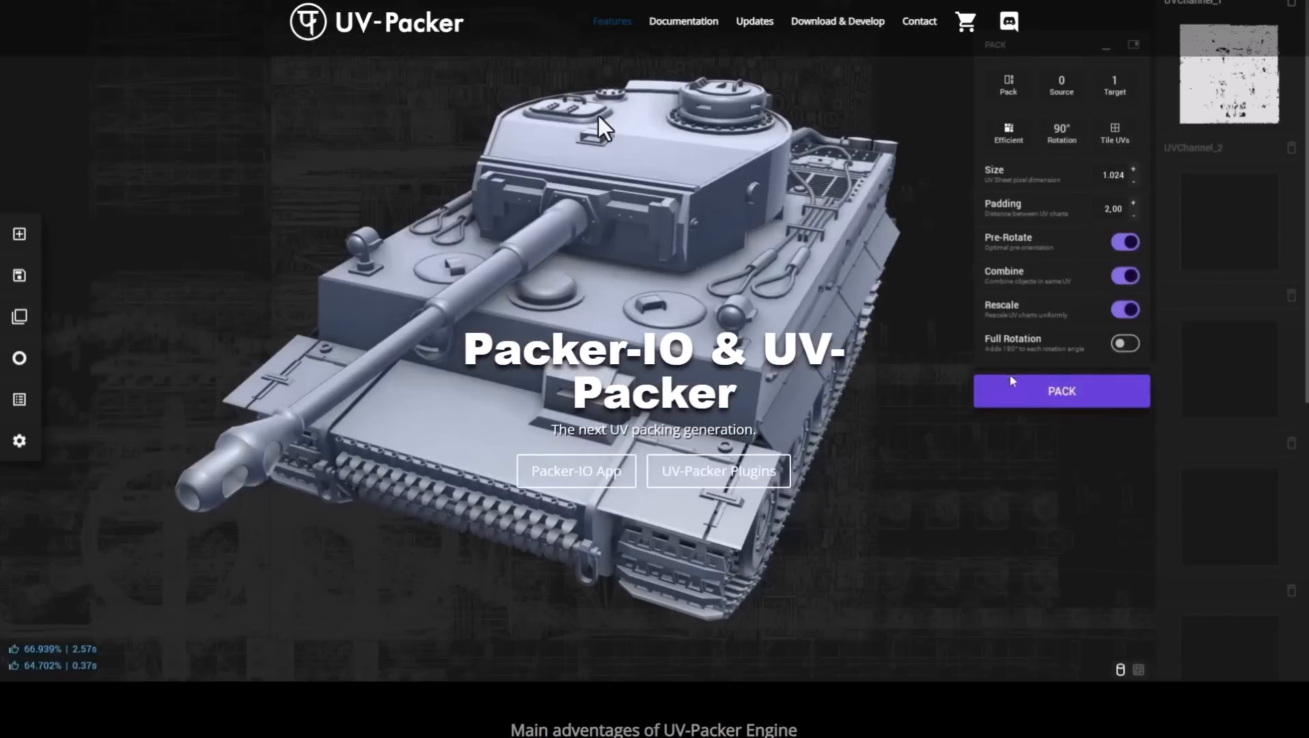
click(1061, 391)
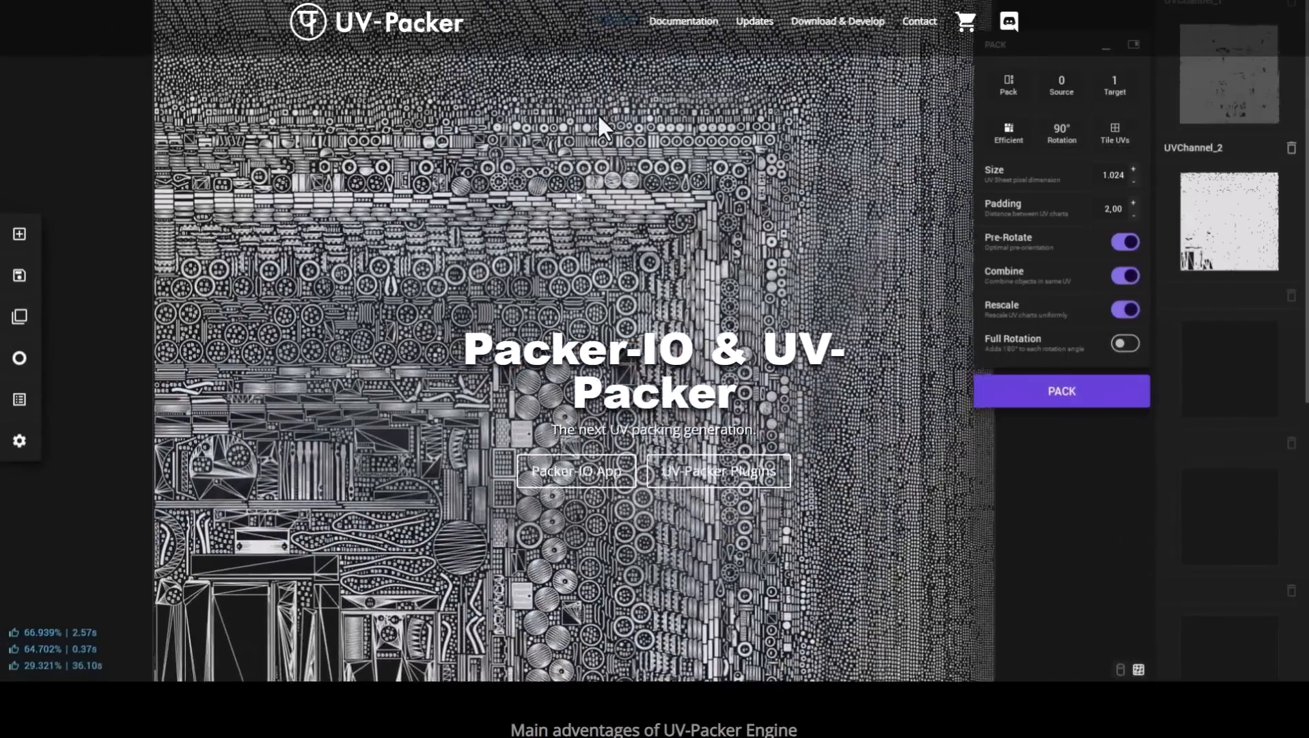